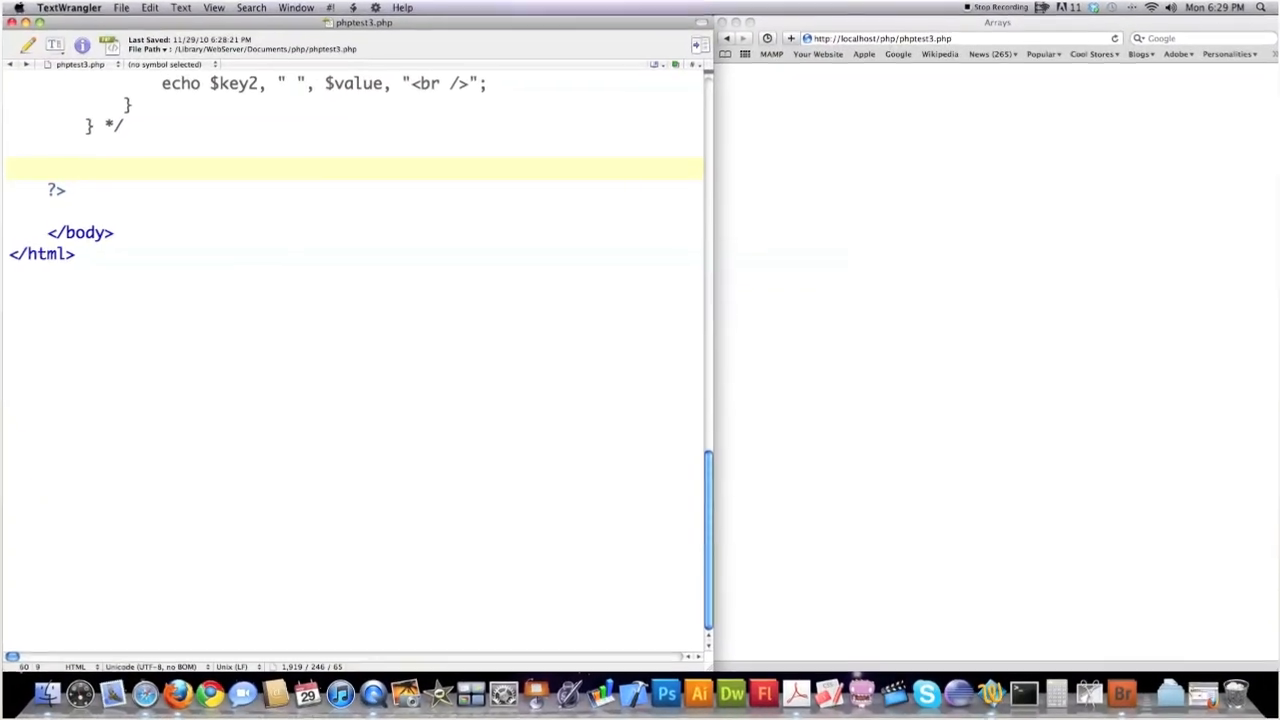
- On the empty line, add $countryStr = "Cuba,Spain,India,France,Italy";
{"action": "left_click", "coordinate": [85, 168]}
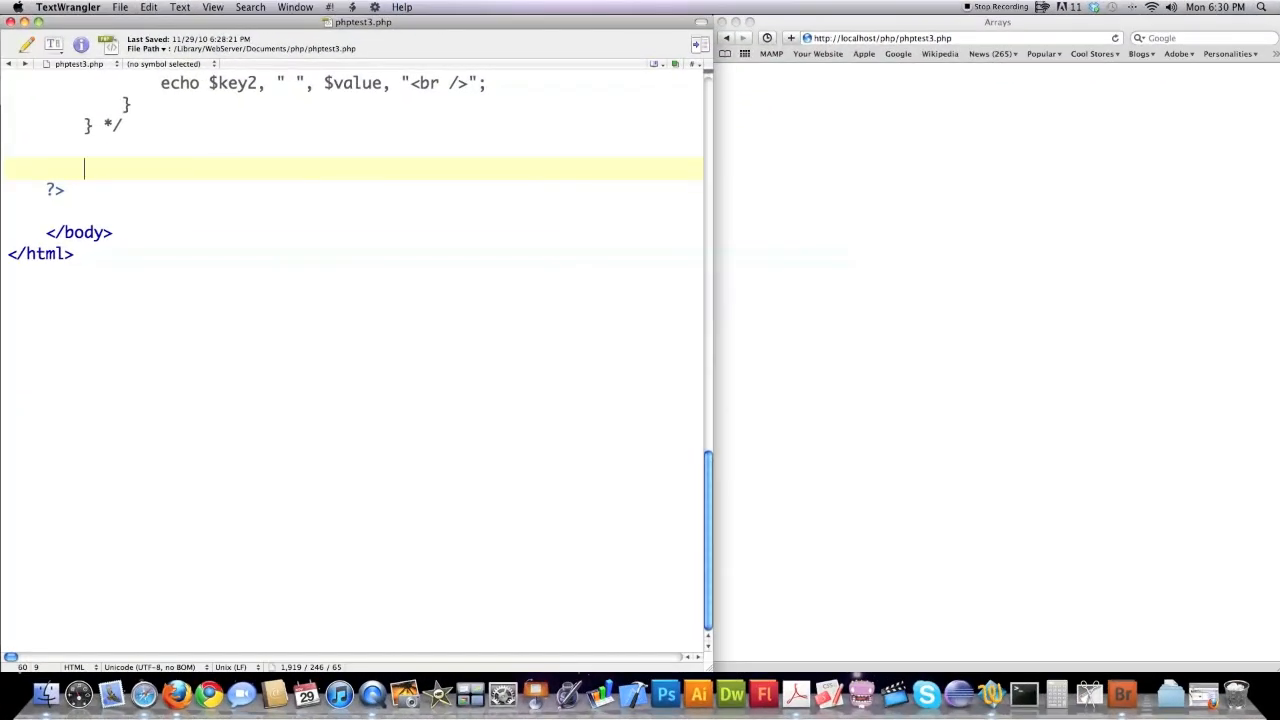
{"action": "type", "text": "$co"}
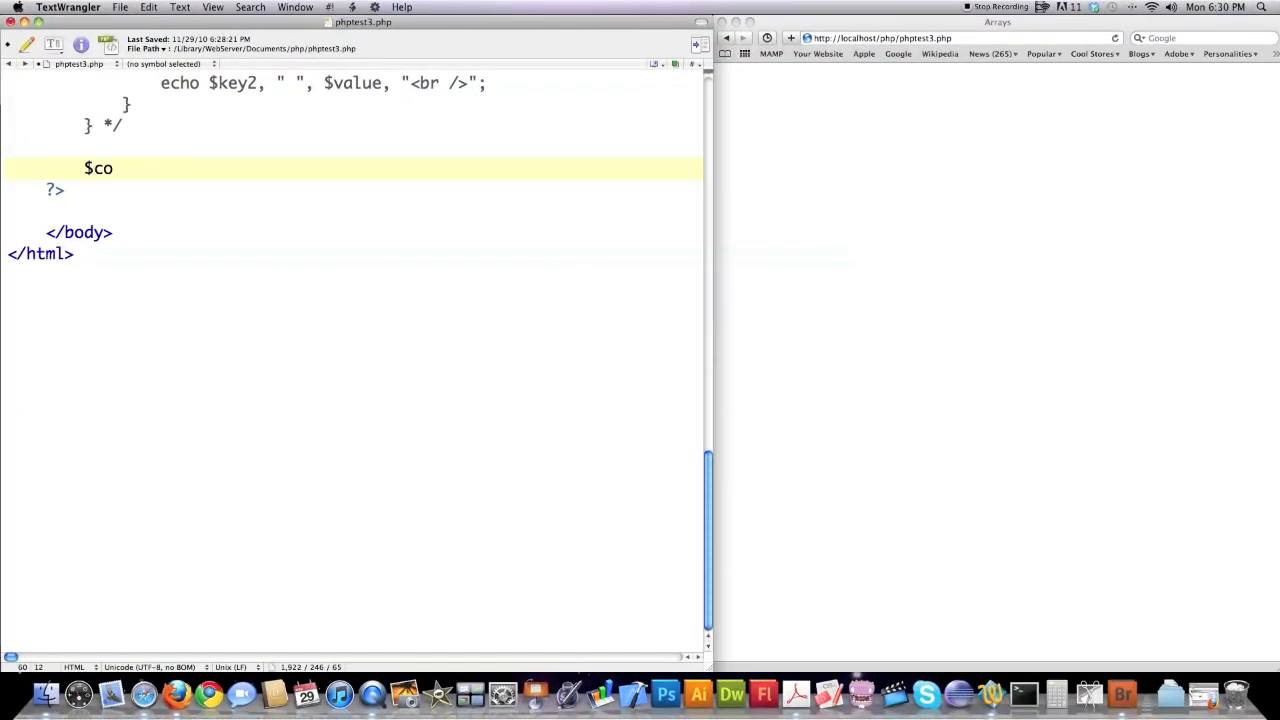
{"action": "type", "text": "utry"}
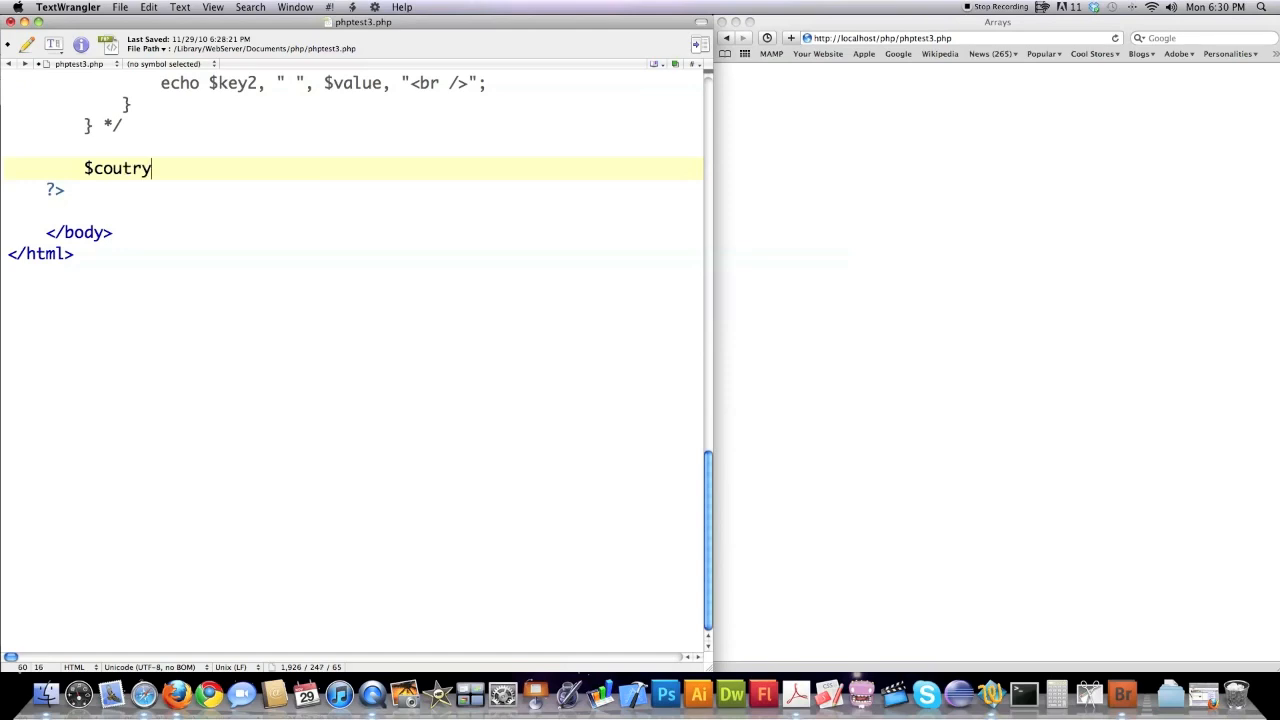
{"action": "type", "text": "nS"}
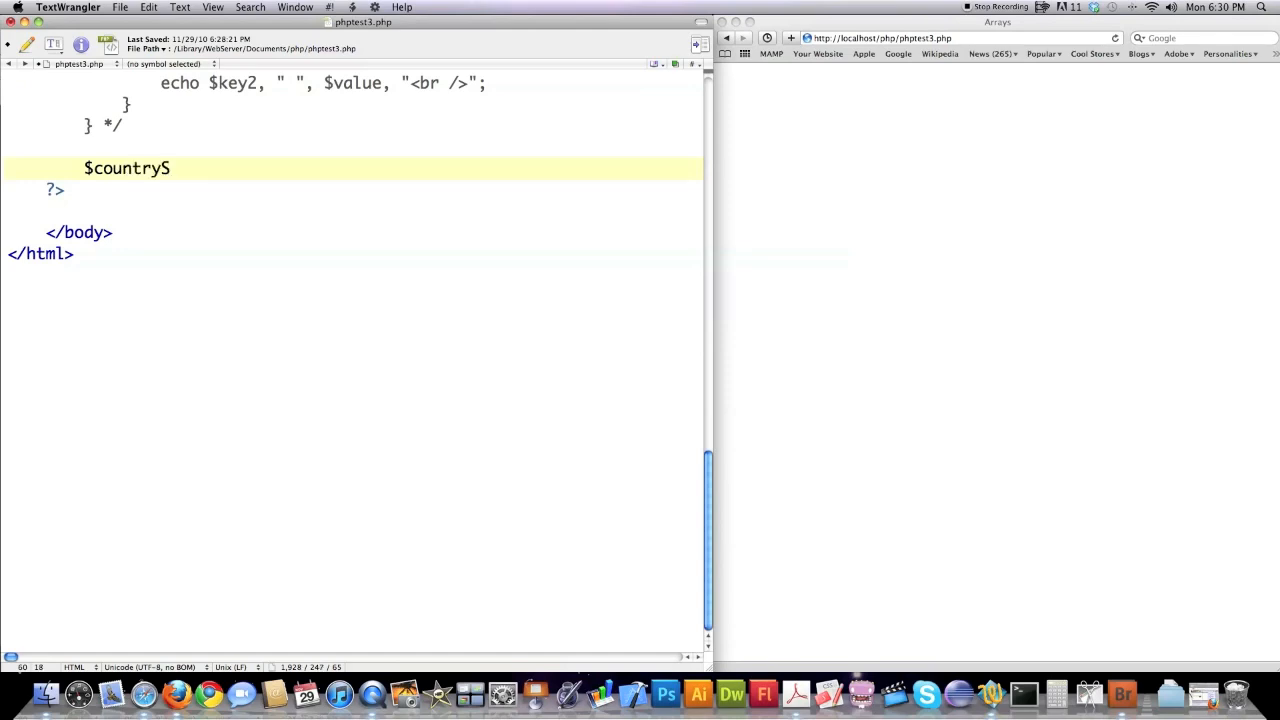
{"action": "type", "text": "tr = \""}
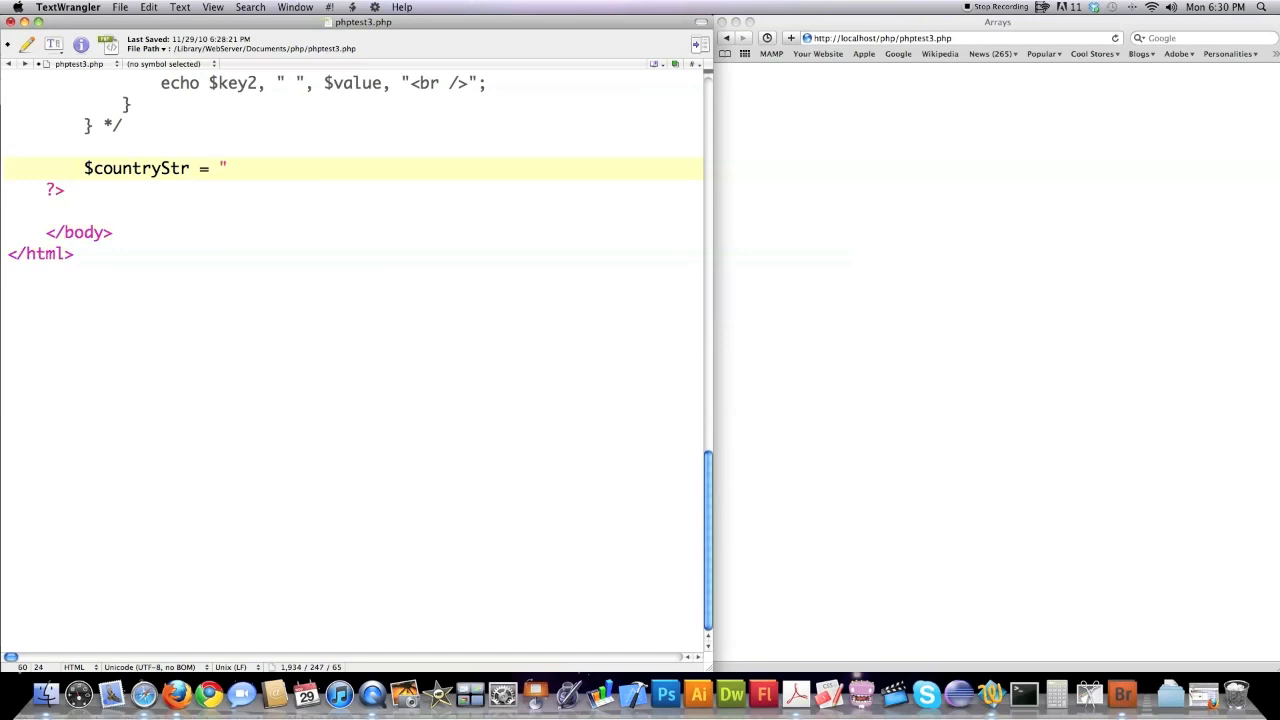
{"action": "type", "text": "Cuba"}
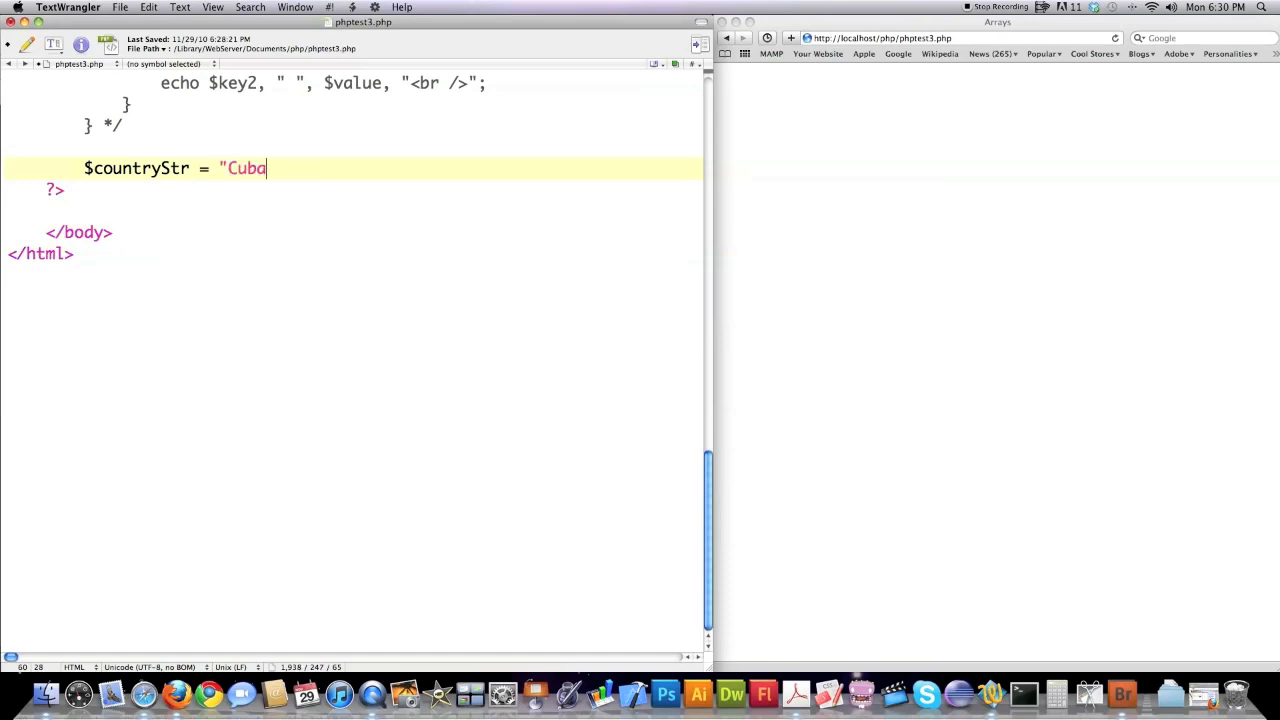
{"action": "type", "text": ",Spain,"}
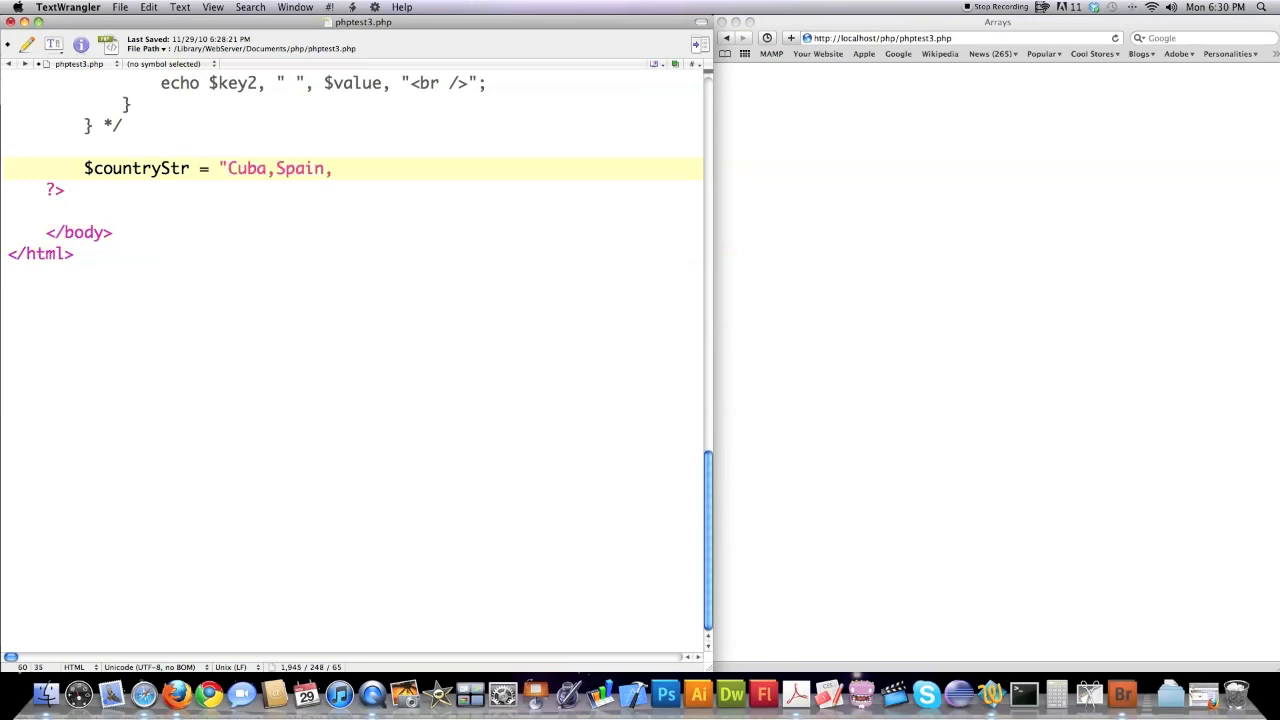
{"action": "type", "text": "India,Fr"}
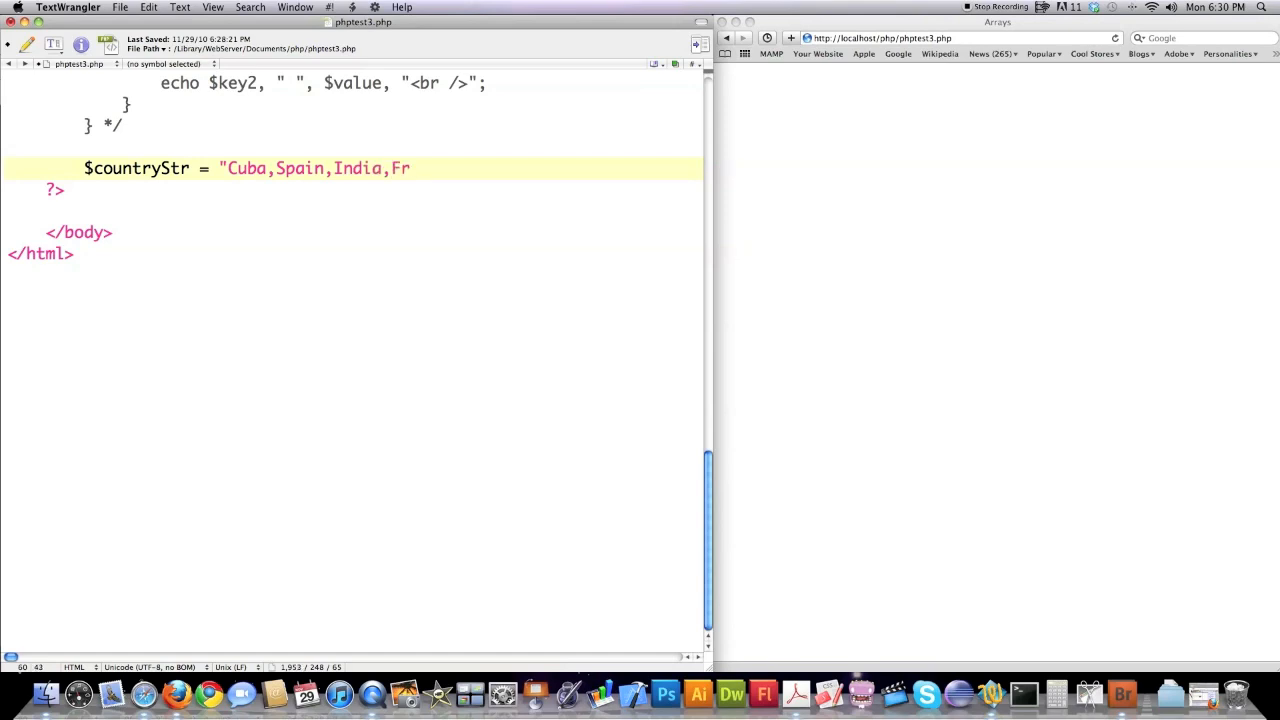
{"action": "type", "text": "ance,I"}
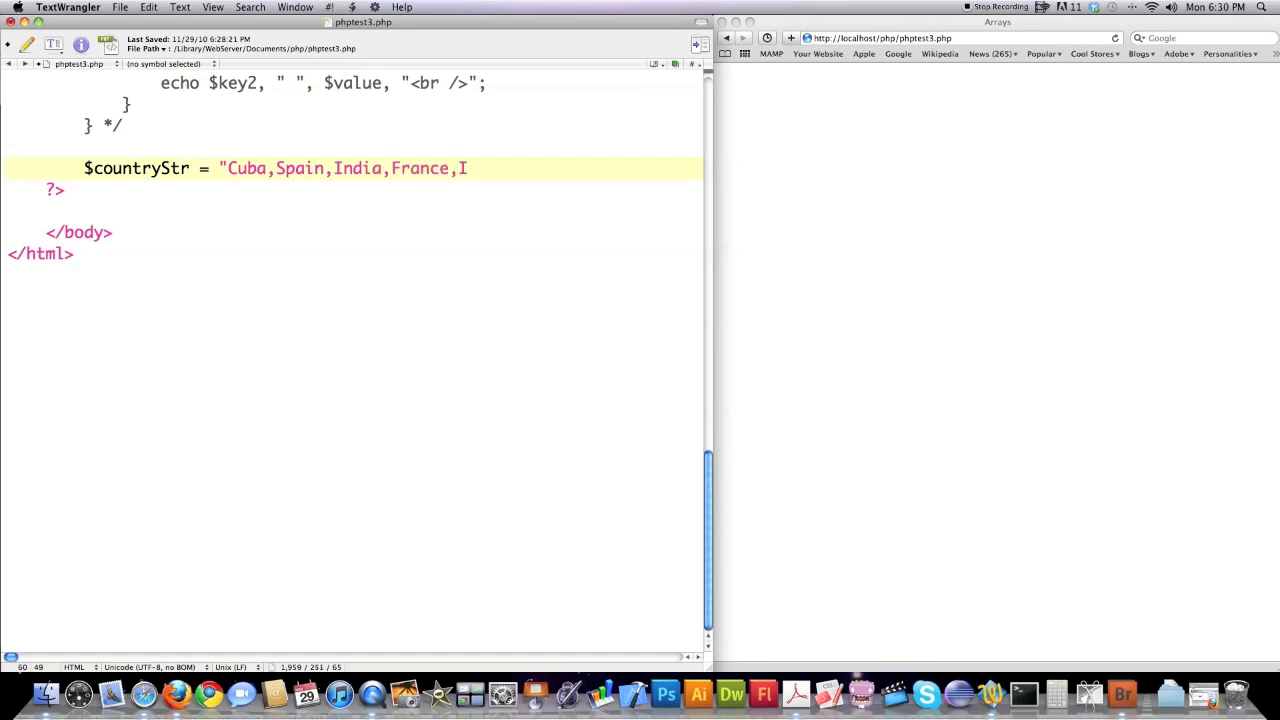
{"action": "type", "text": "taly\";"}
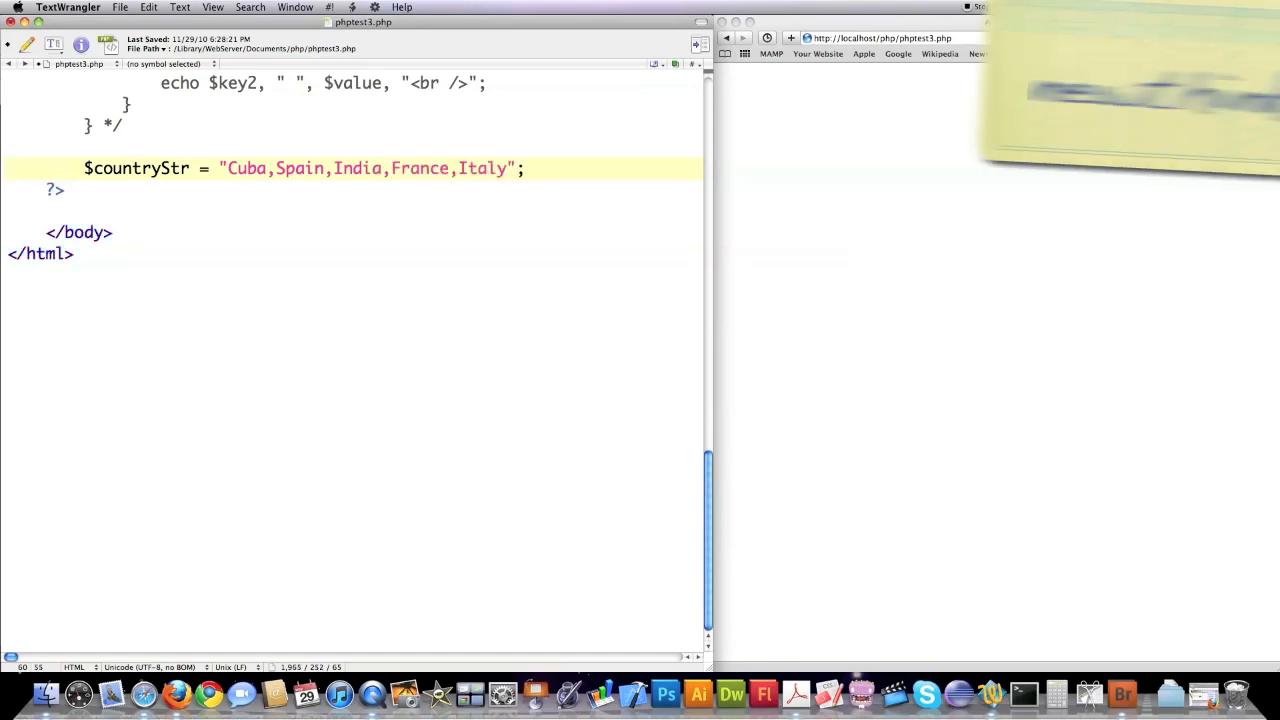
- Add $randCountry = explode(",", $countryStr); and begin echoing $randCountry elements
{"action": "key", "text": "Return"}
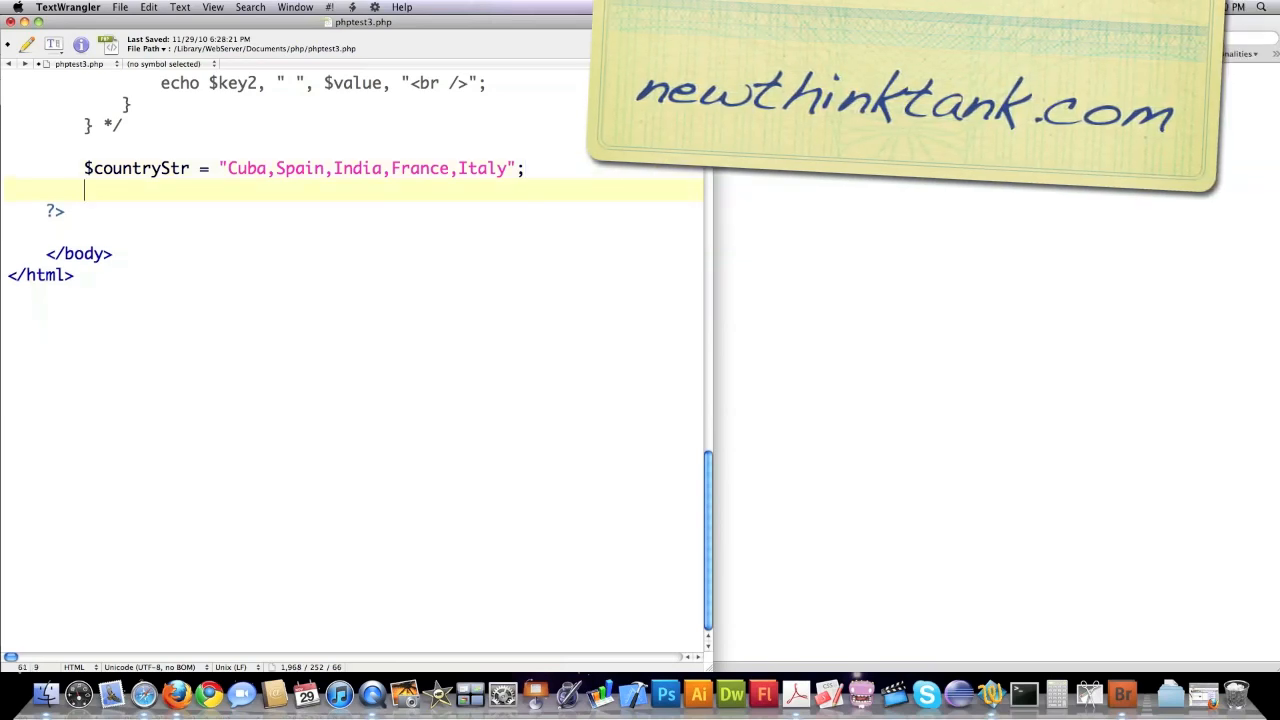
{"action": "type", "text": "$r"}
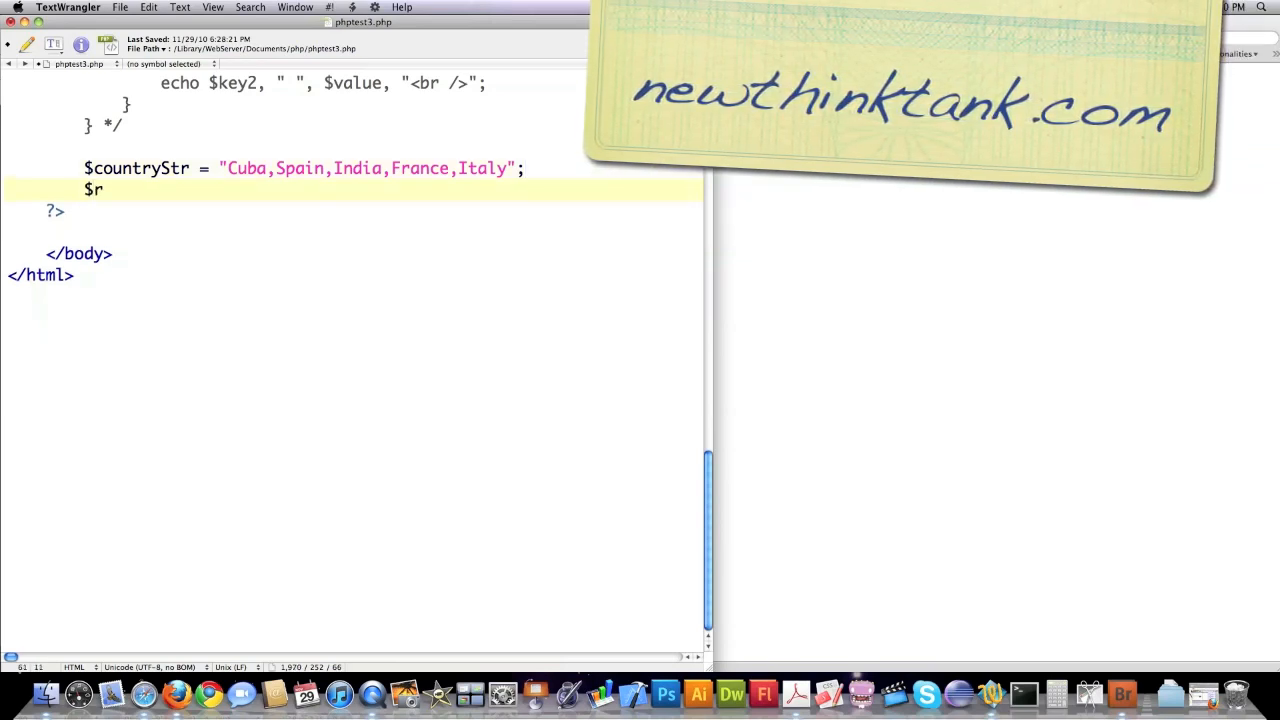
{"action": "type", "text": "and"}
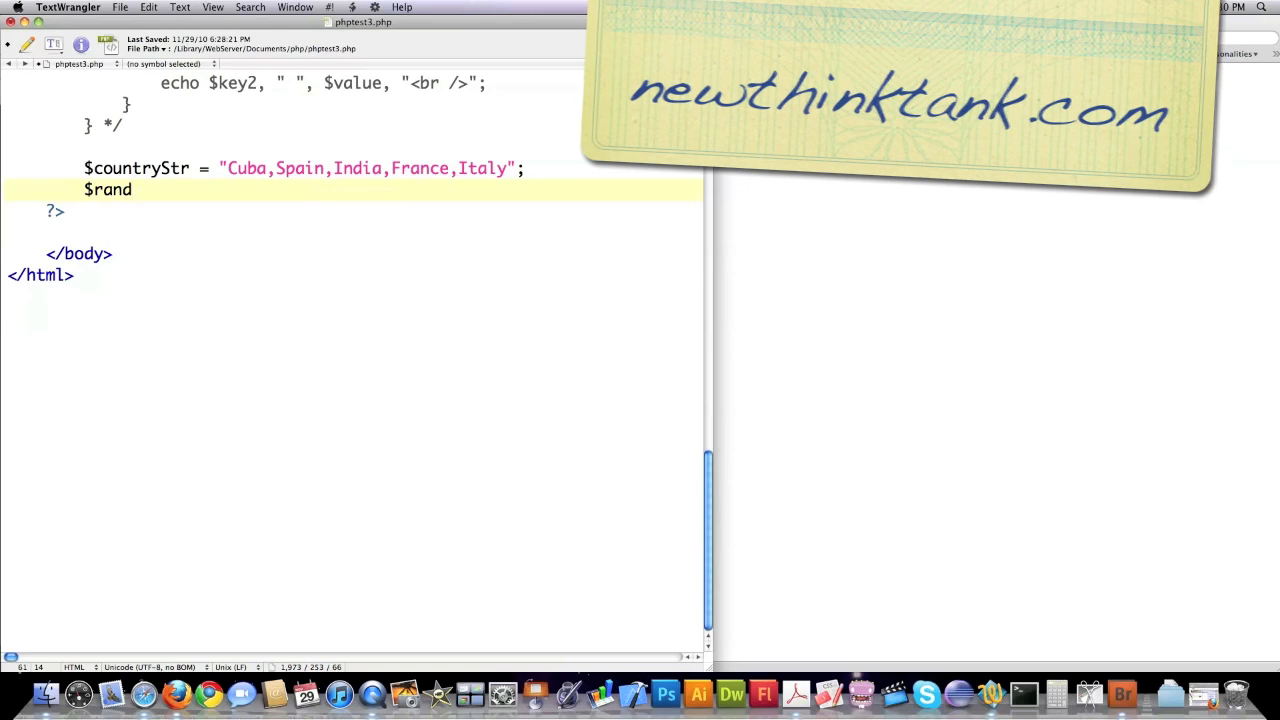
{"action": "type", "text": "Country"}
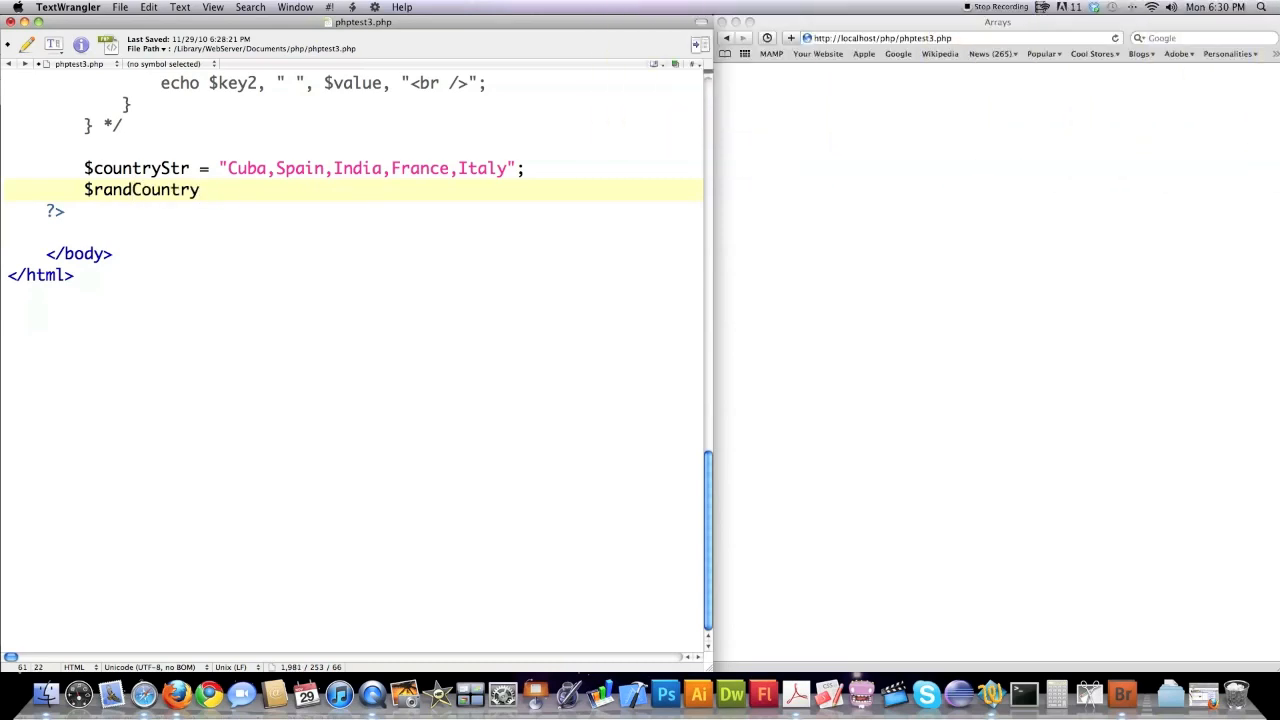
{"action": "type", "text": "="}
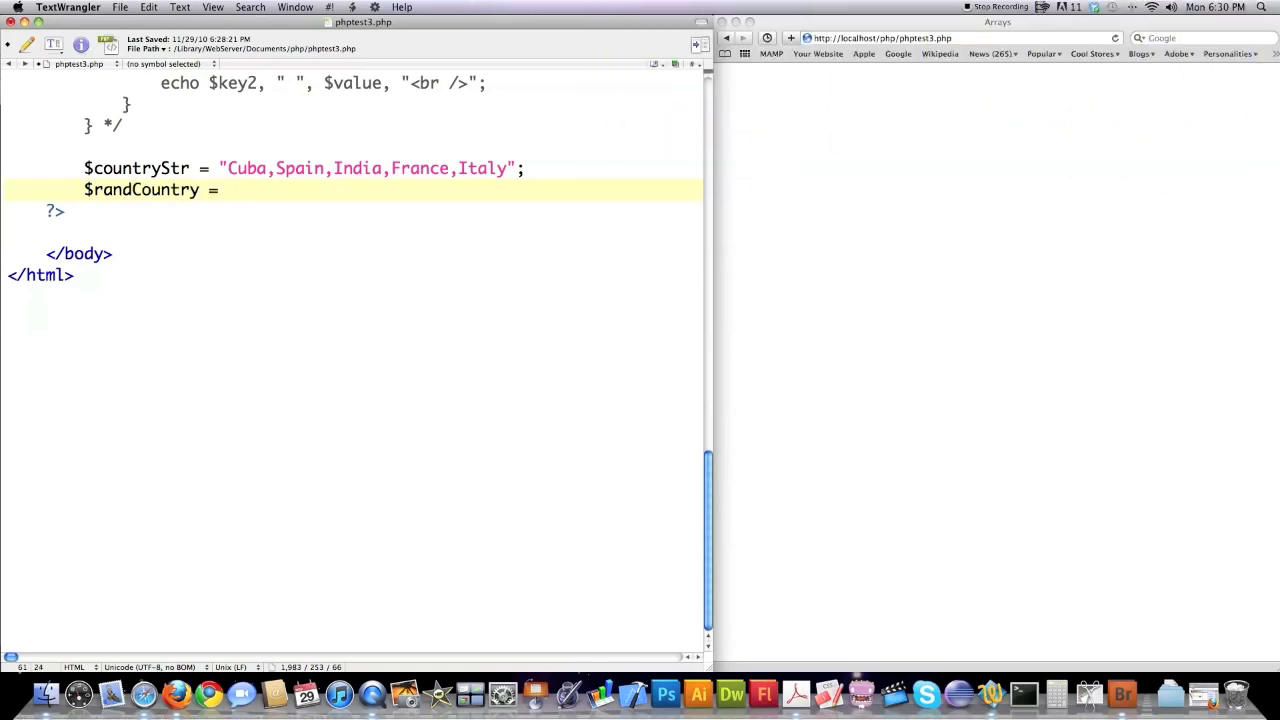
{"action": "type", "text": "explode("}
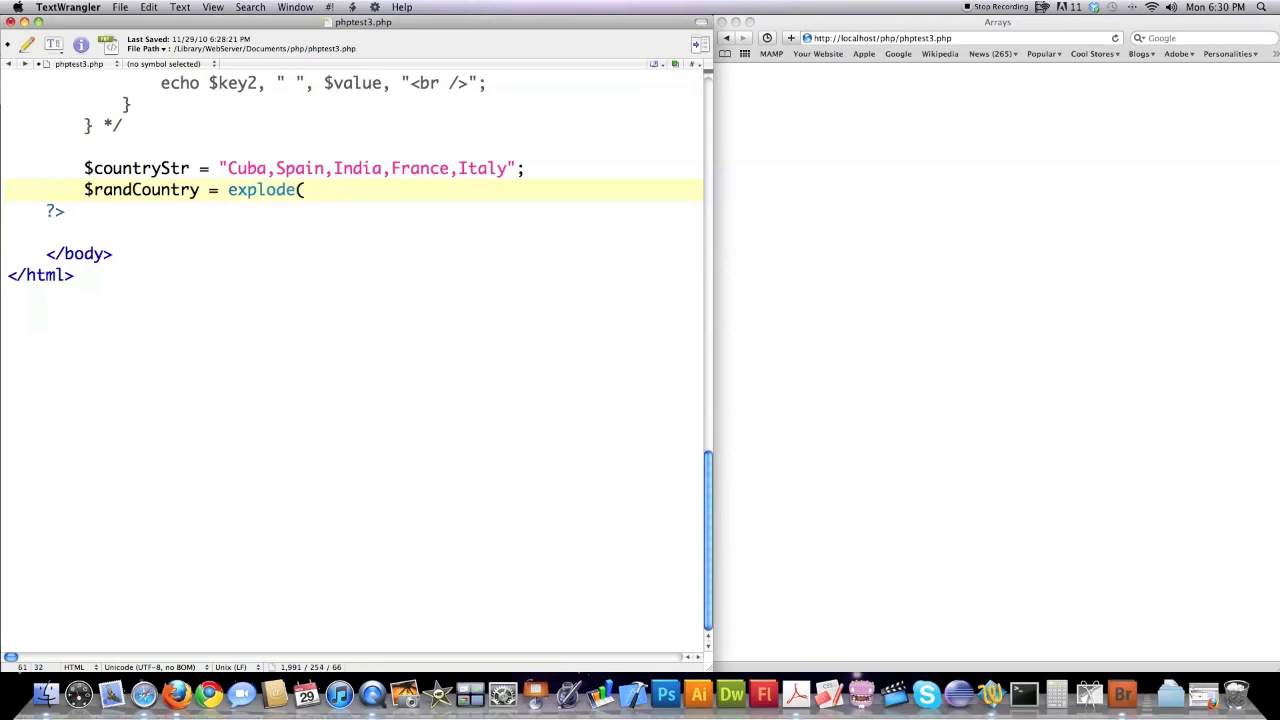
{"action": "type", "text": "\""}
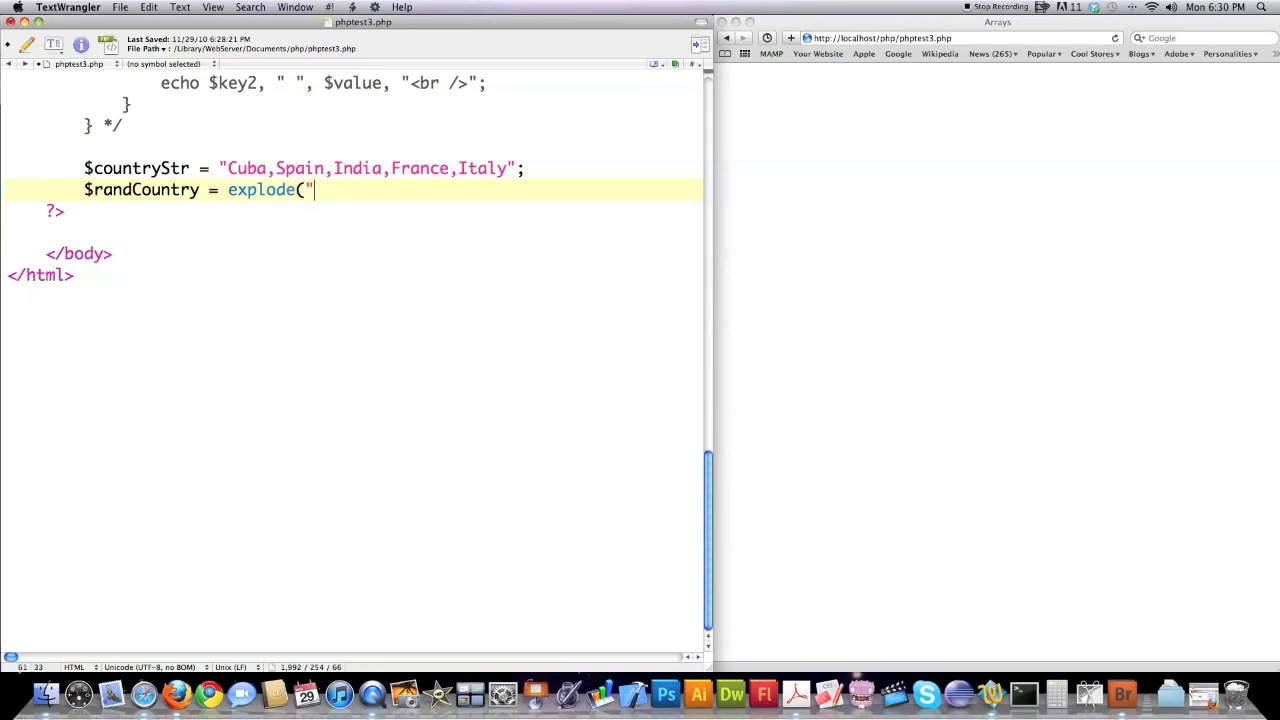
{"action": "type", "text": ","}
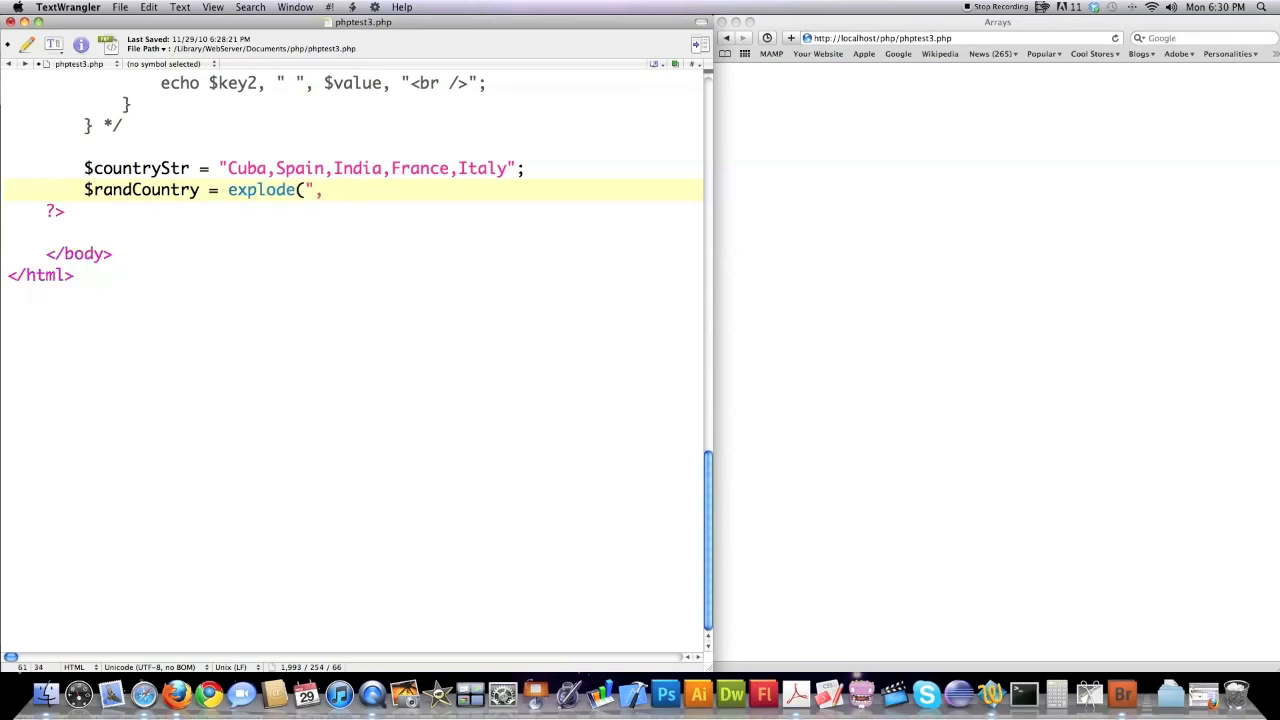
{"action": "type", "text": "\",\","}
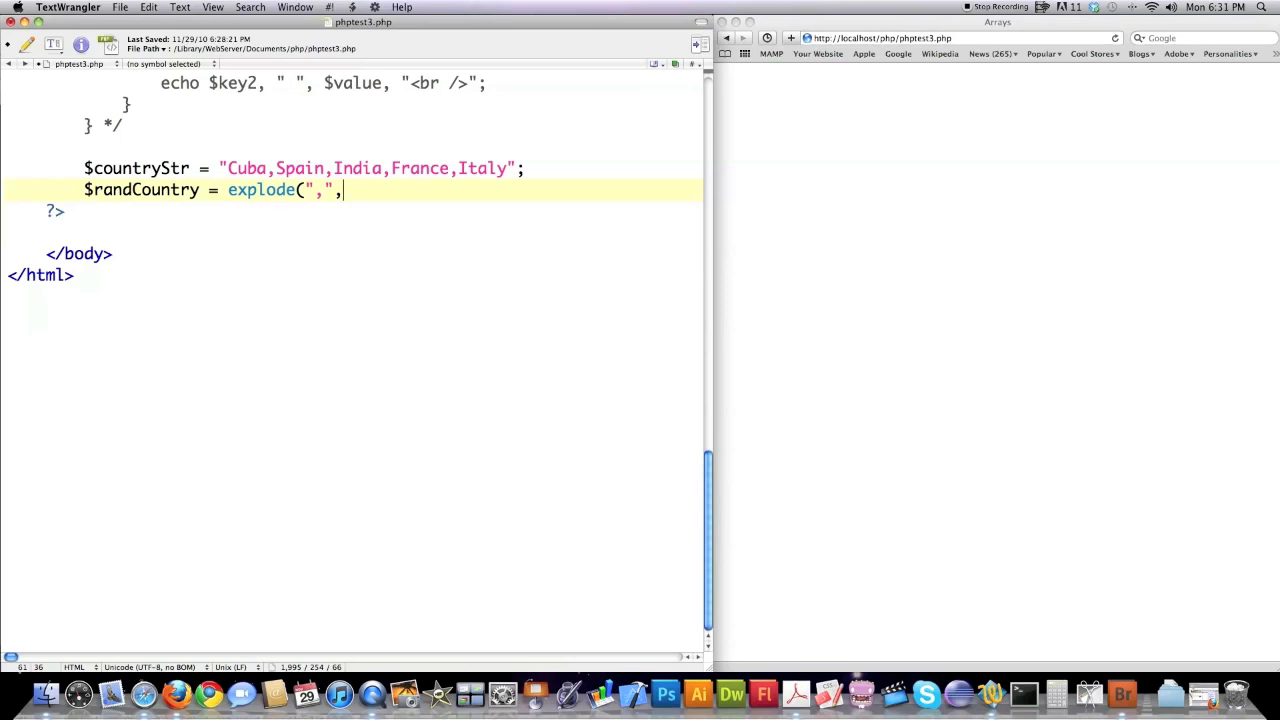
{"action": "type", "text": "$coun"}
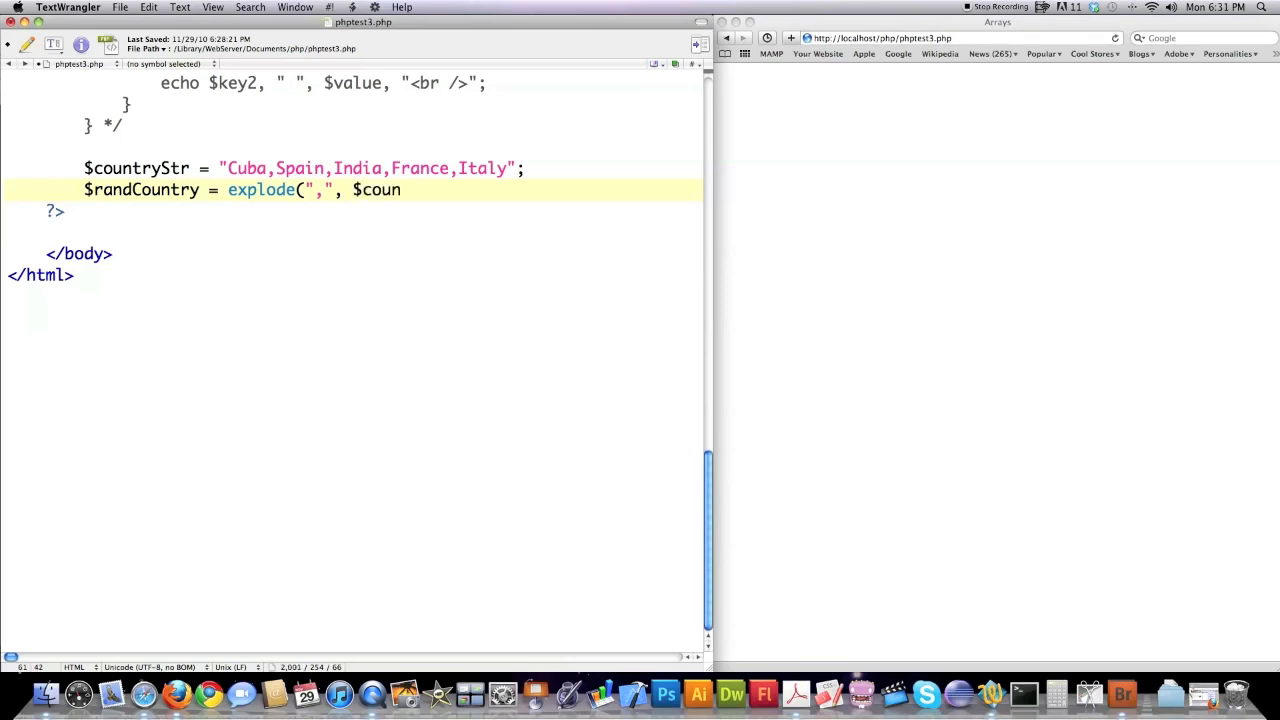
{"action": "type", "text": "tryStr"}
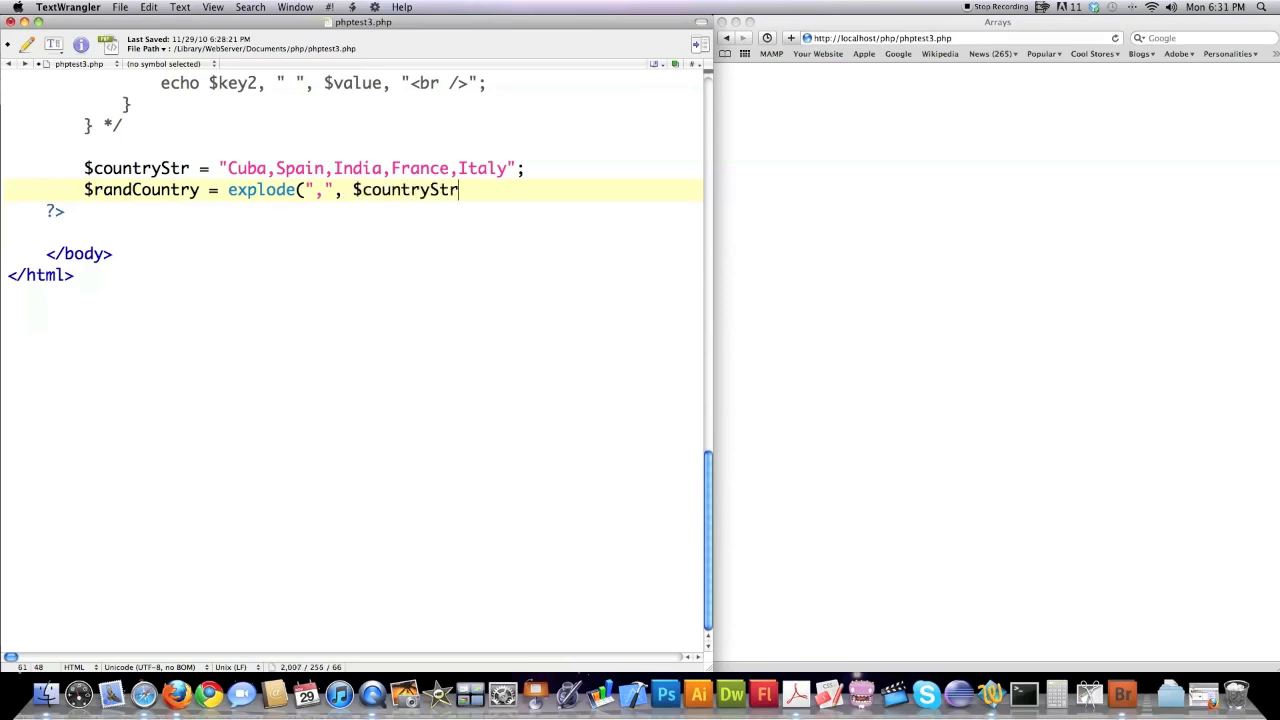
{"action": "type", "text": ");"}
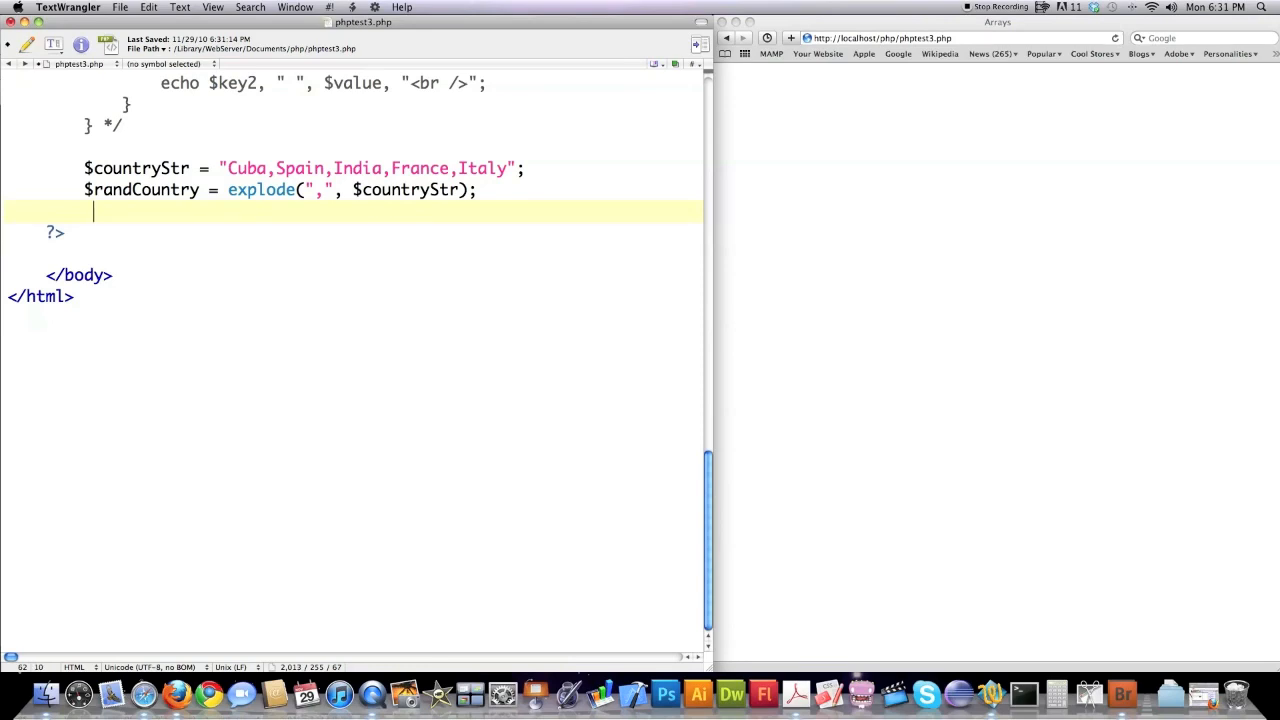
{"action": "type", "text": "echo"}
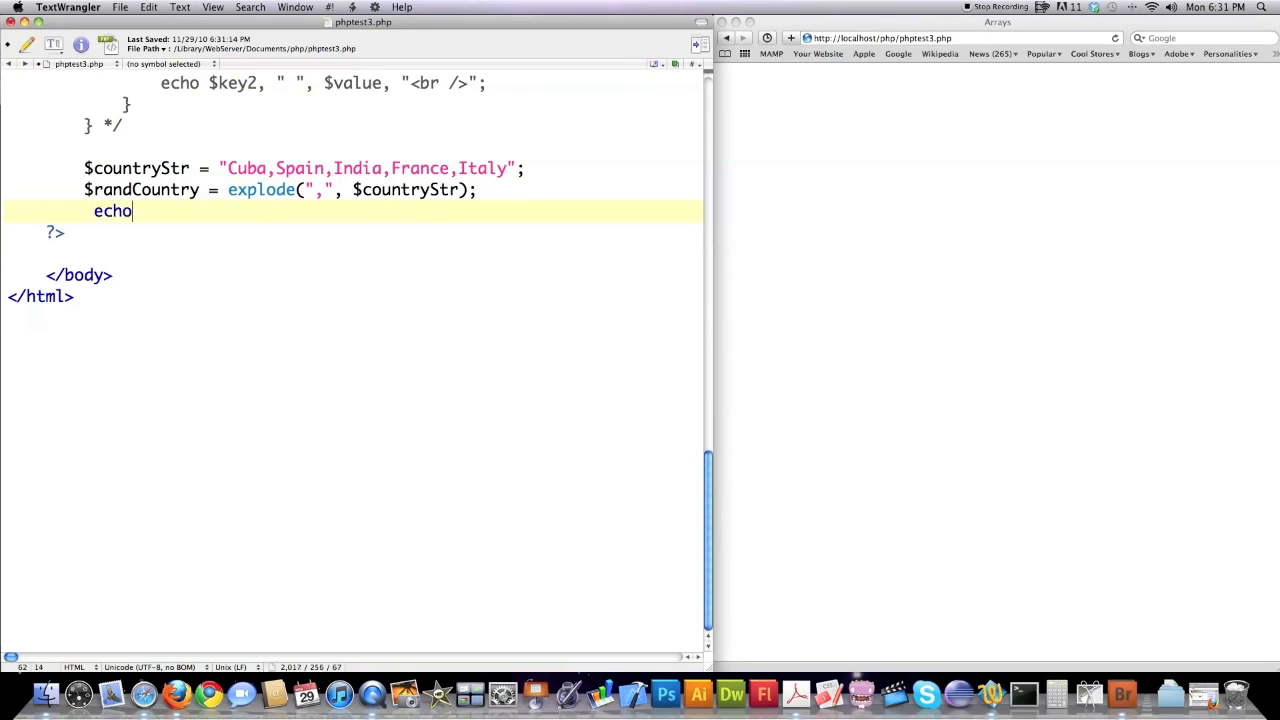
{"action": "type", "text": "$randCountry[0], \" \", $randCountry[1], \"<br /><br />\";"}
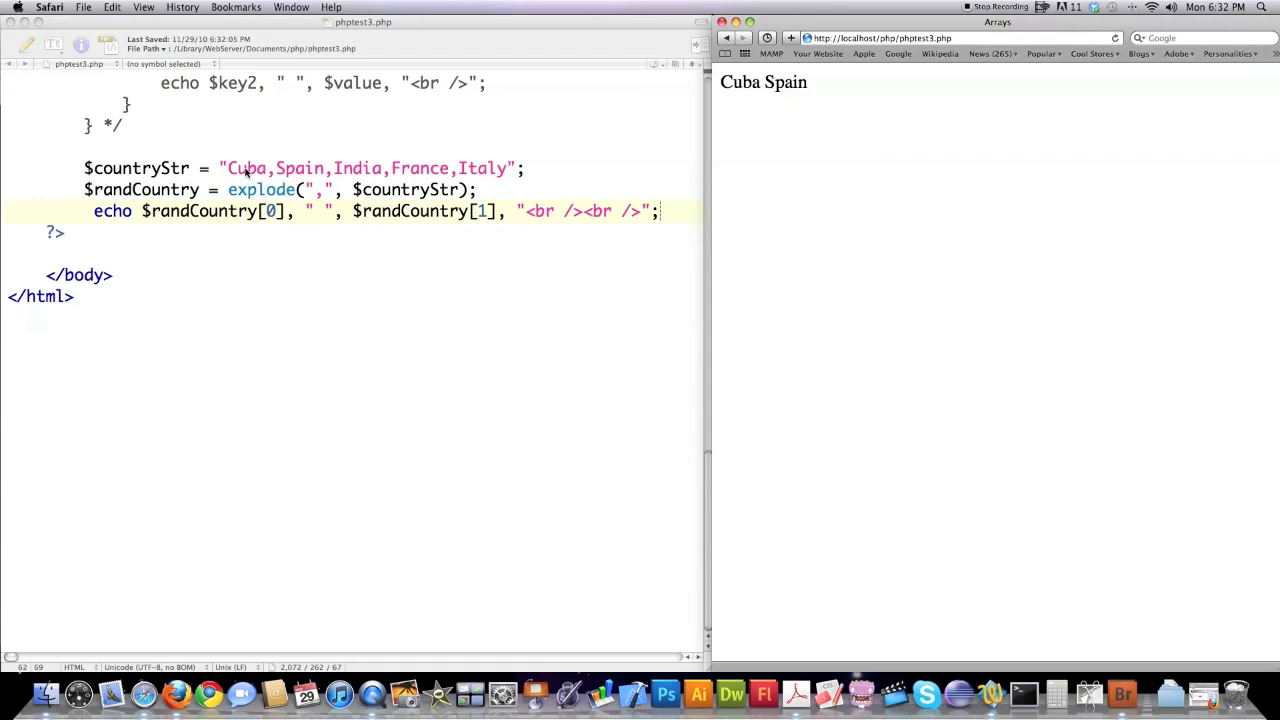
{"action": "mouse_move", "coordinate": [645, 262]}
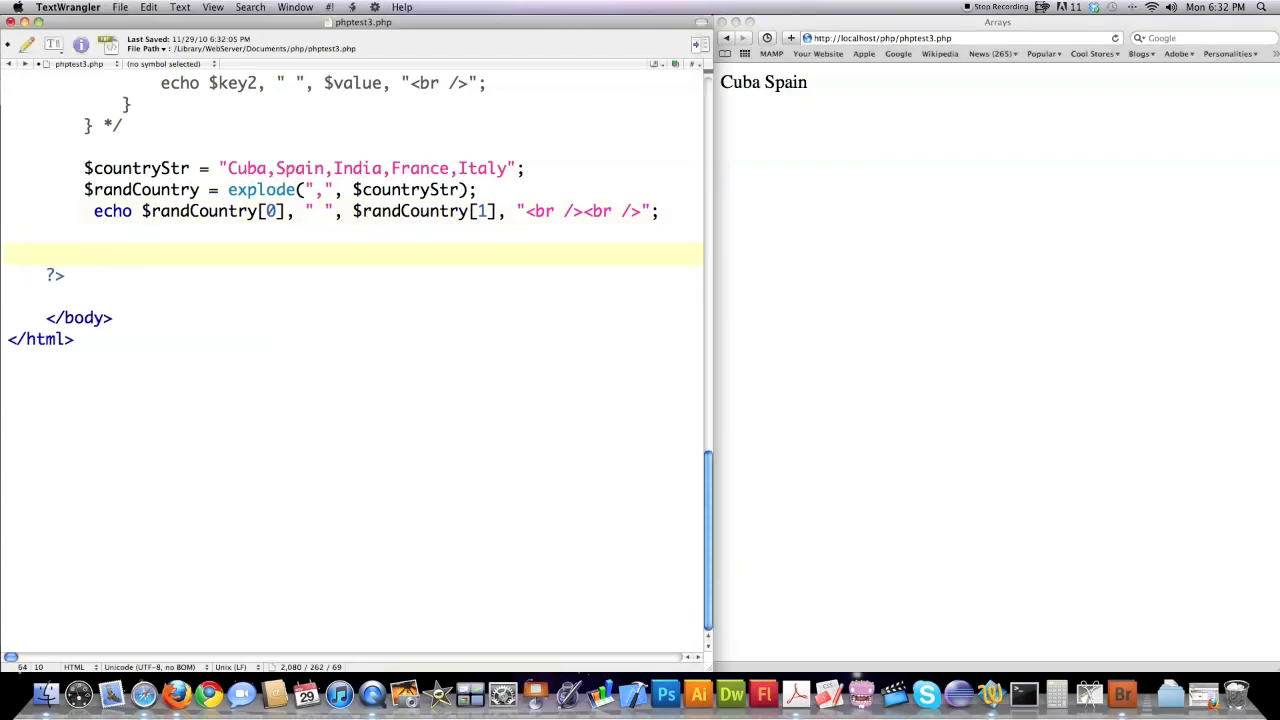
- Add $countryStr2 = implode(",", $randCountry); and echo it with two <br /> tags
{"action": "type", "text": "$"}
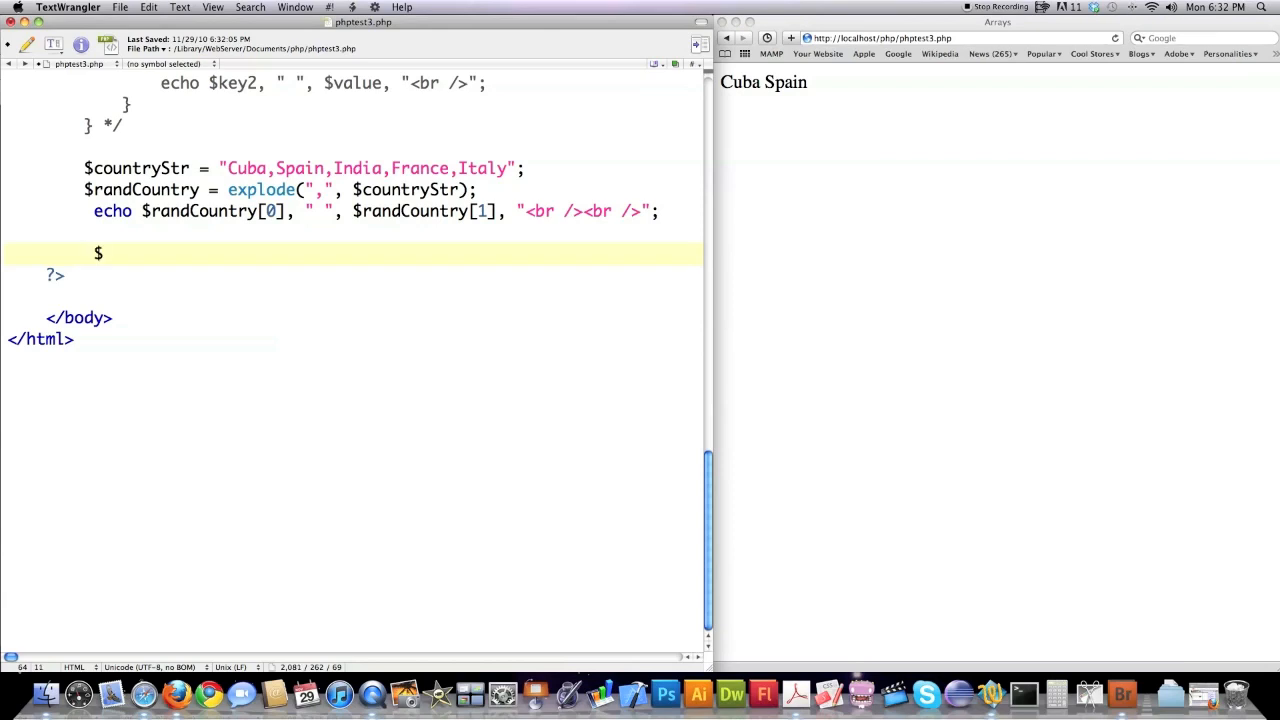
{"action": "type", "text": "countryStr2 = implo"}
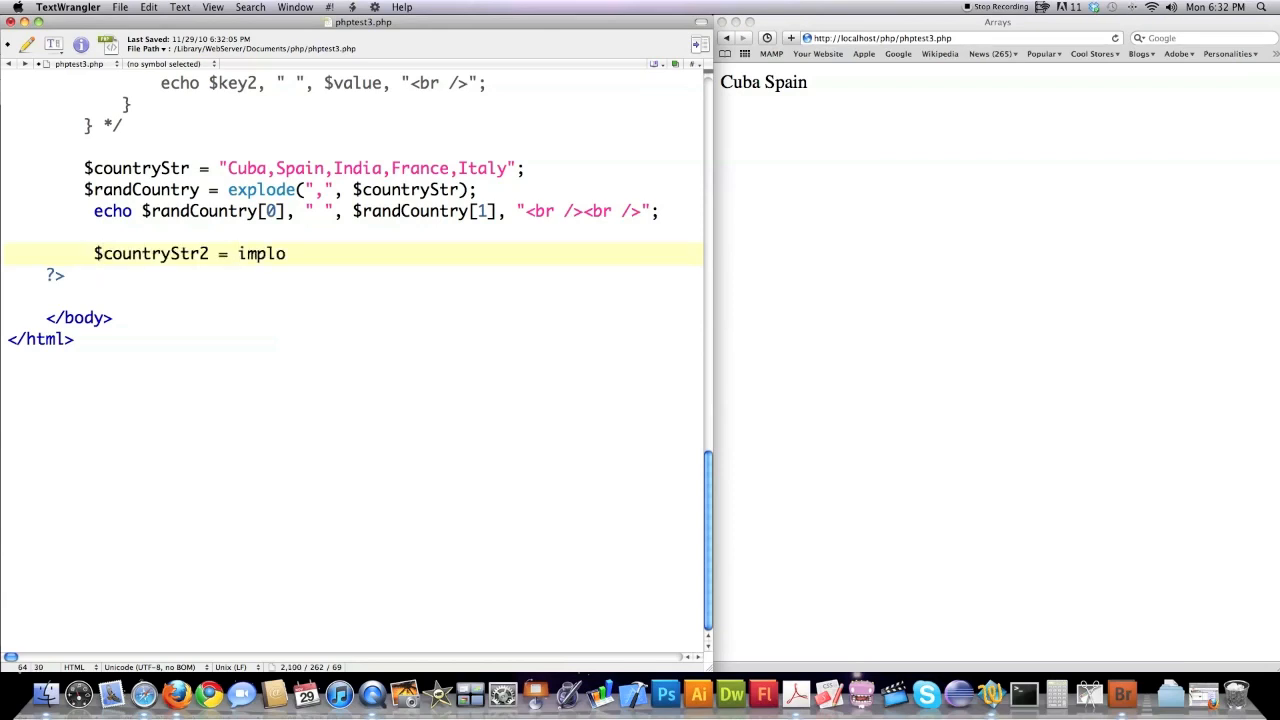
{"action": "type", "text": "de("}
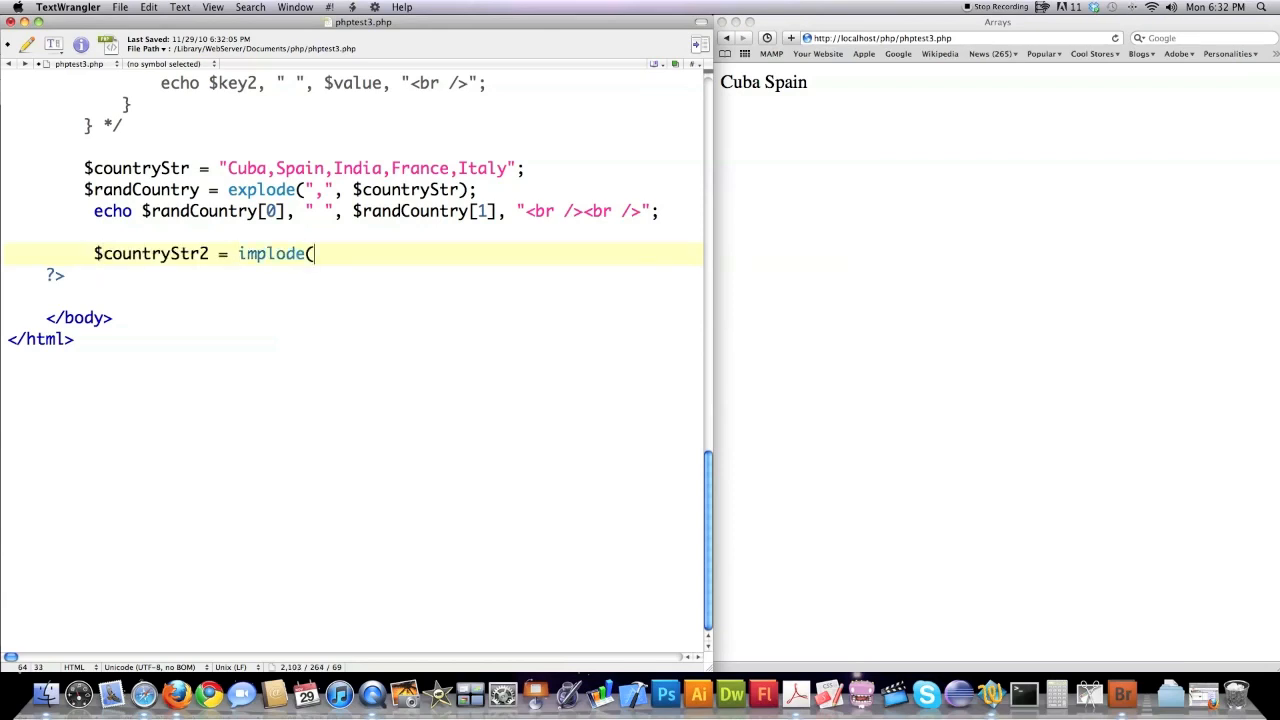
{"action": "type", "text": "\","}
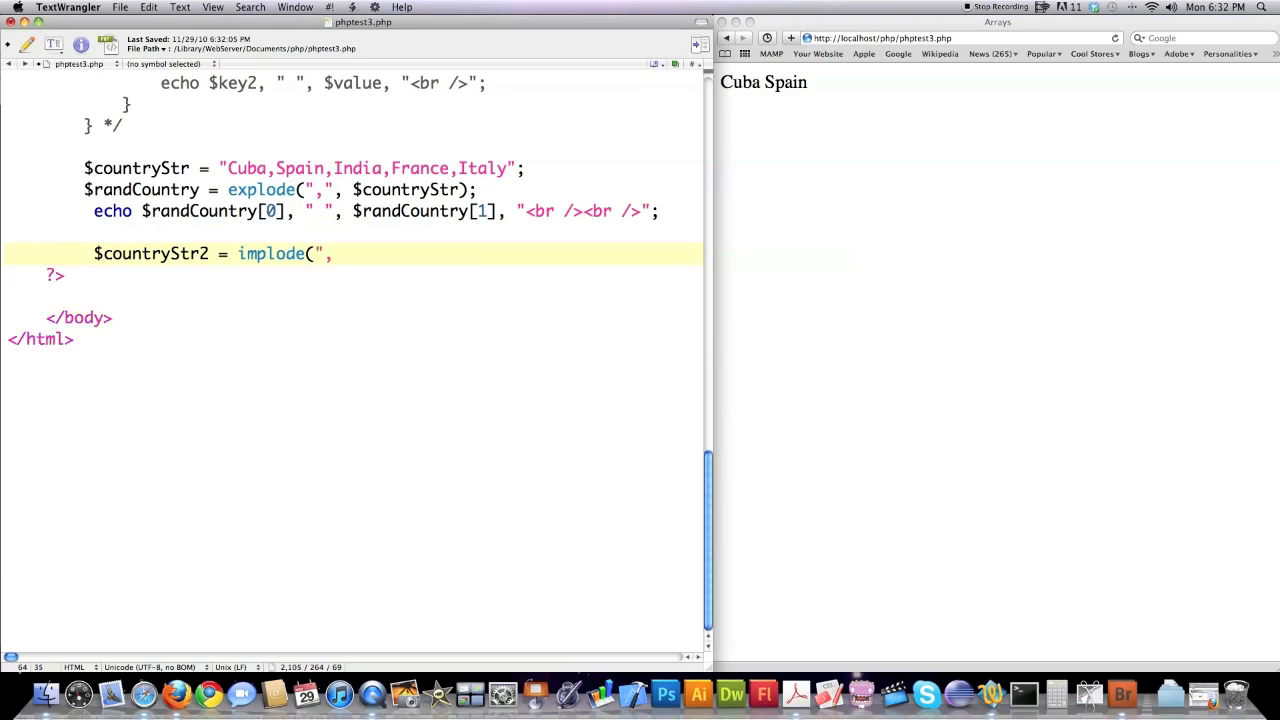
{"action": "type", "text": "\""}
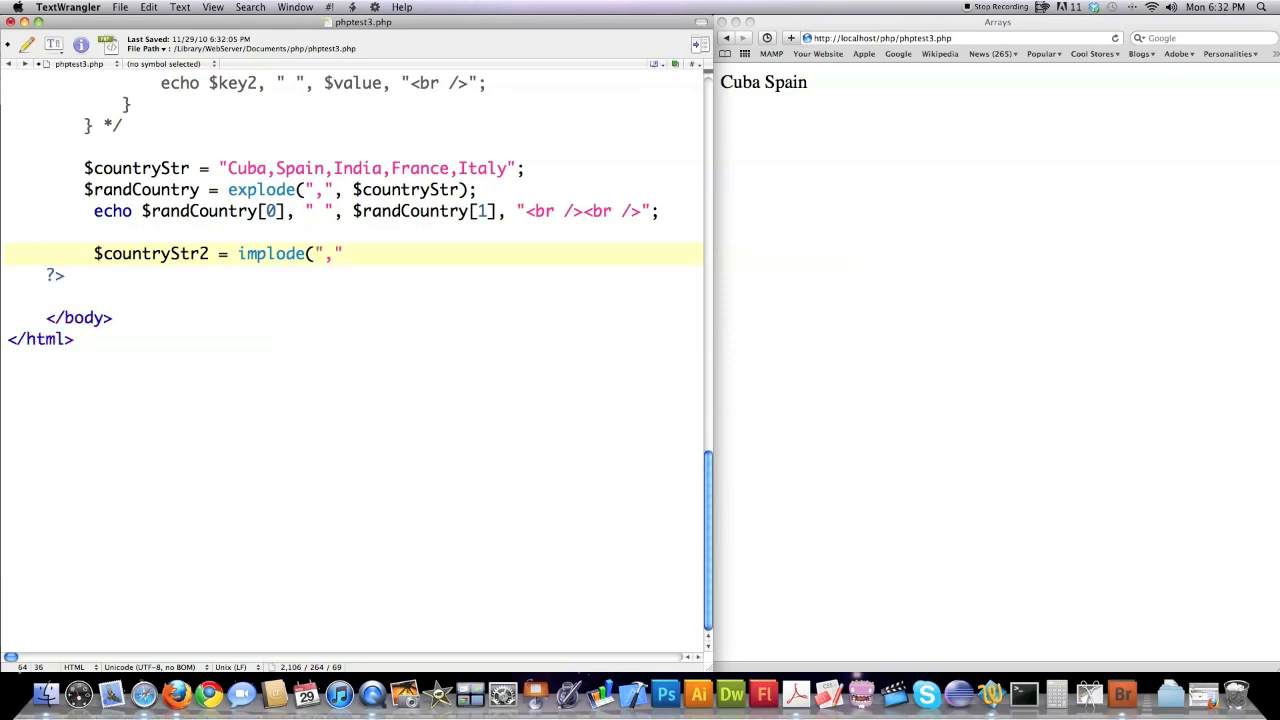
{"action": "type", "text": ", $"}
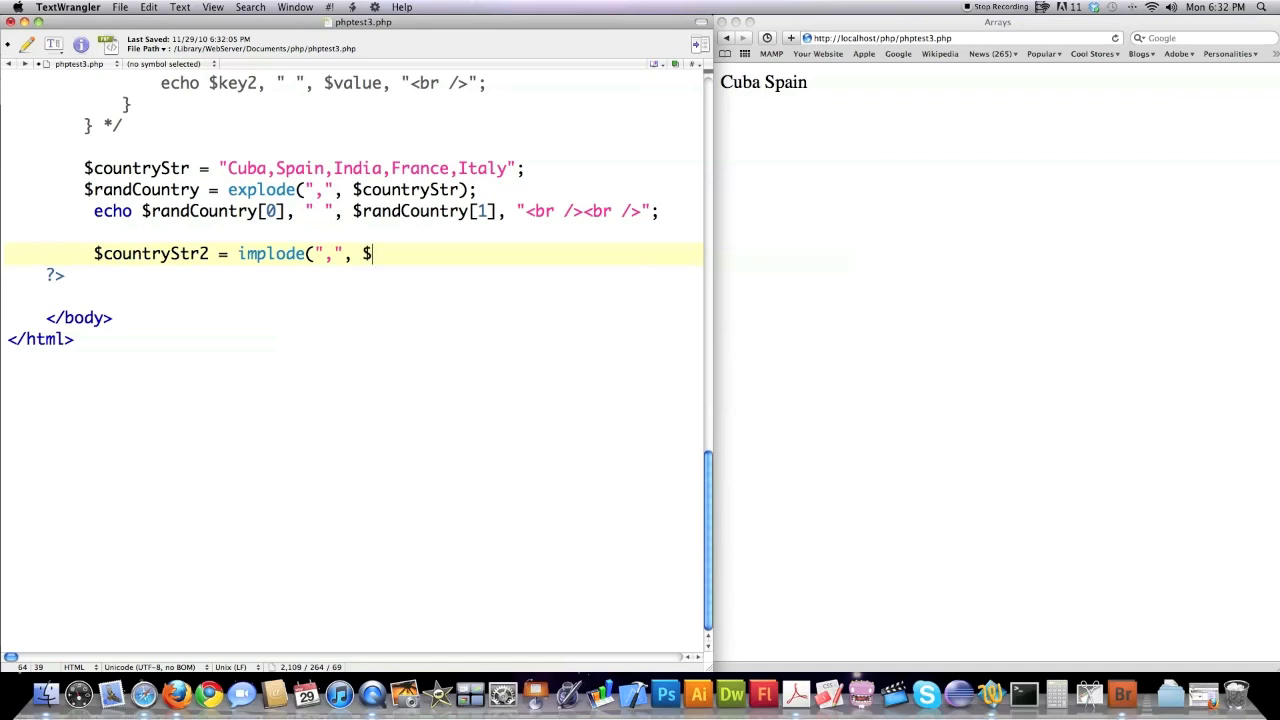
{"action": "type", "text": "randCountry);"}
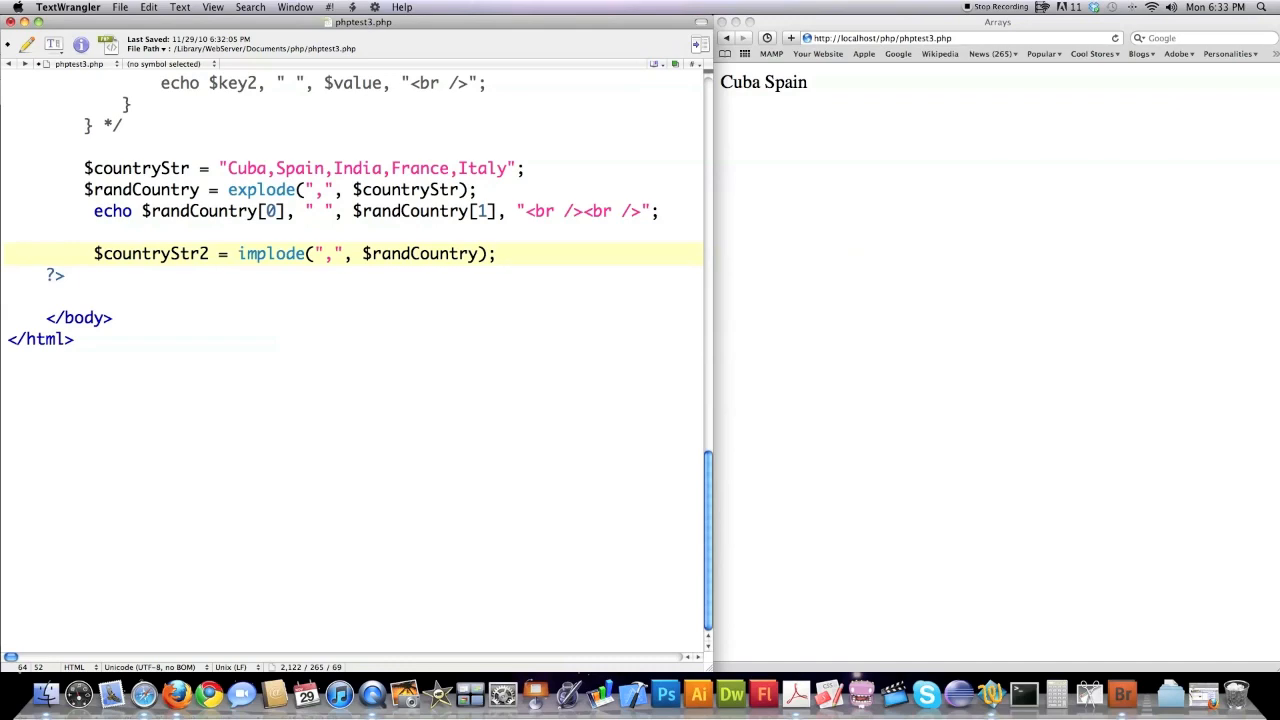
{"action": "type", "text": "echo $countryStr2,"}
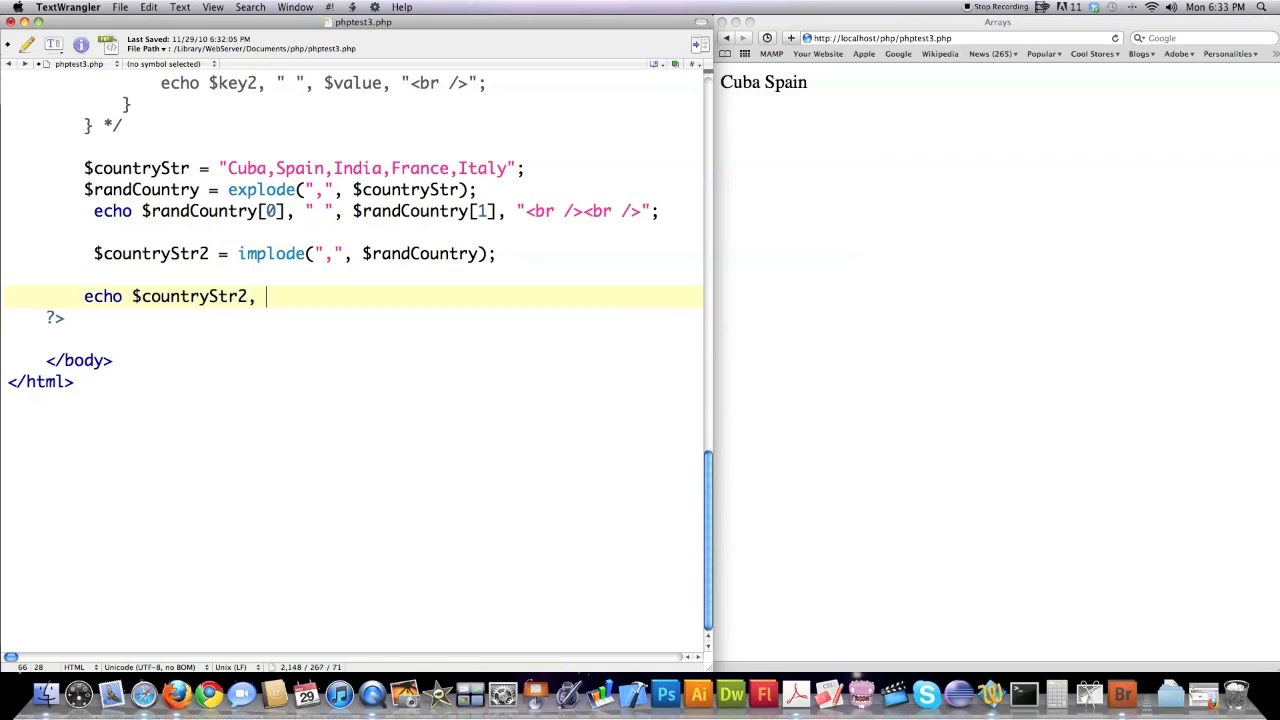
{"action": "type", "text": "\"<br /><br />\";"}
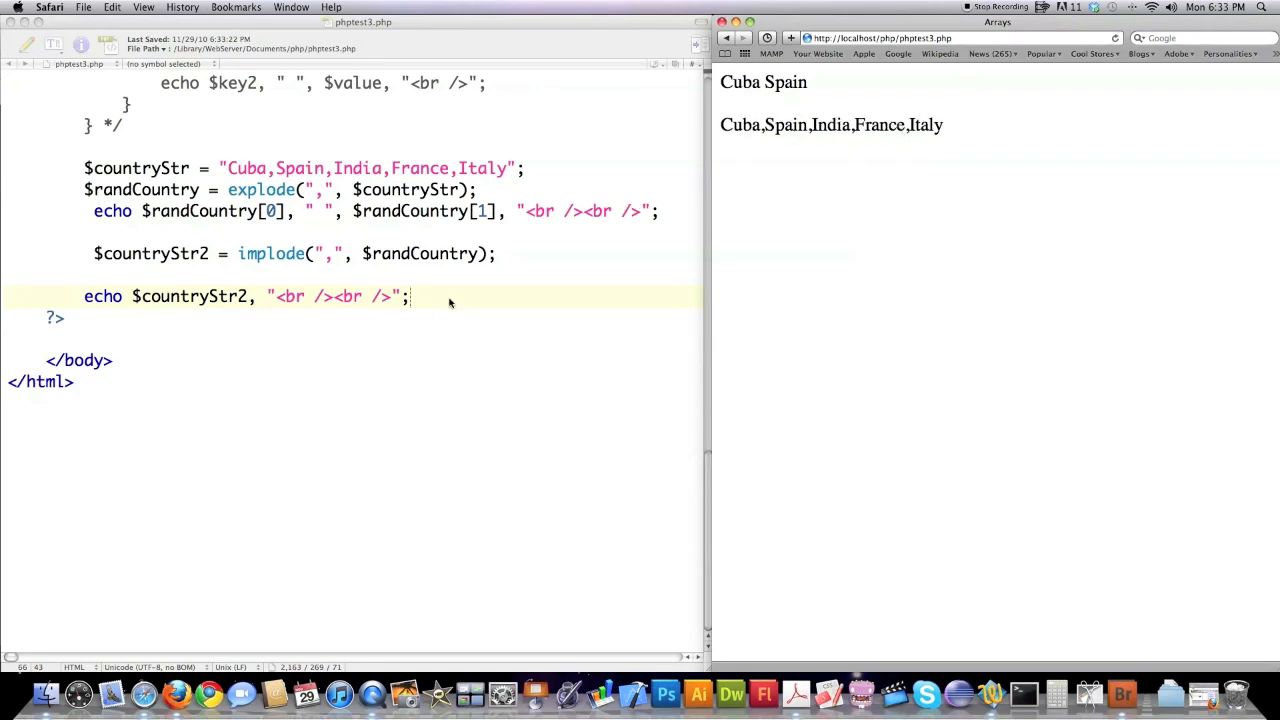
{"action": "key", "text": "Return"}
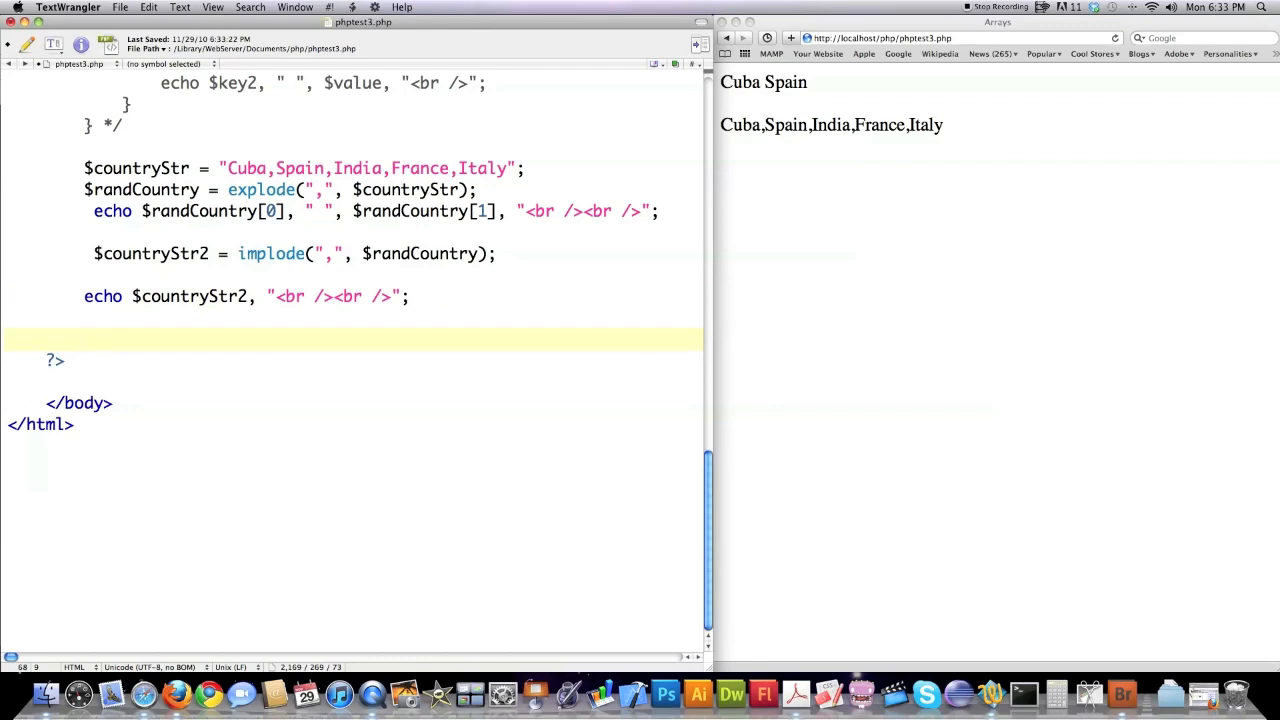
- Add if(in_array("India", $randCountry)) echo "India is in the list";
{"action": "type", "text": "if"}
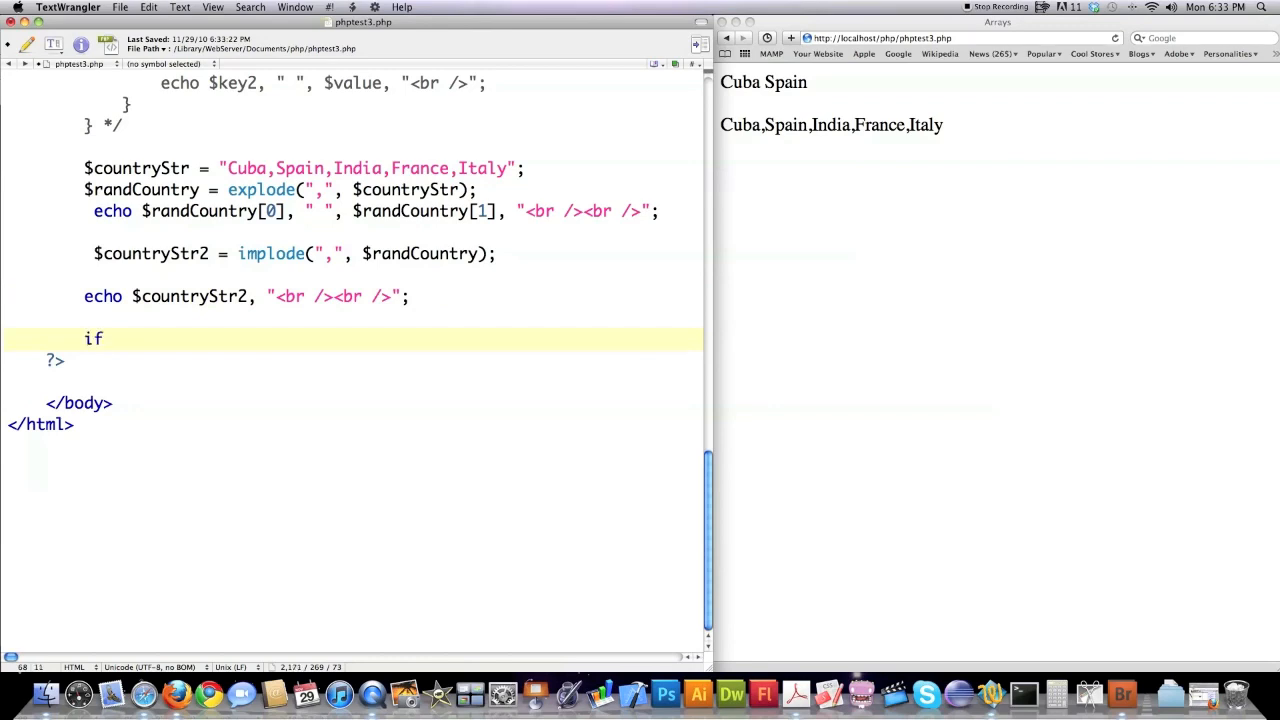
{"action": "type", "text": "(i"}
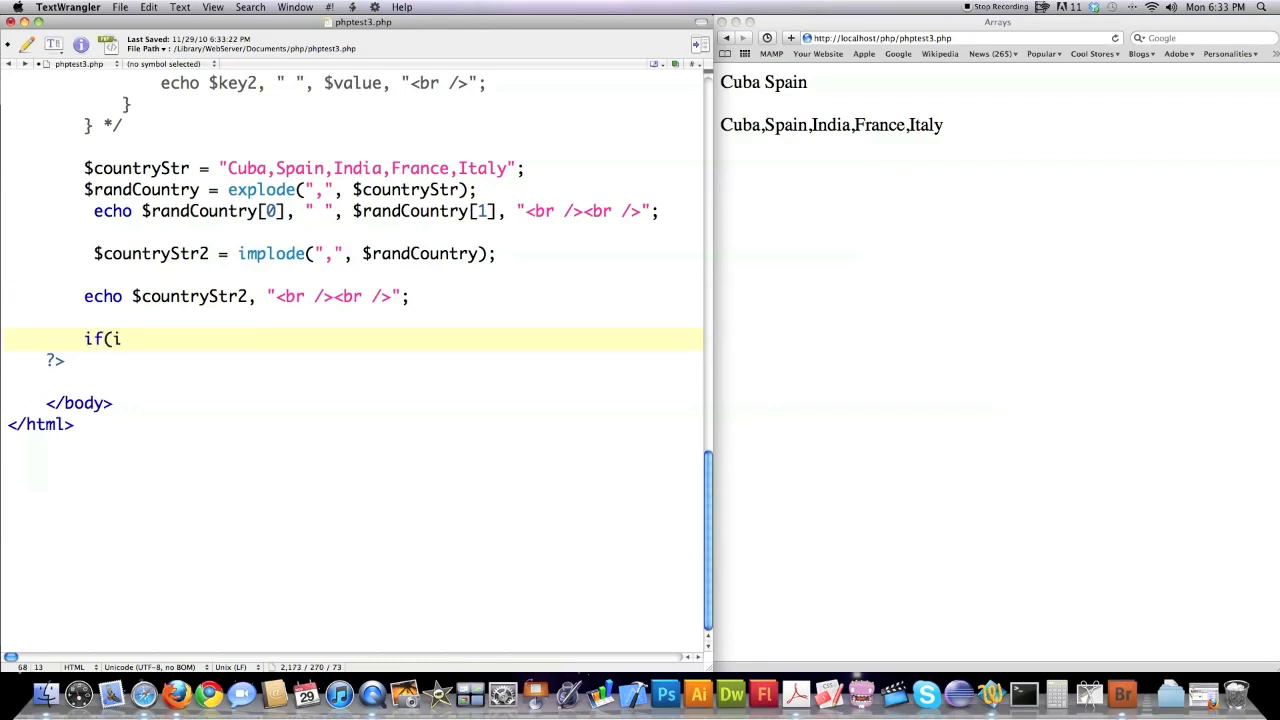
{"action": "type", "text": "n_arra"}
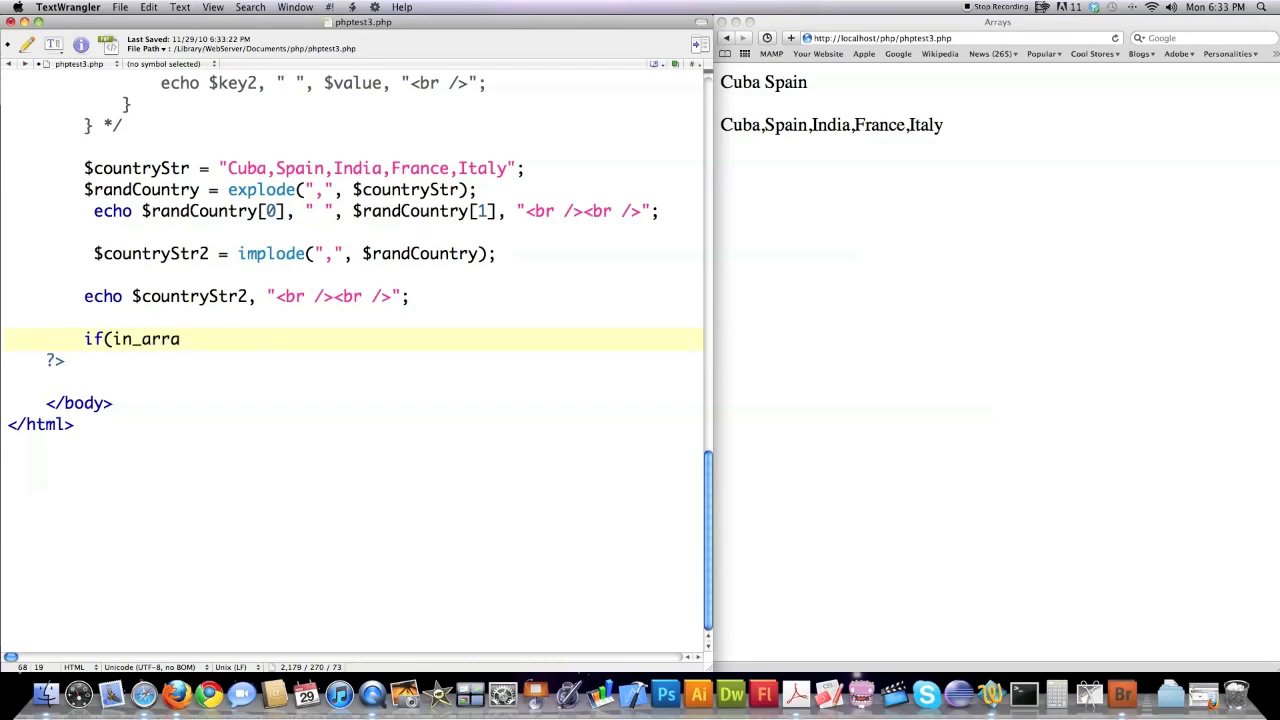
{"action": "type", "text": "y("}
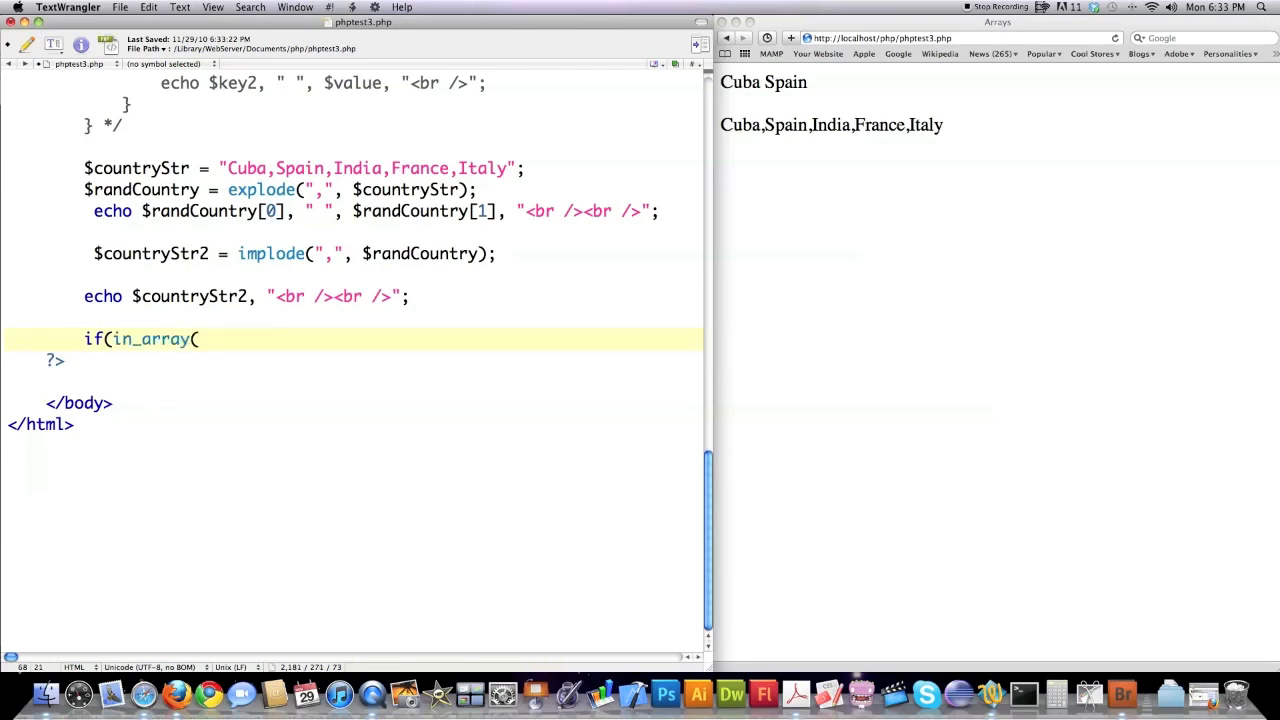
{"action": "type", "text": "\"Indi"}
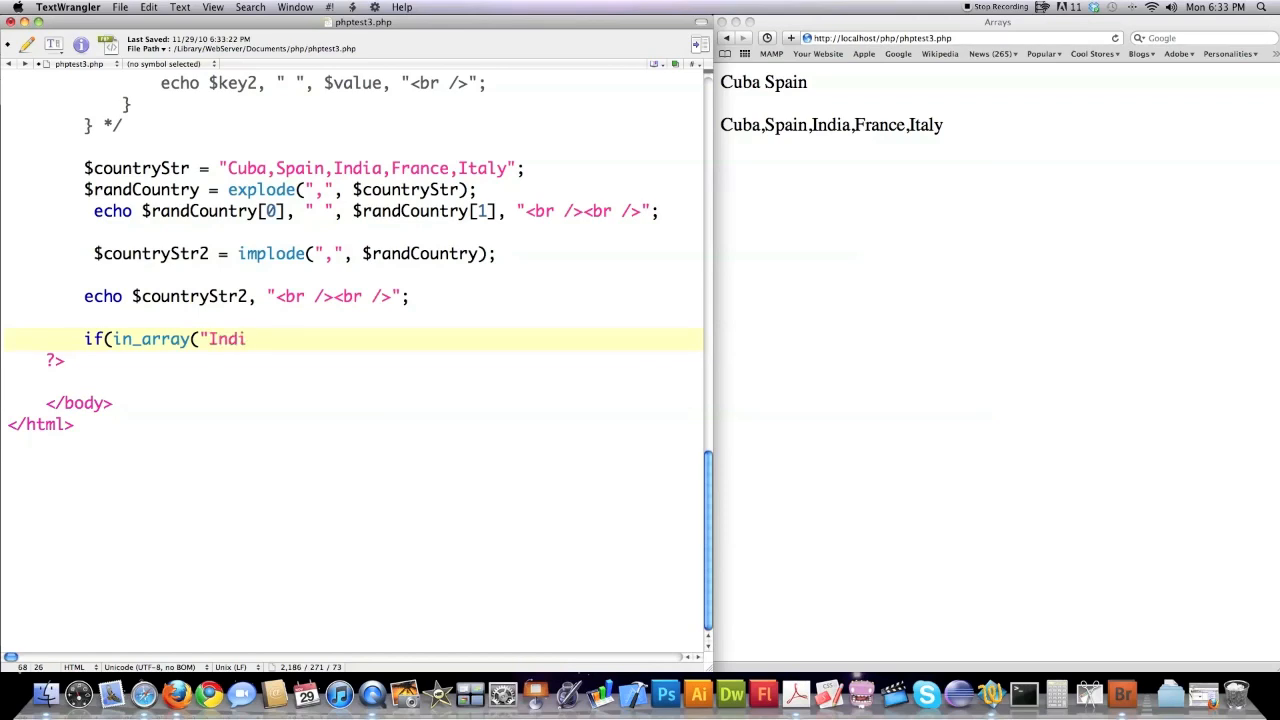
{"action": "type", "text": "a\""}
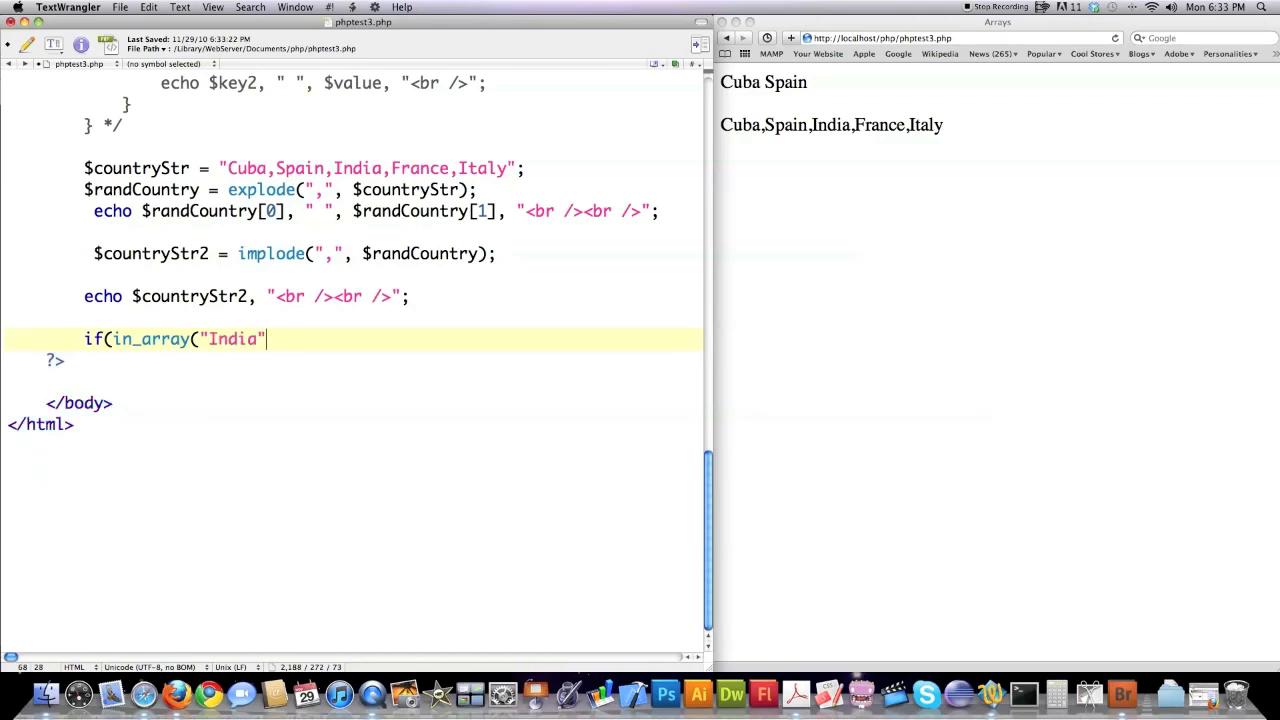
{"action": "type", "text": ", $randCountry"}
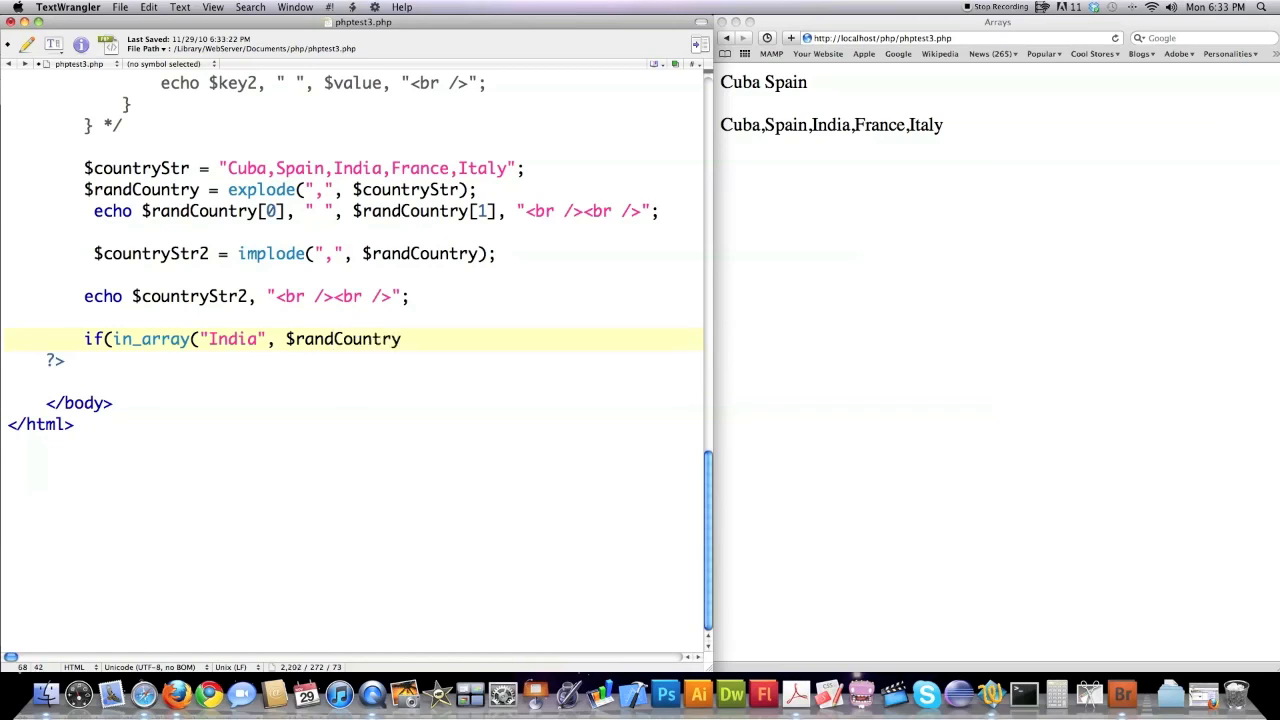
{"action": "type", "text": ") echo"}
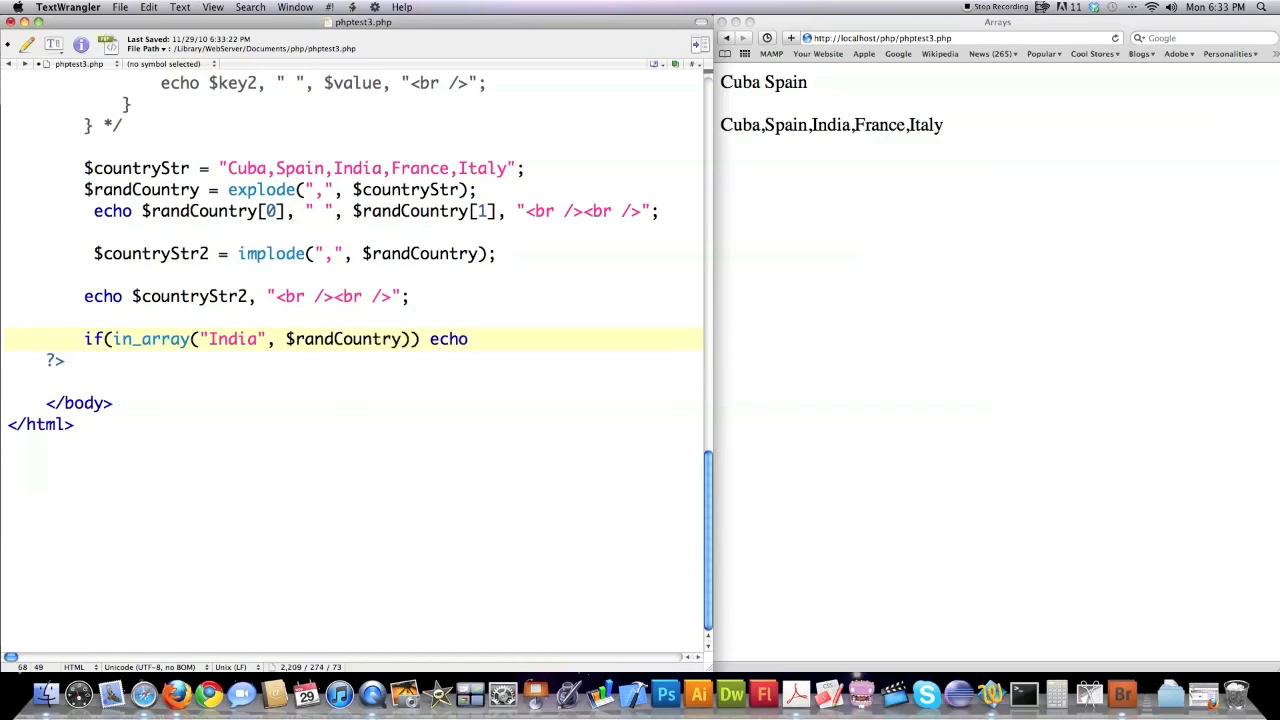
{"action": "type", "text": "\"India i"}
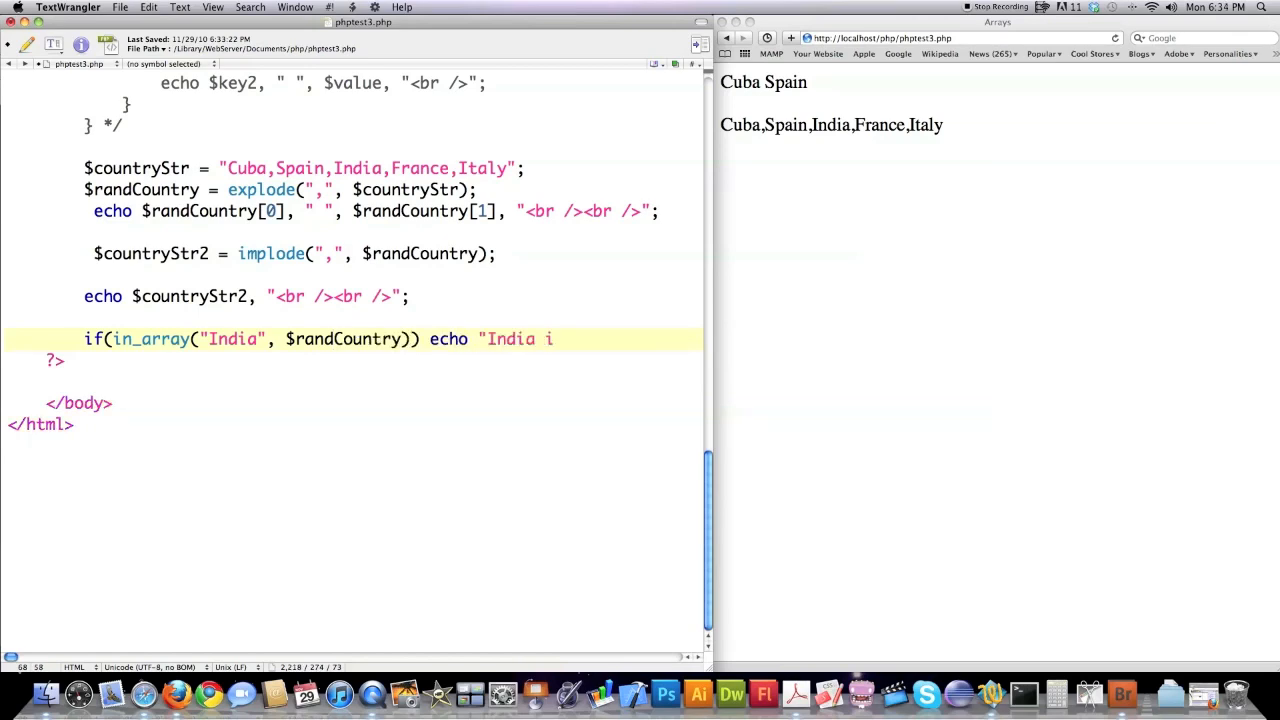
{"action": "type", "text": "s in the list\";"}
{"action": "type", "text": "echo \"<br /><br />\";"}
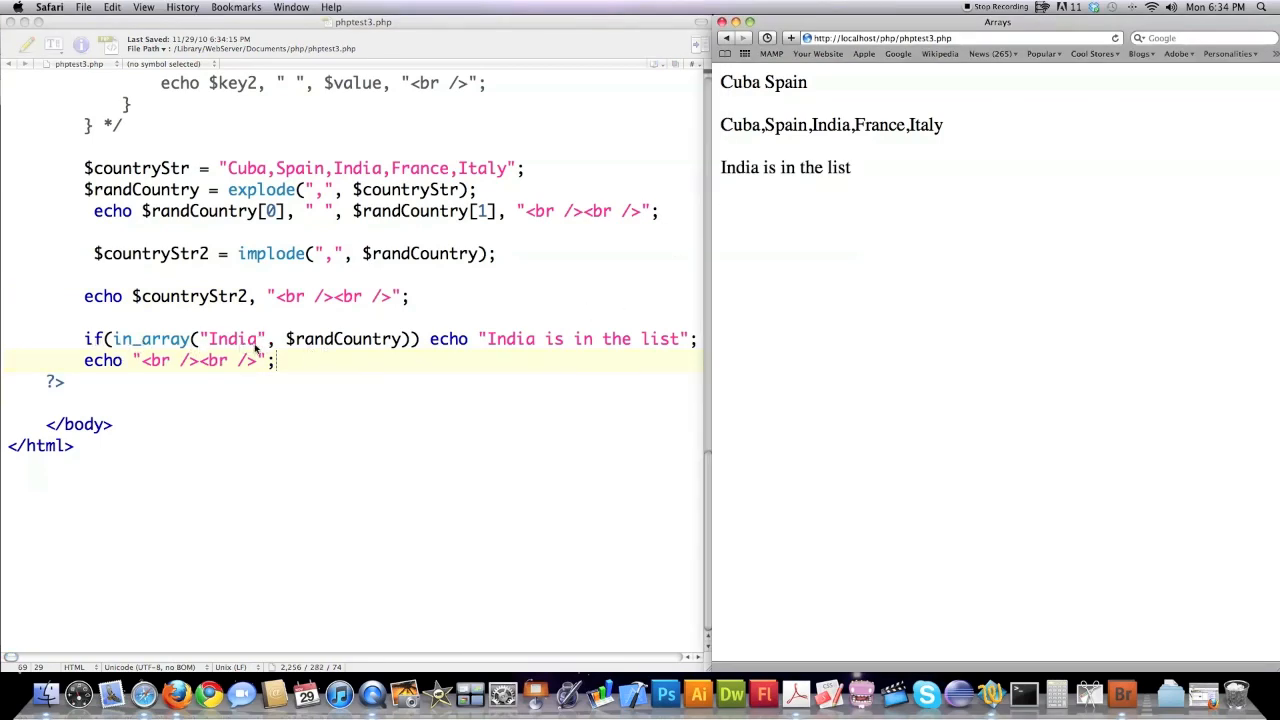
{"action": "mouse_move", "coordinate": [355, 344]}
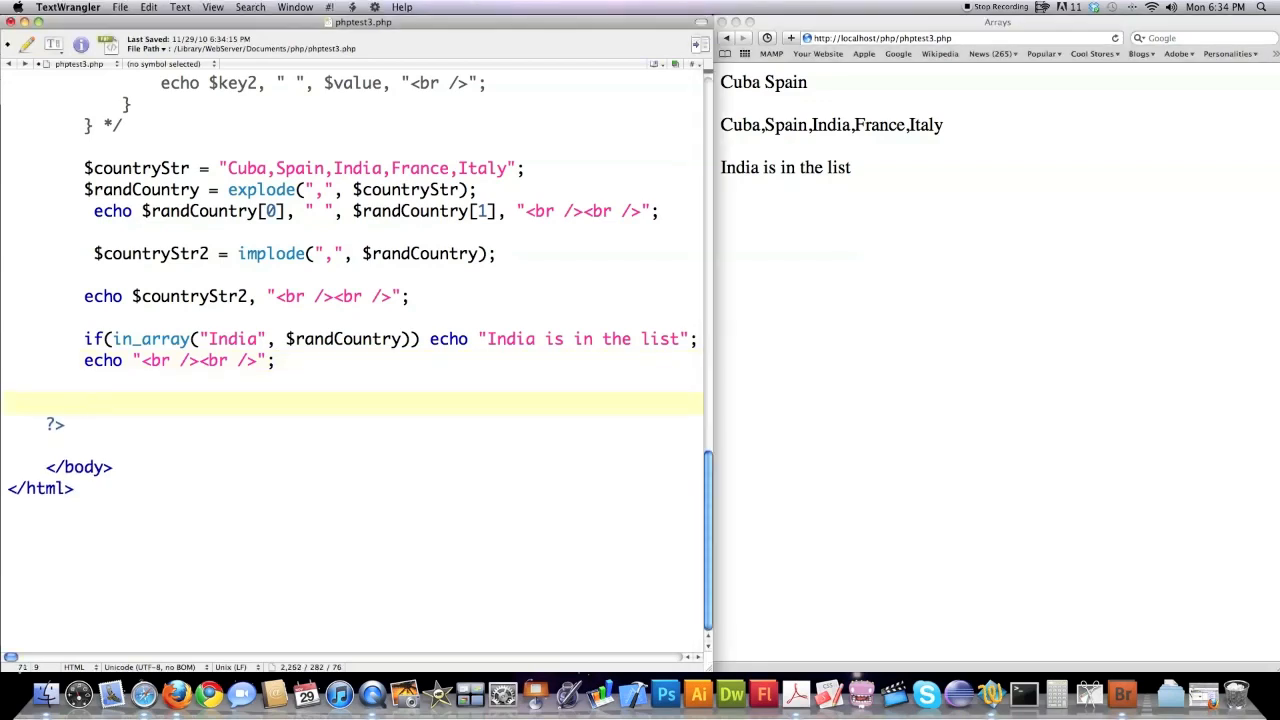
- Add print_r(array_reverse($randCountry,true)); to print the reversed array with keys
{"action": "type", "text": "p"}
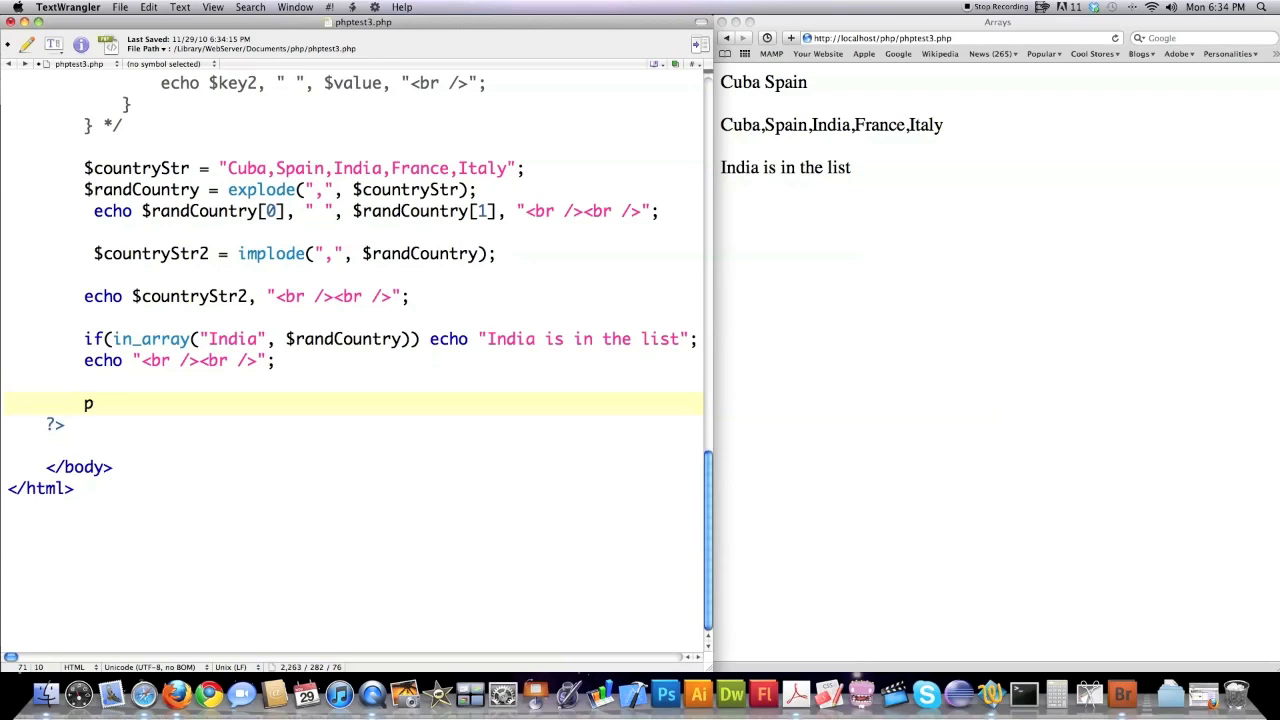
{"action": "type", "text": "rint_r"}
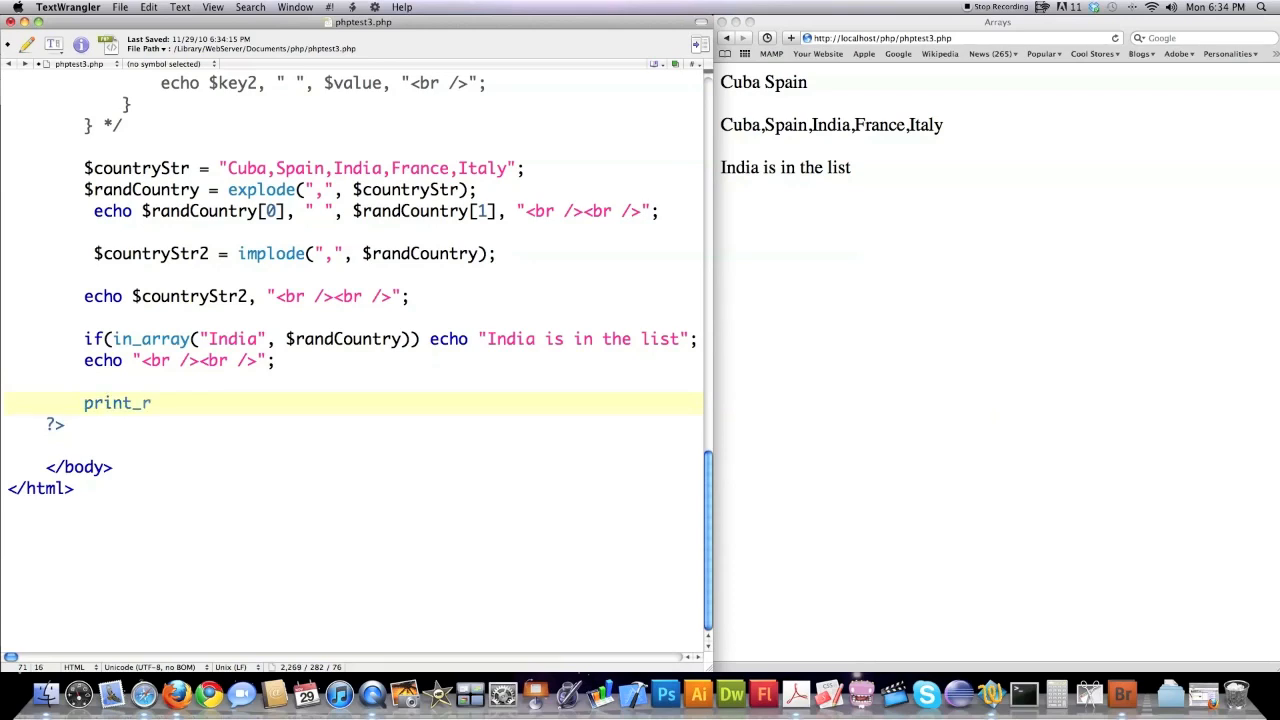
{"action": "type", "text": "(array_rever"}
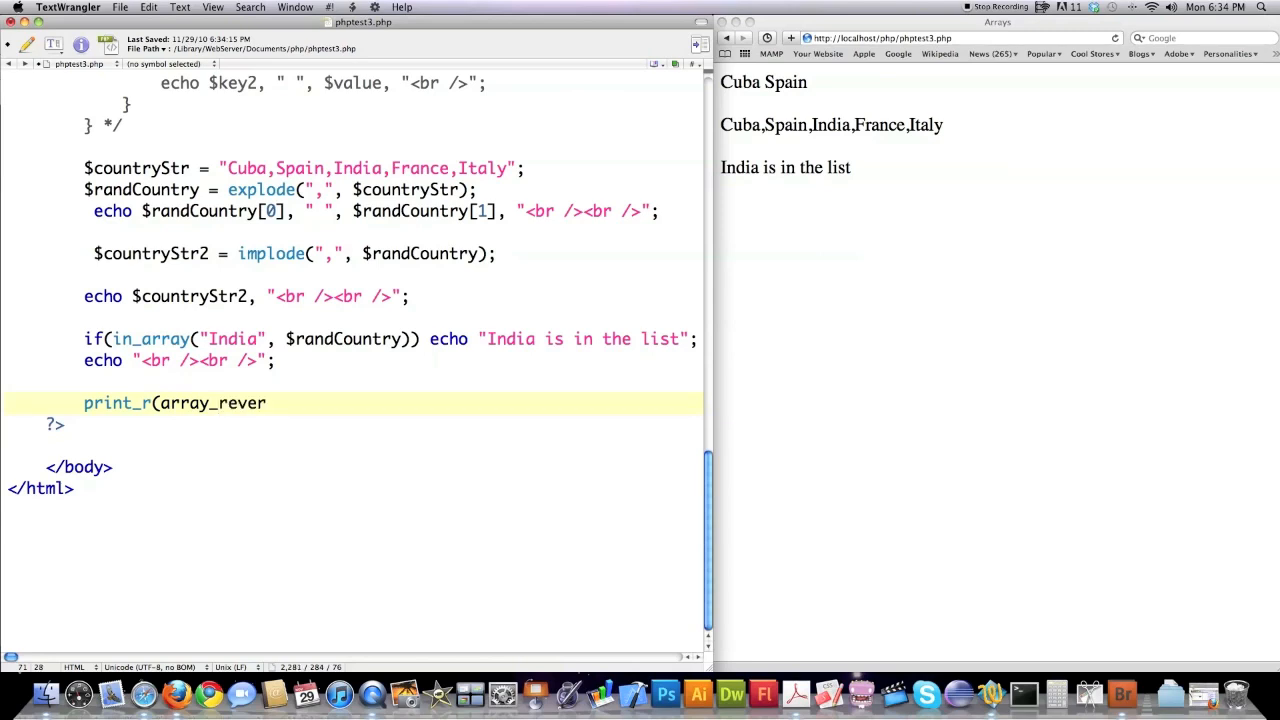
{"action": "type", "text": "se"}
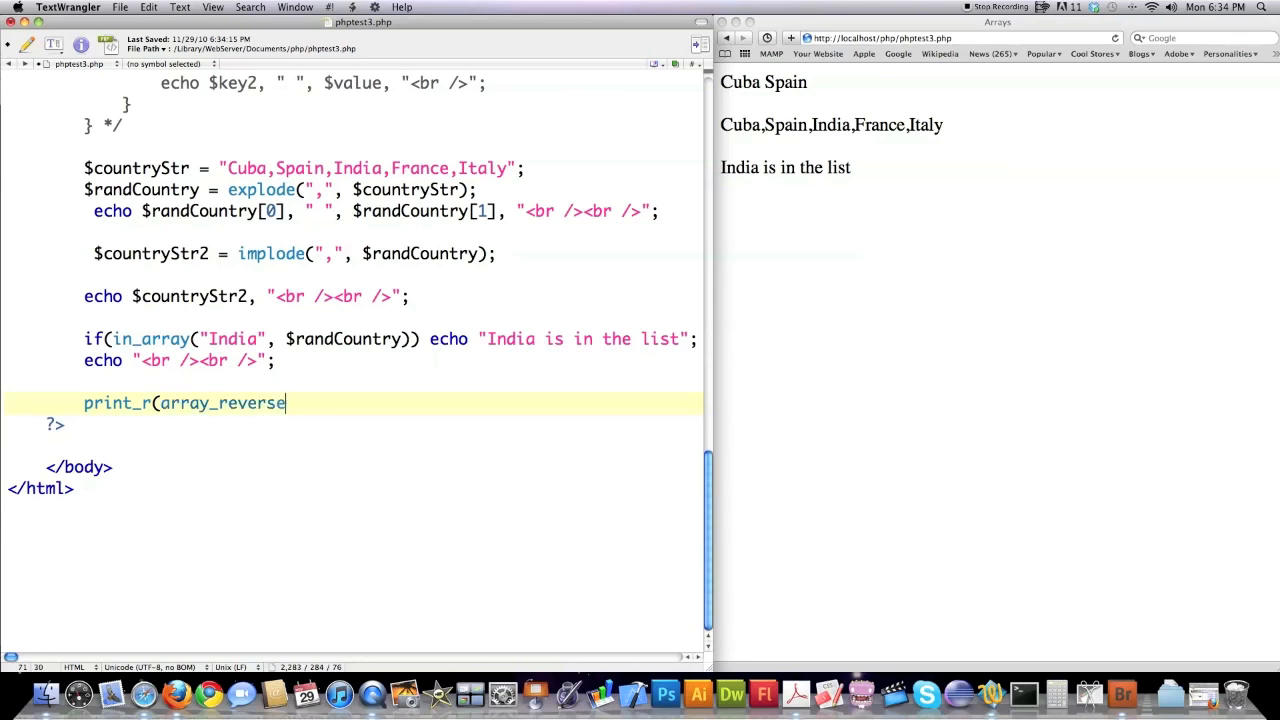
{"action": "type", "text": "($rand"}
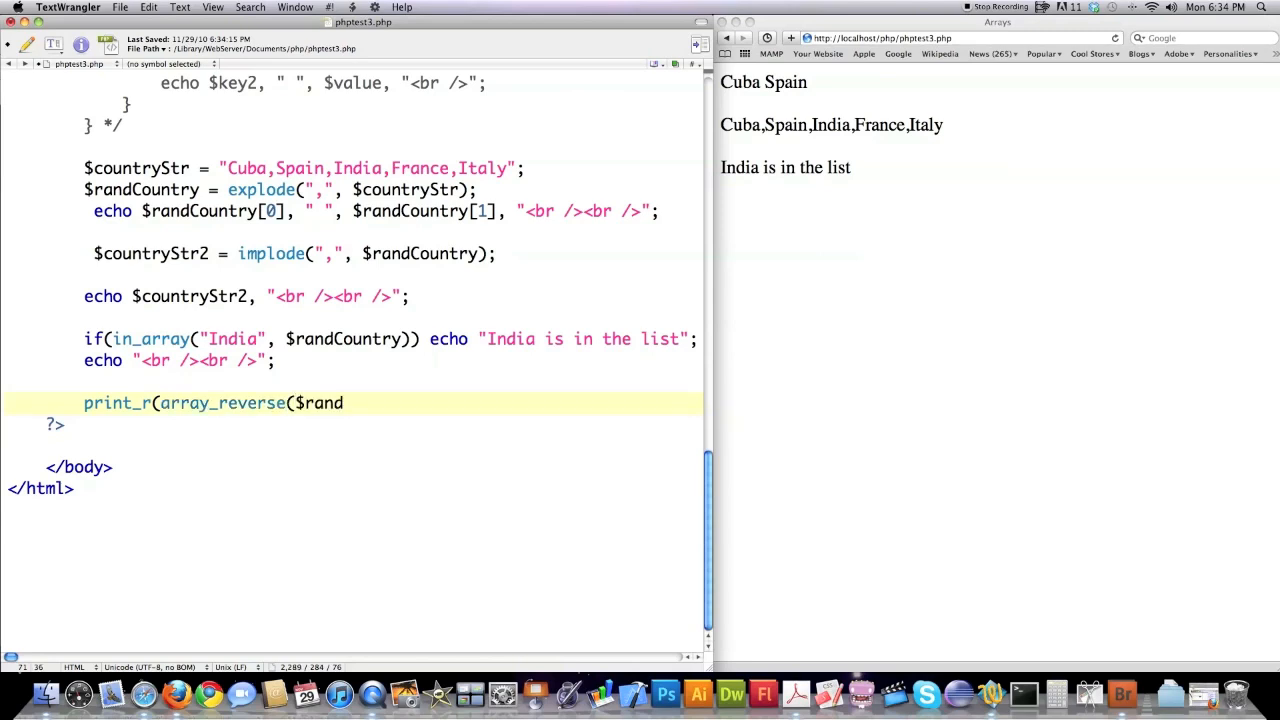
{"action": "type", "text": "Country,true));"}
{"action": "type", "text": "echo \"<br /><br />\";"}
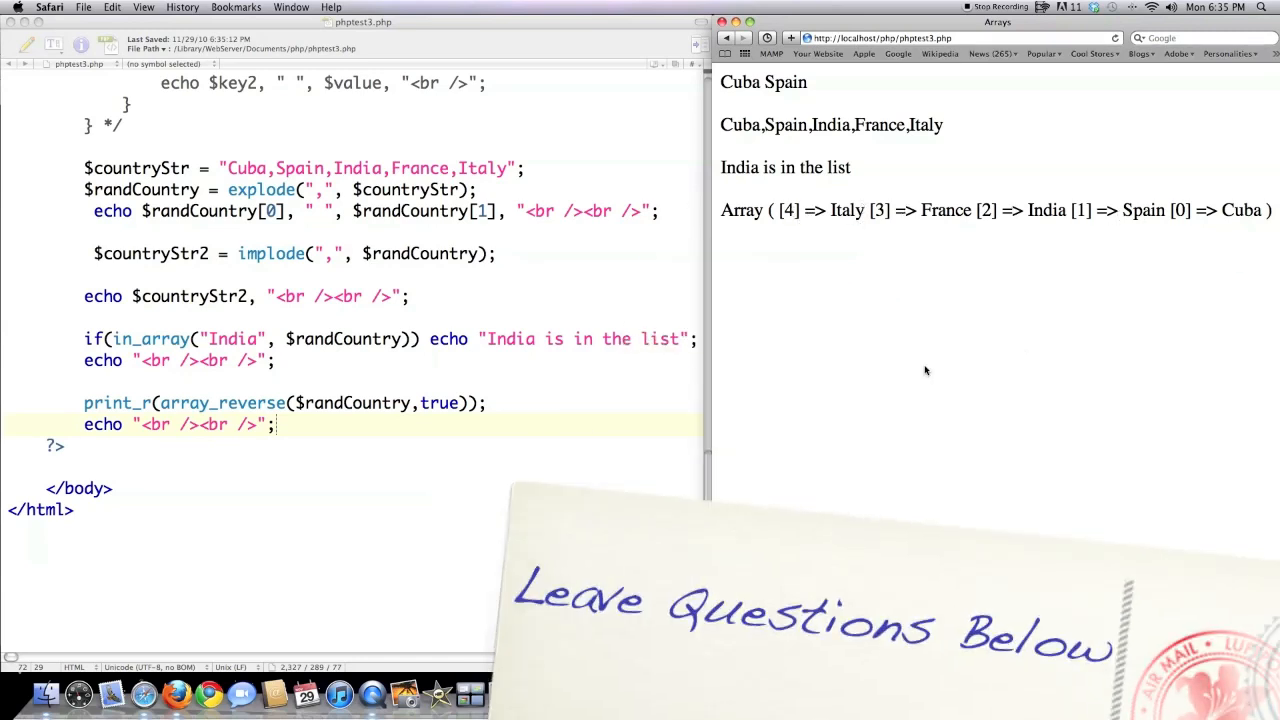
{"action": "mouse_move", "coordinate": [330, 426]}
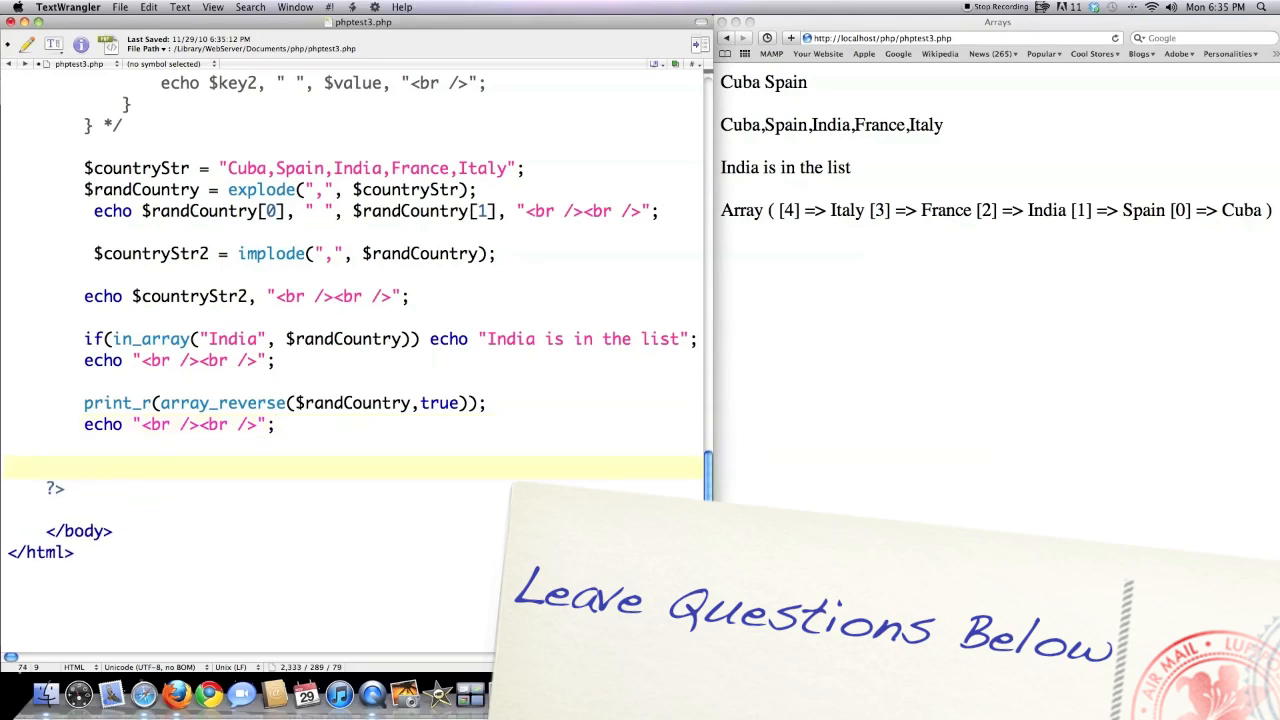
- Add sort($randCountry, SORT_STRING); to sort the countries as strings
{"action": "type", "text": "sort"}
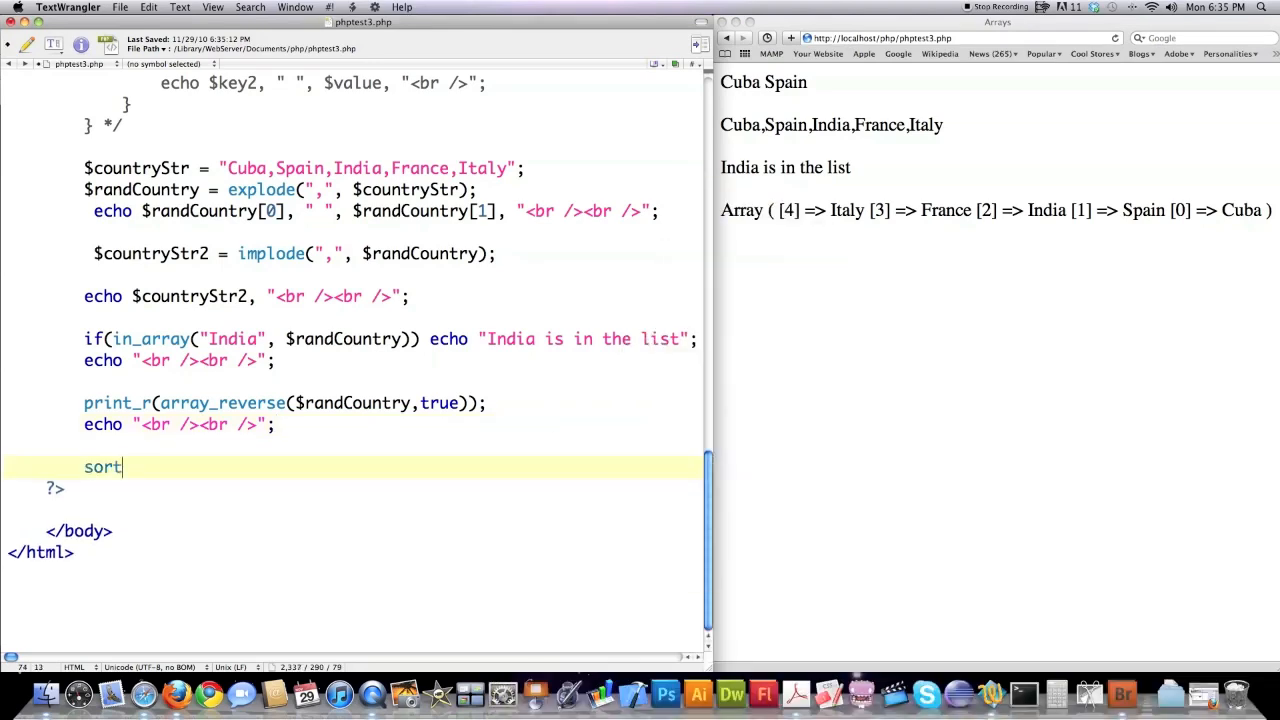
{"action": "type", "text": "($"}
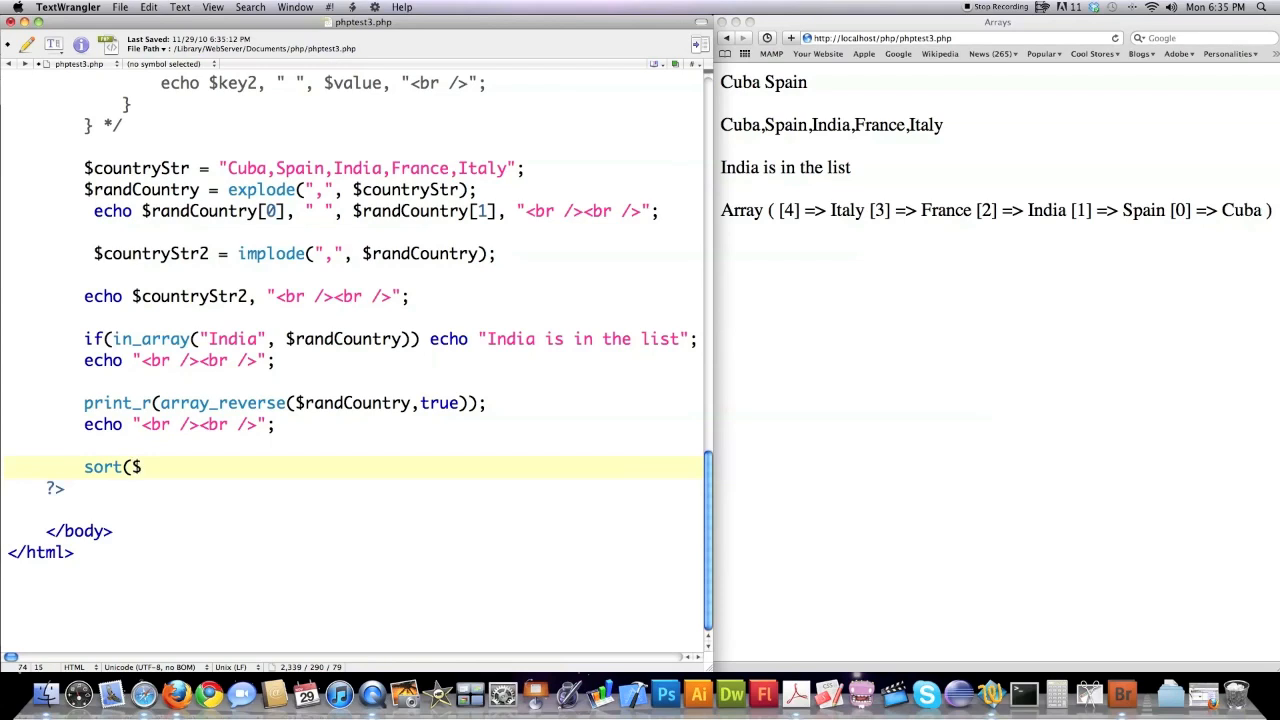
{"action": "type", "text": "randCountry,"}
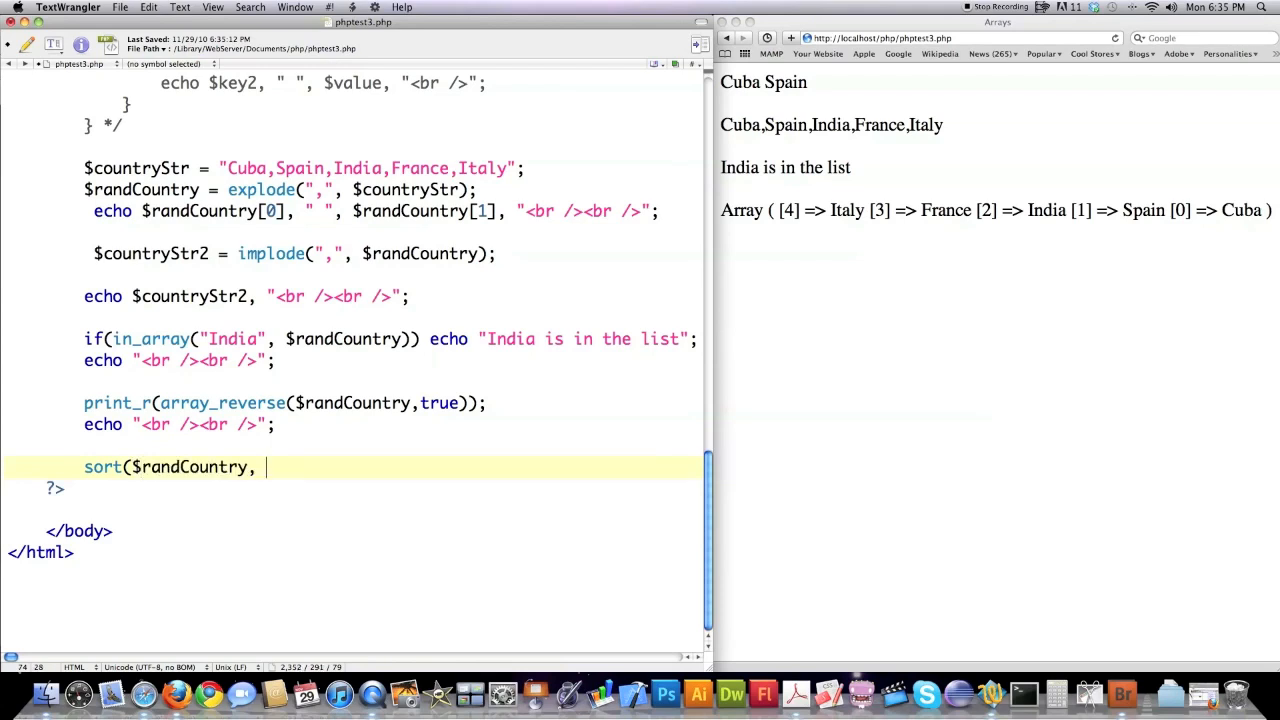
{"action": "type", "text": "SO"}
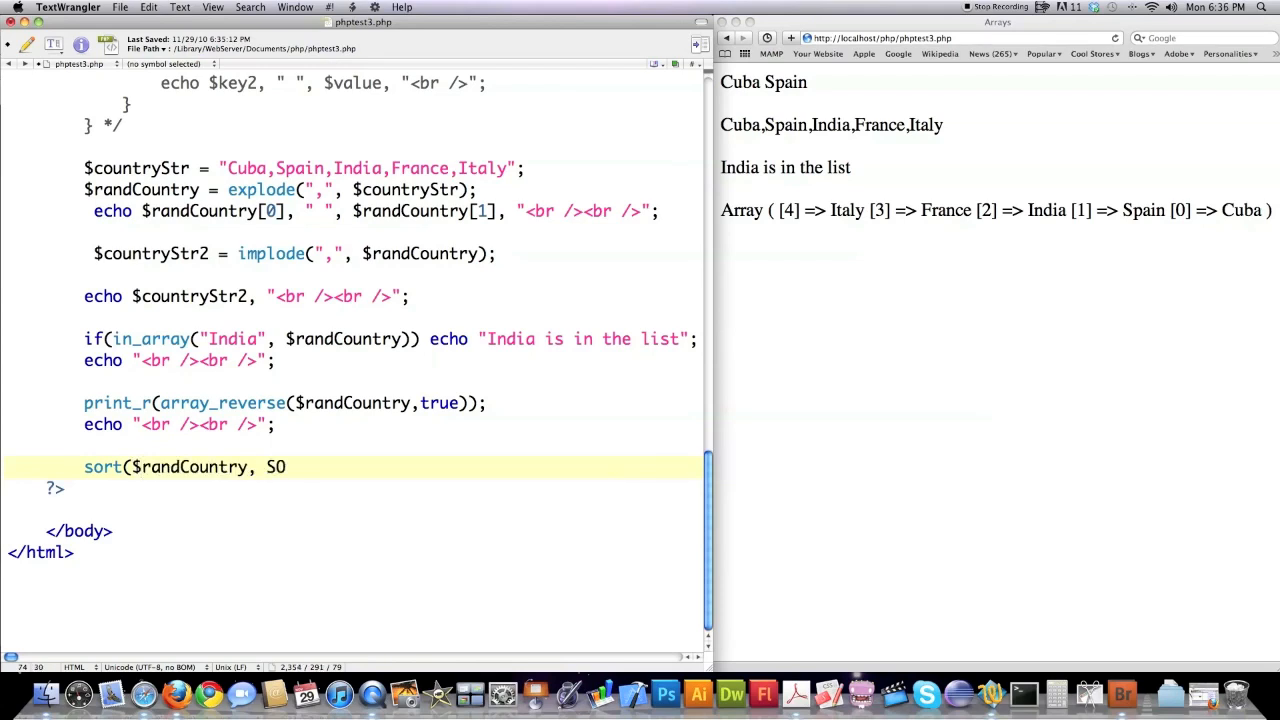
{"action": "type", "text": "RT_ST"}
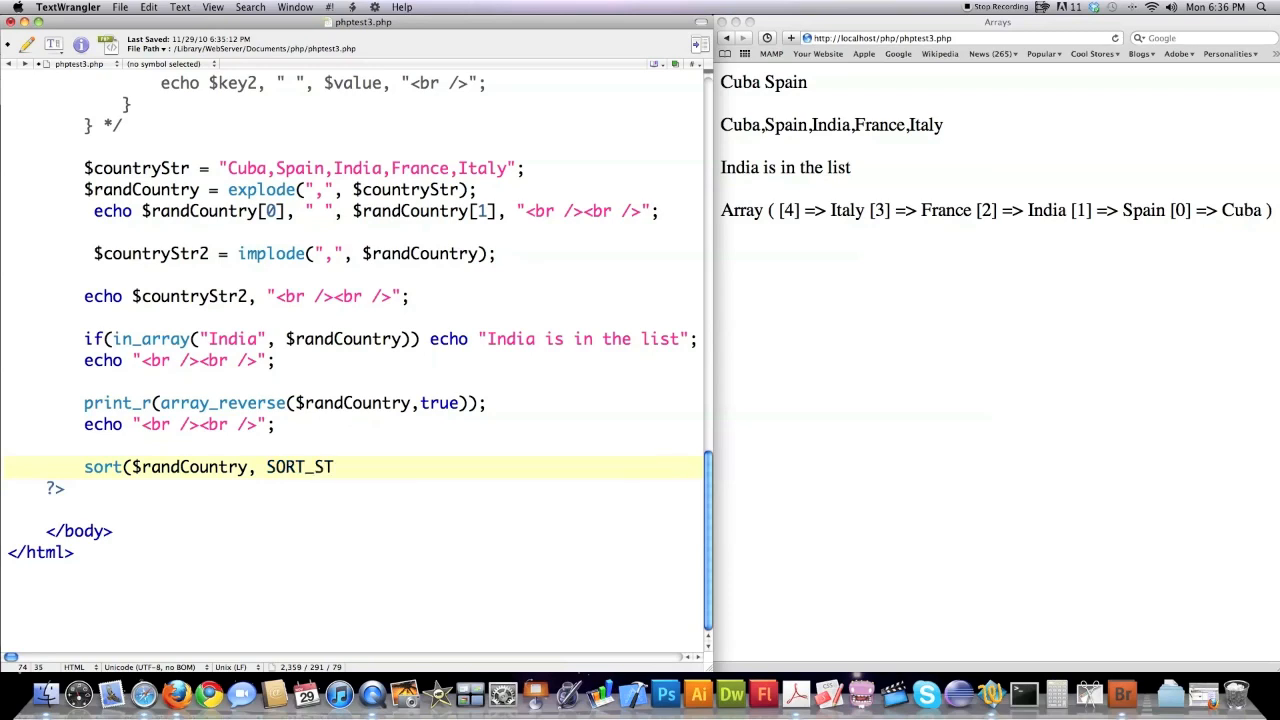
{"action": "type", "text": "RING"}
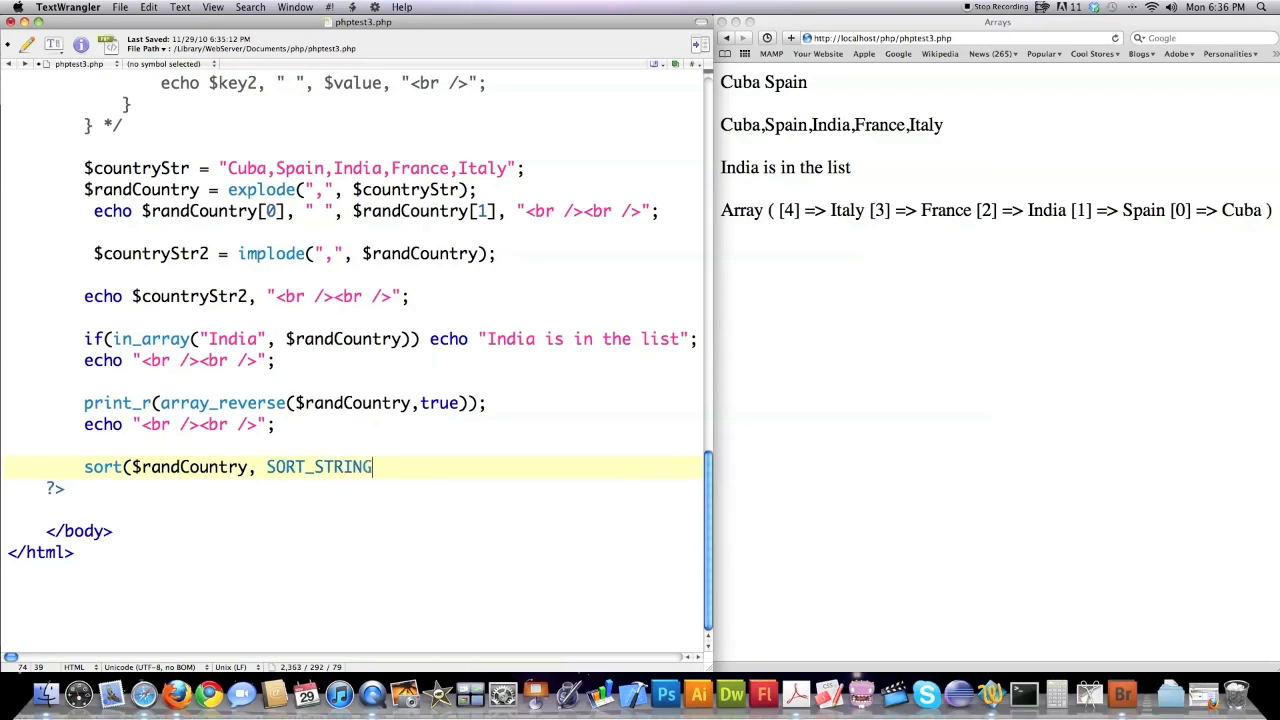
{"action": "type", "text": ");"}
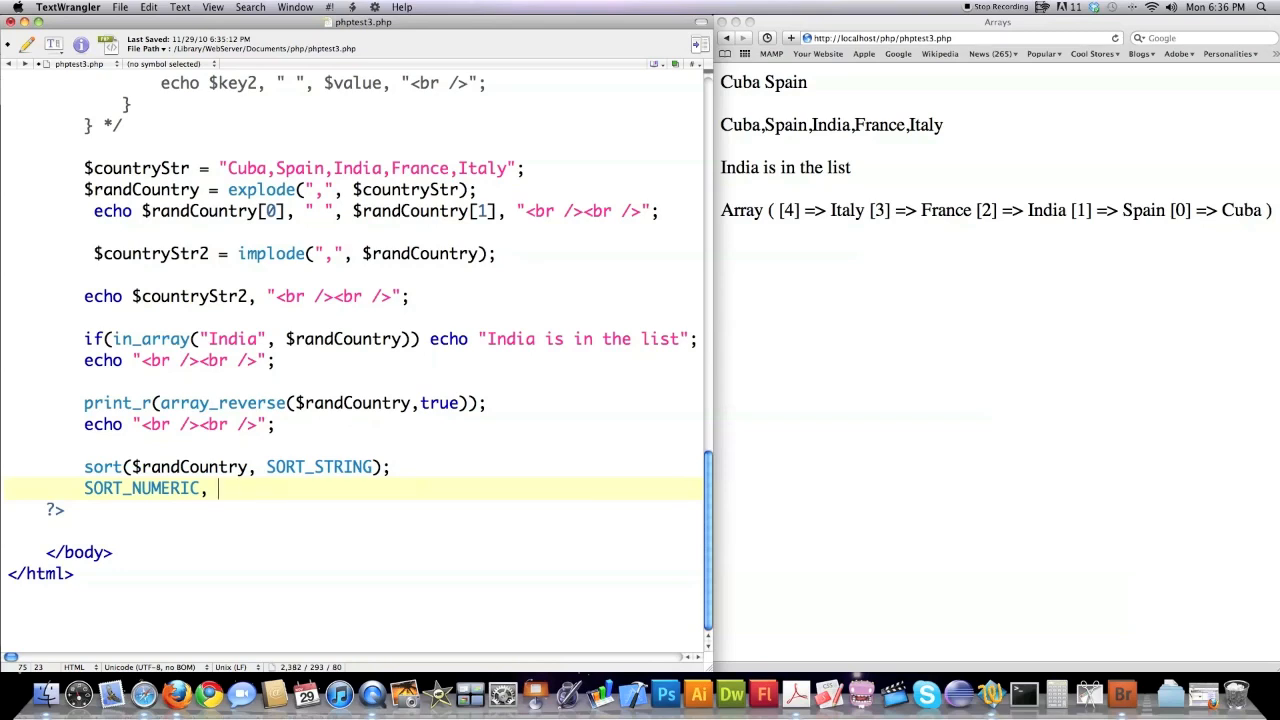
- Note SORT_REGULAR as an alternative sort flag on the next line
{"action": "type", "text": "SORT_RE"}
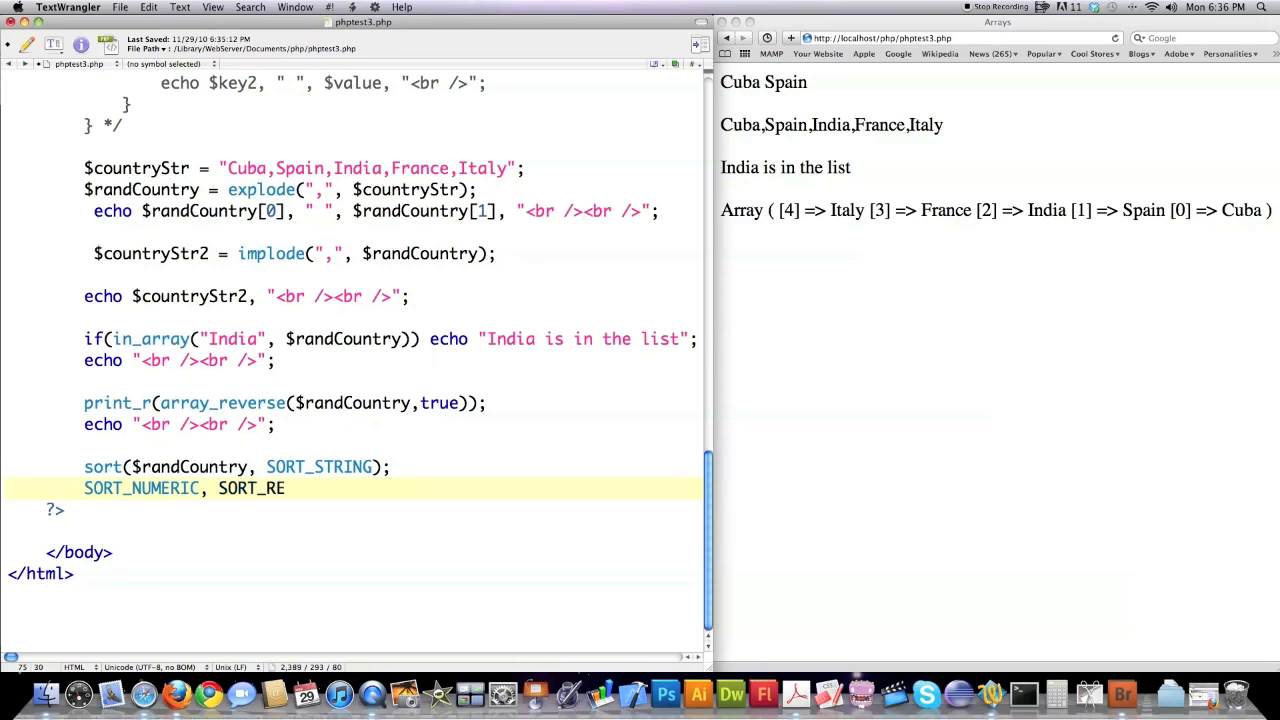
{"action": "type", "text": "GULAR"}
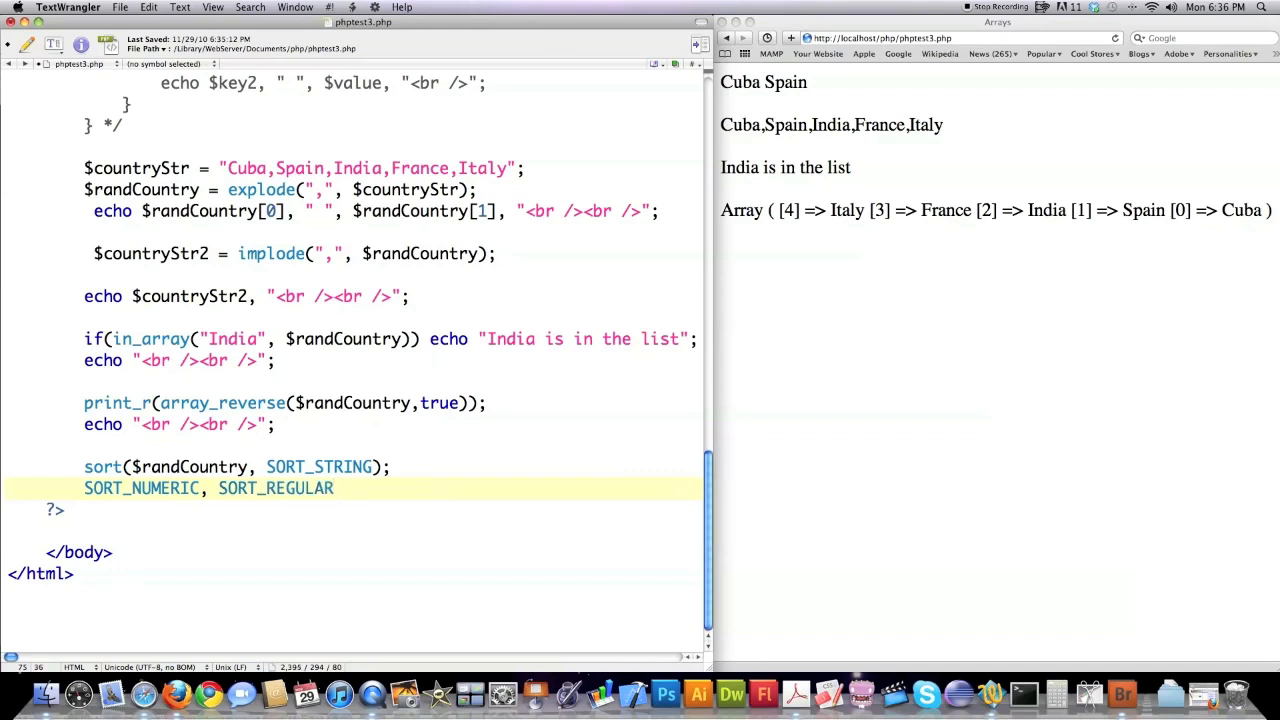
{"action": "type", "text": "B"}
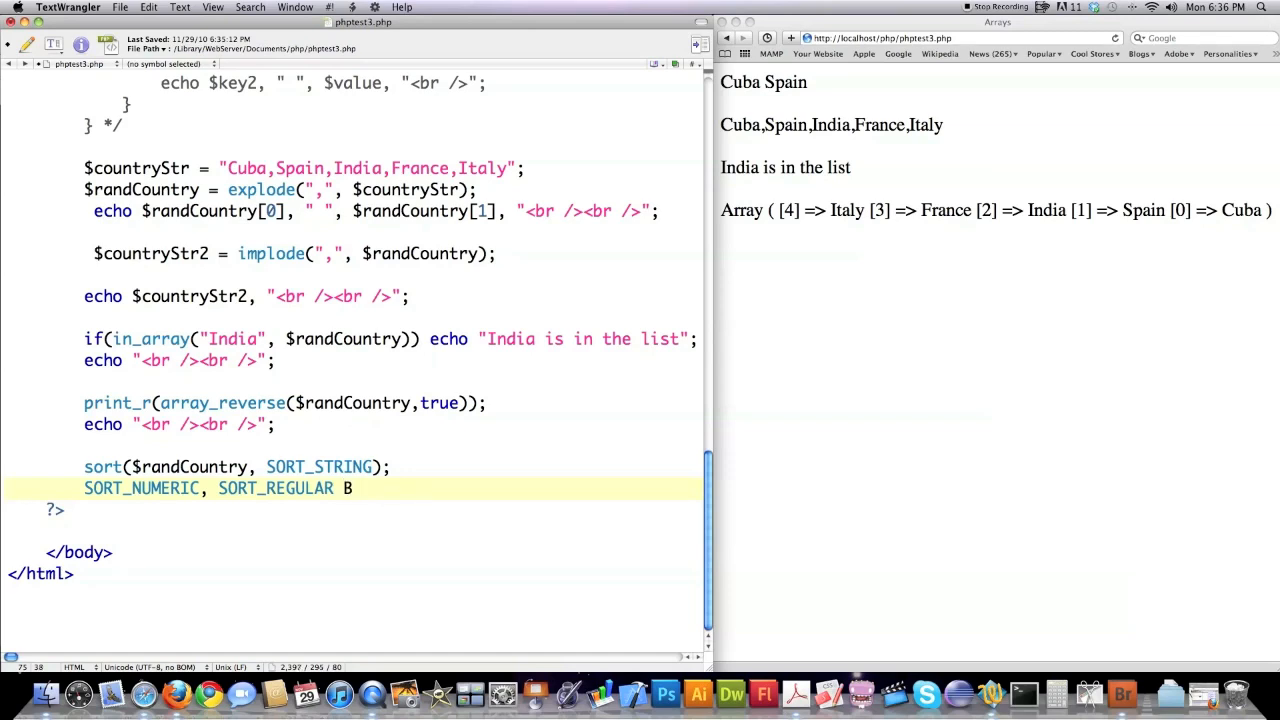
{"action": "type", "text": "a"}
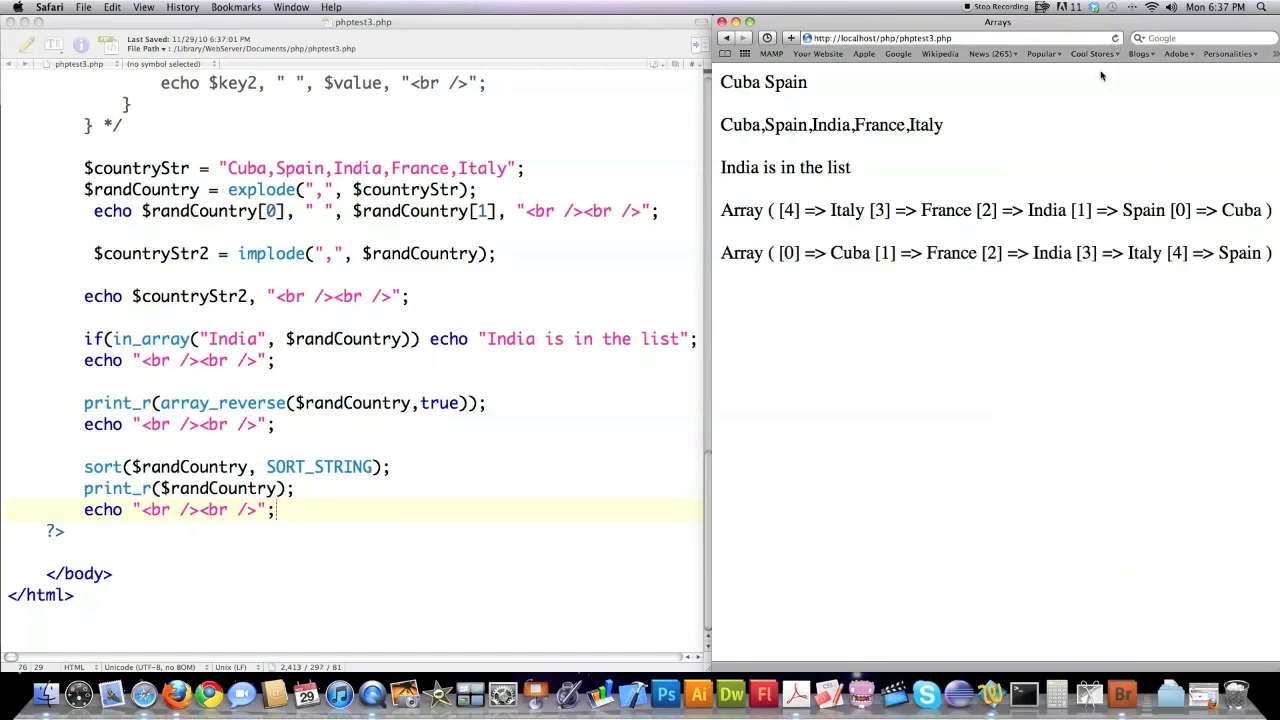
{"action": "mouse_move", "coordinate": [977, 255]}
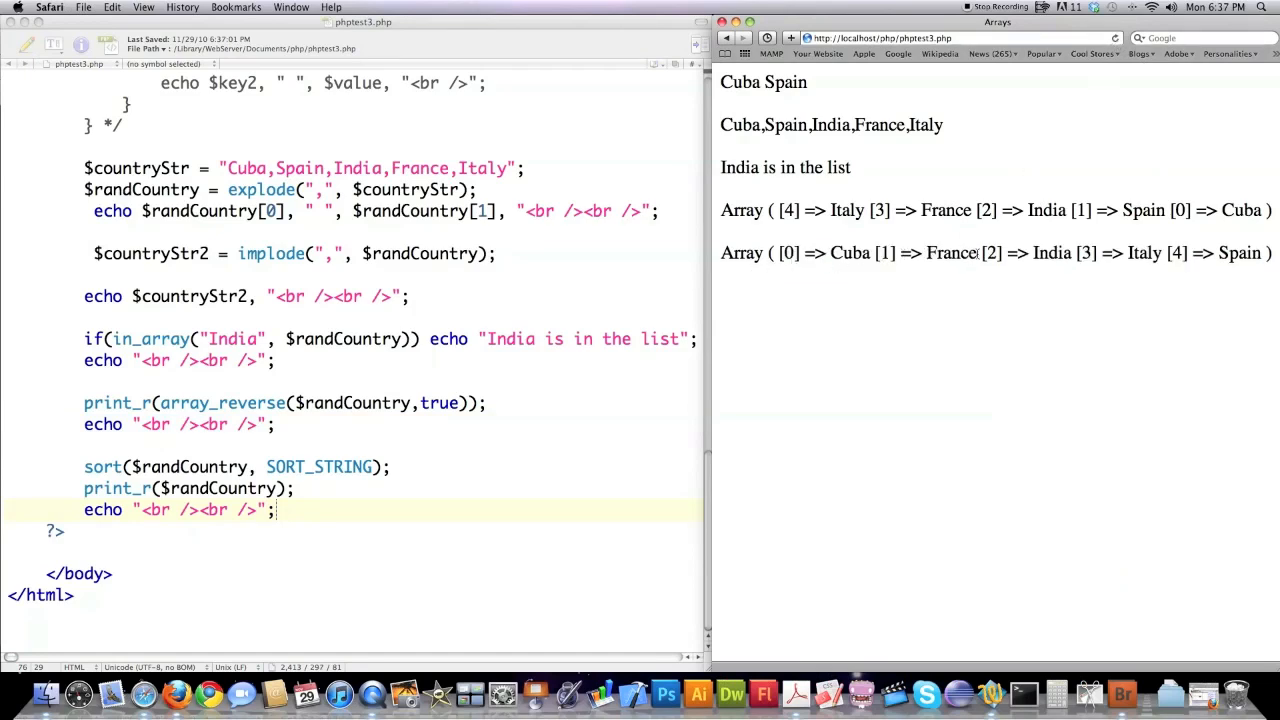
{"action": "mouse_move", "coordinate": [864, 277]}
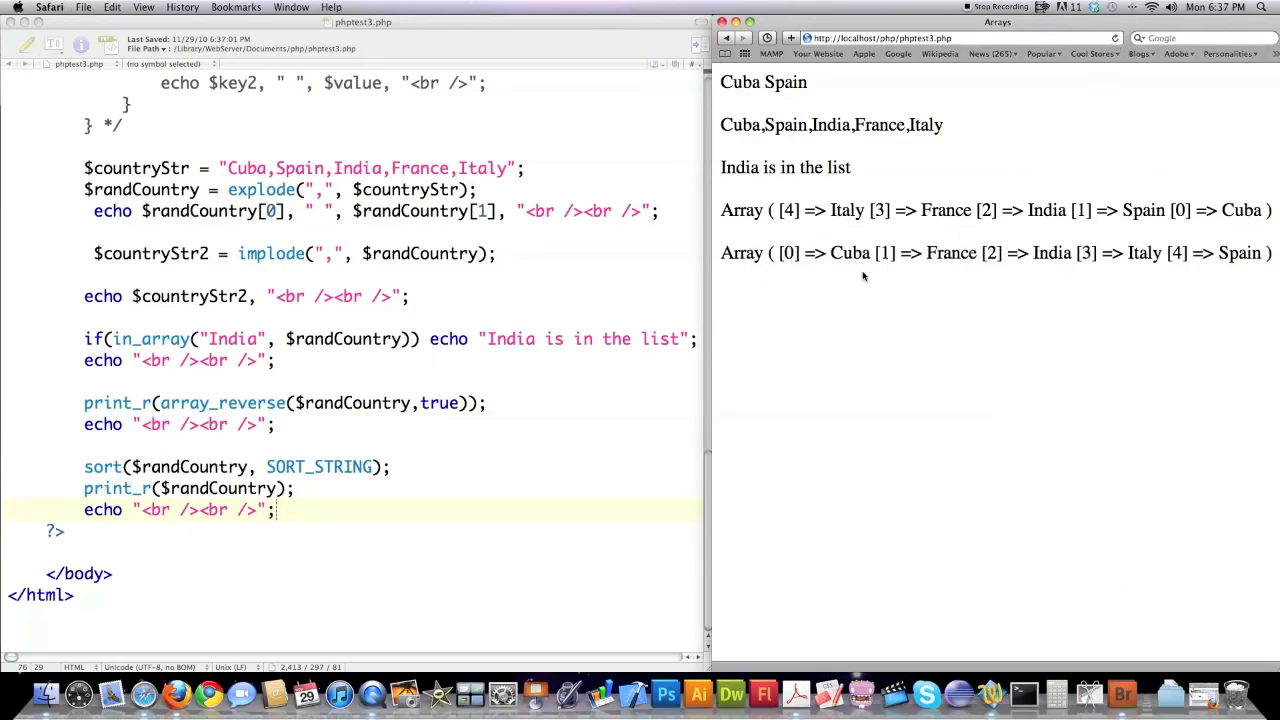
- Insert a new blank line after the sorted-array print
{"action": "key", "text": "Return"}
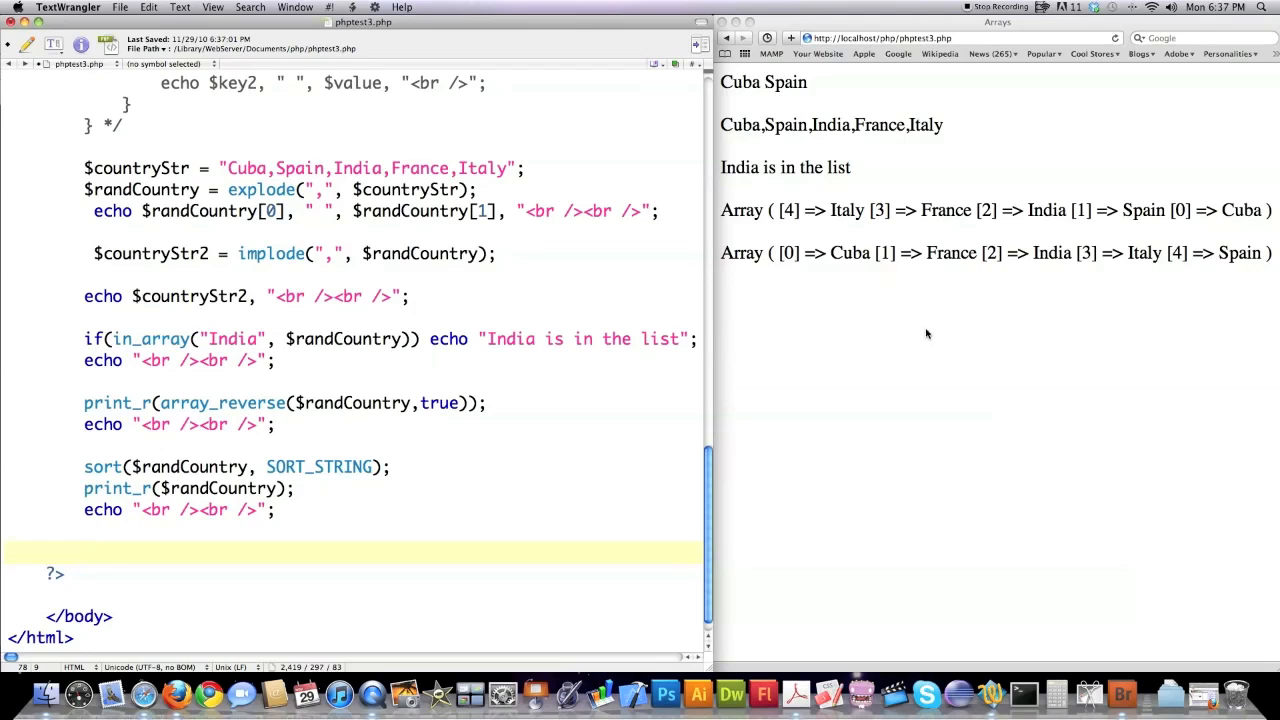
{"action": "mouse_move", "coordinate": [862, 272]}
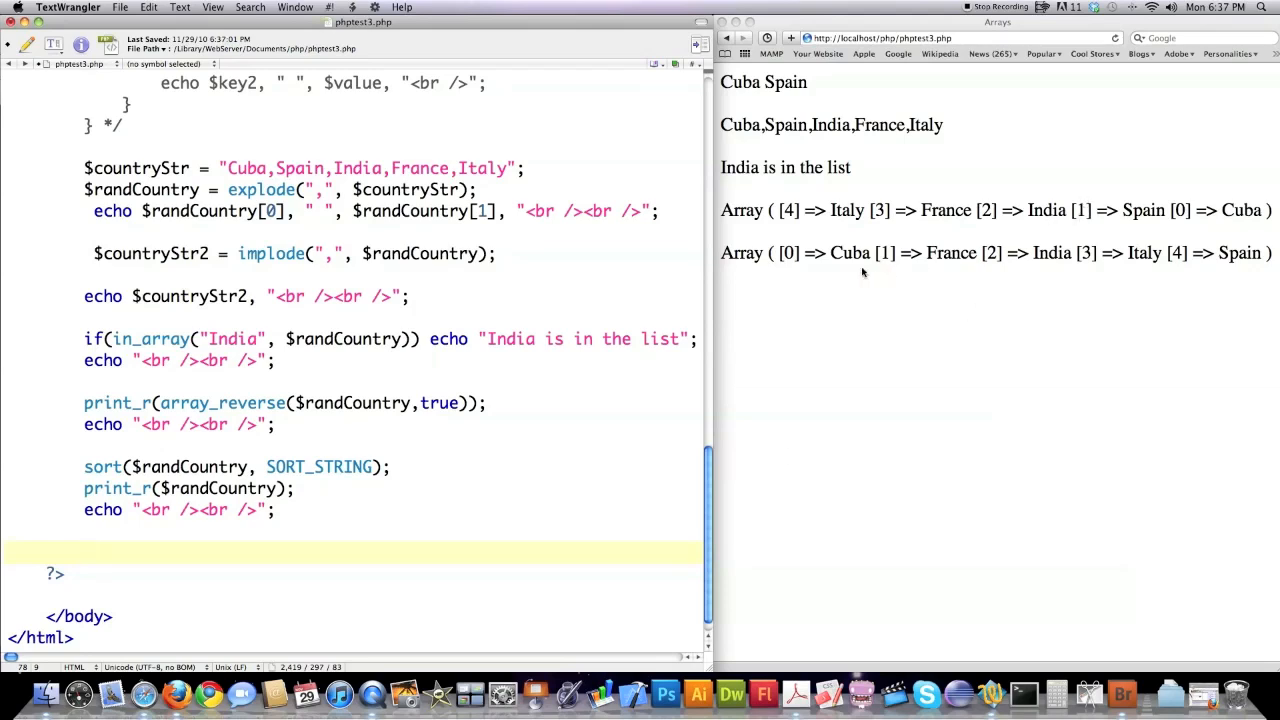
{"action": "mouse_move", "coordinate": [1006, 265]}
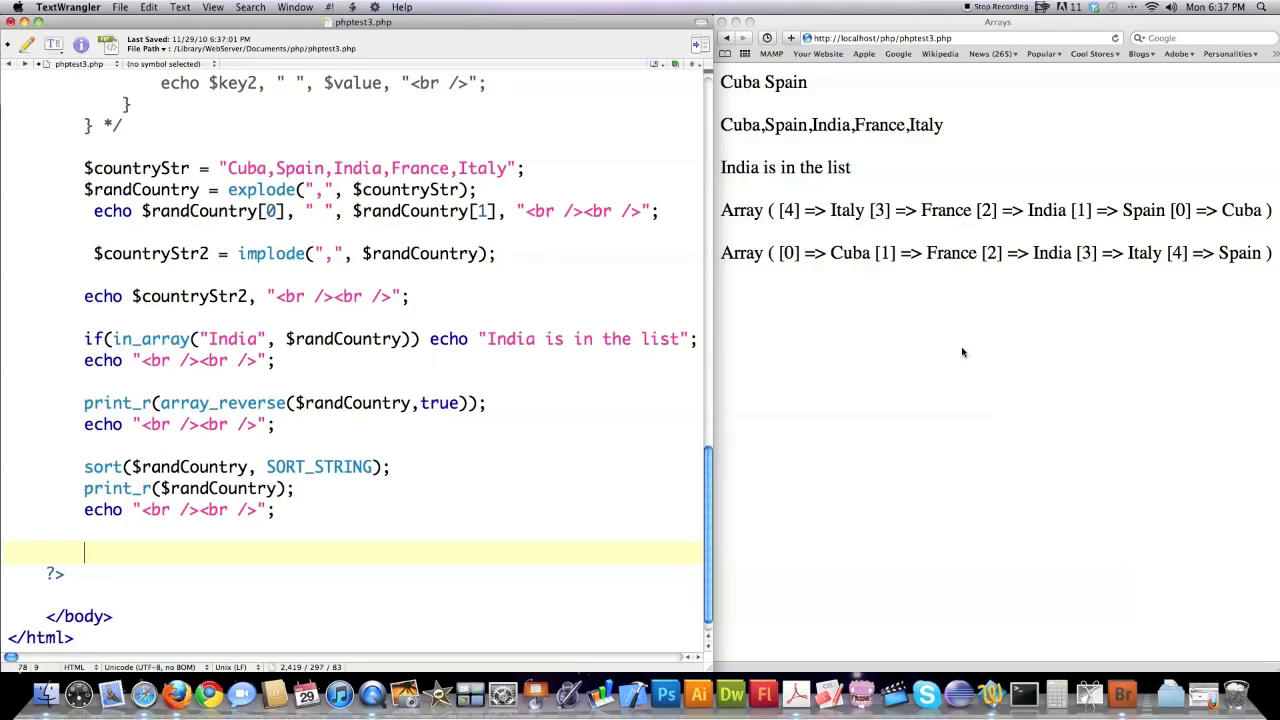
{"action": "type", "text": "asort"}
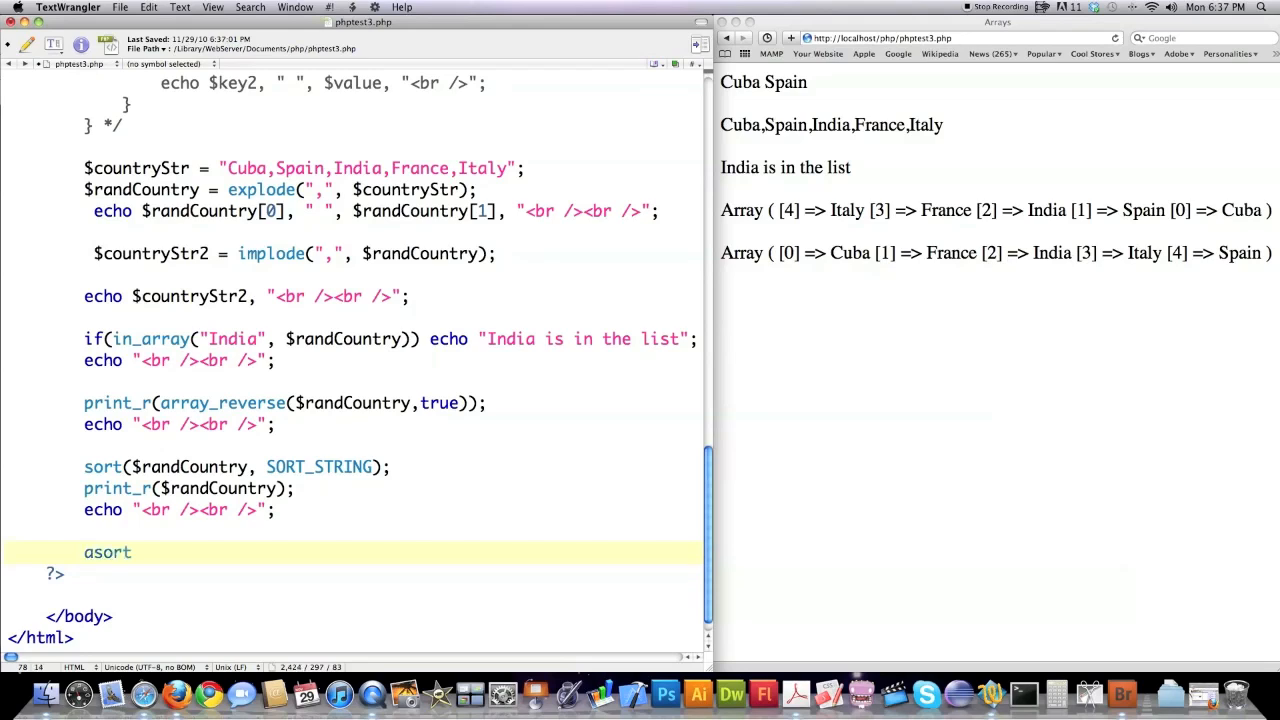
{"action": "type", "text": "()"}
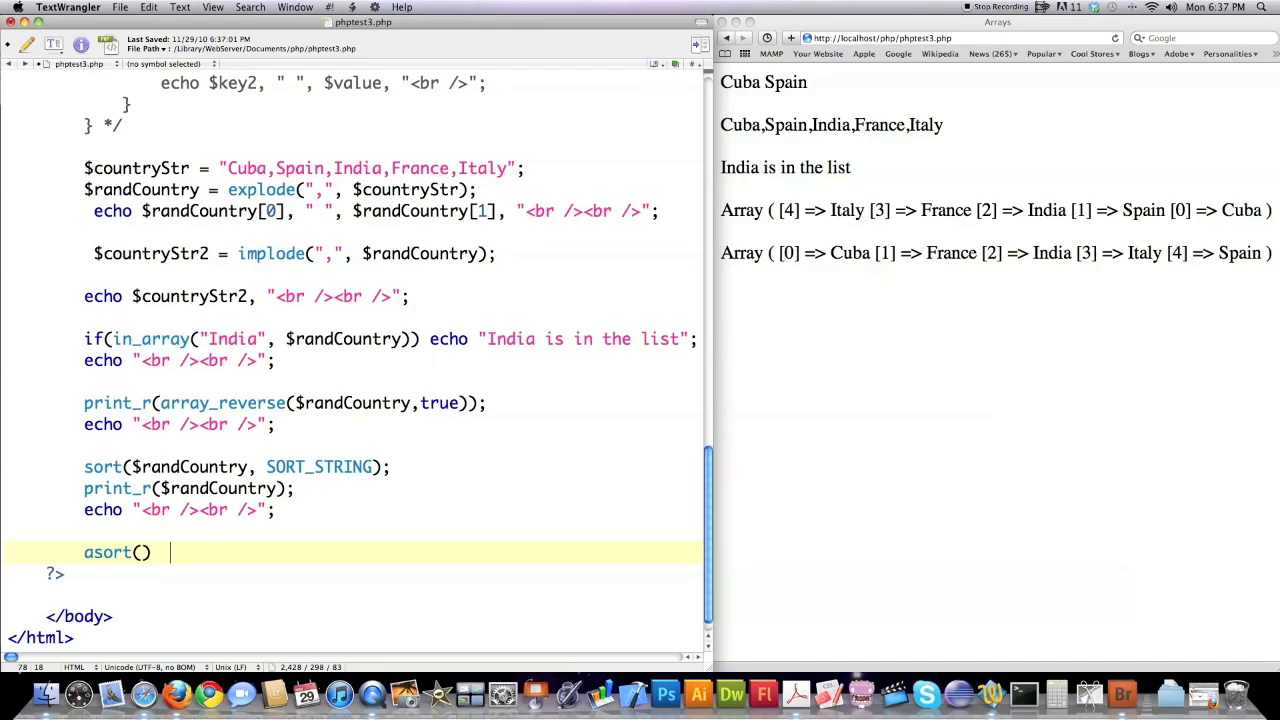
{"action": "type", "text": "rsoft"}
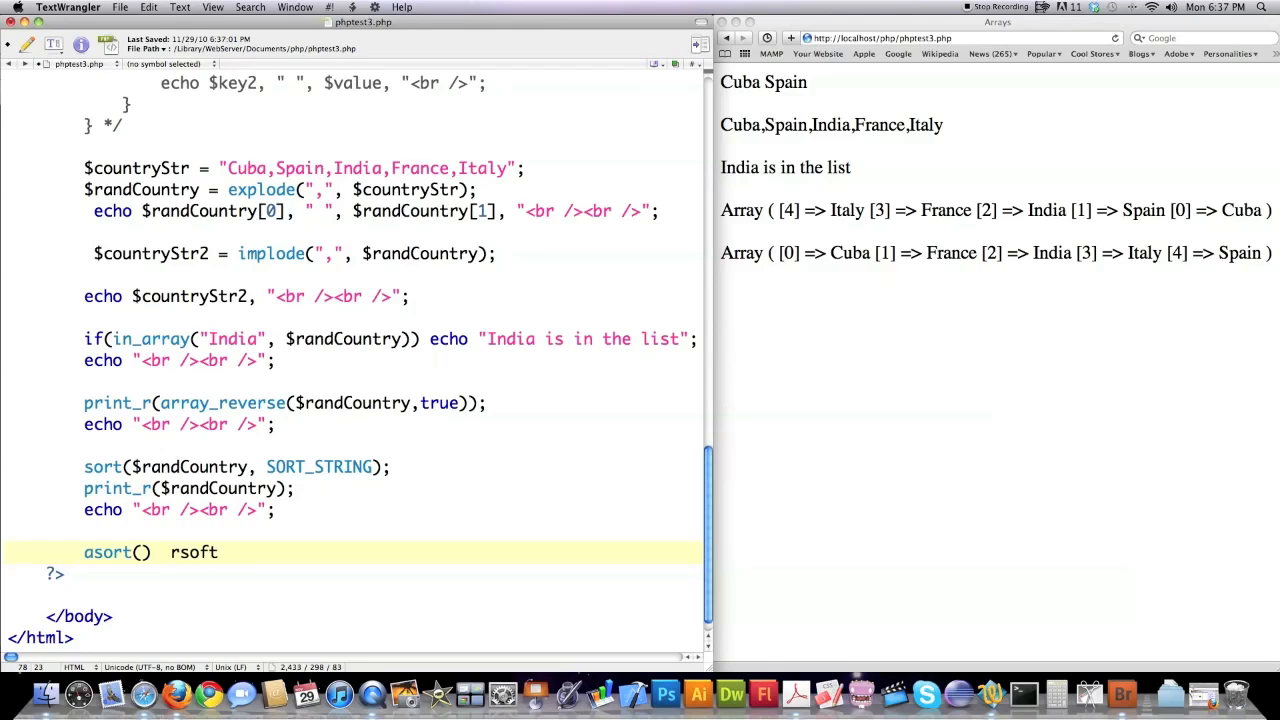
{"action": "type", "text": "()"}
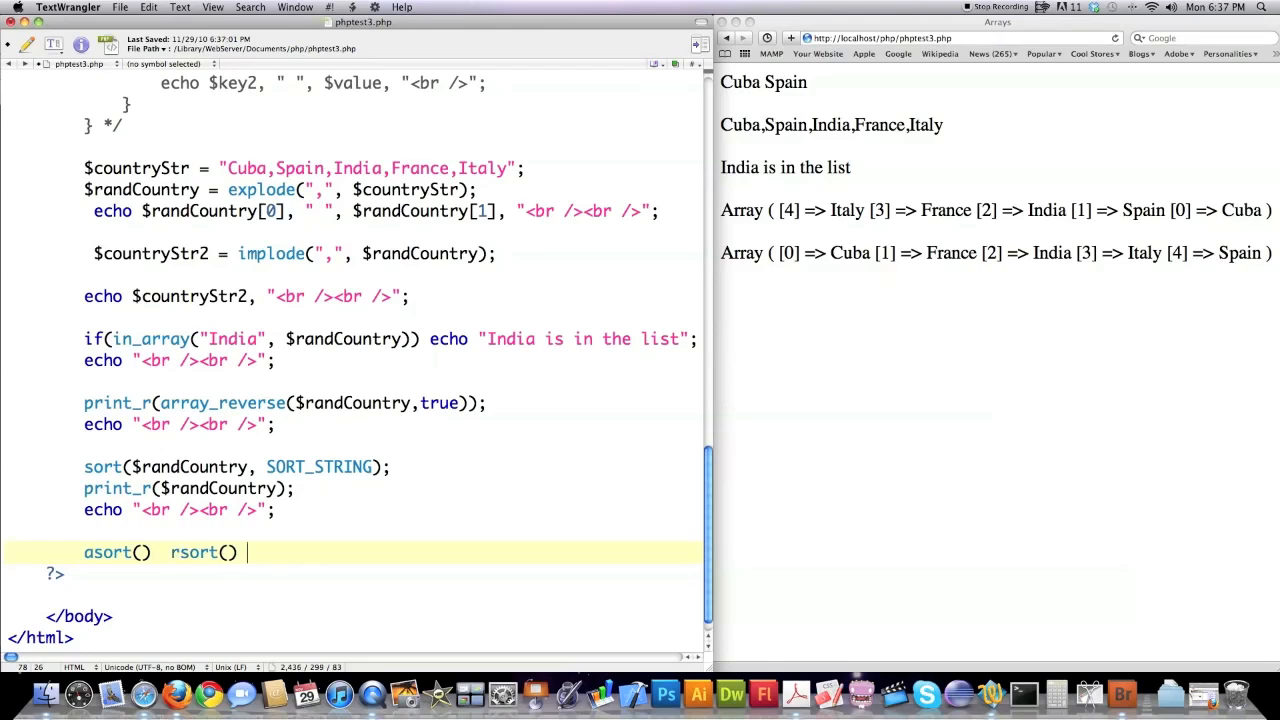
{"action": "type", "text": "ar"}
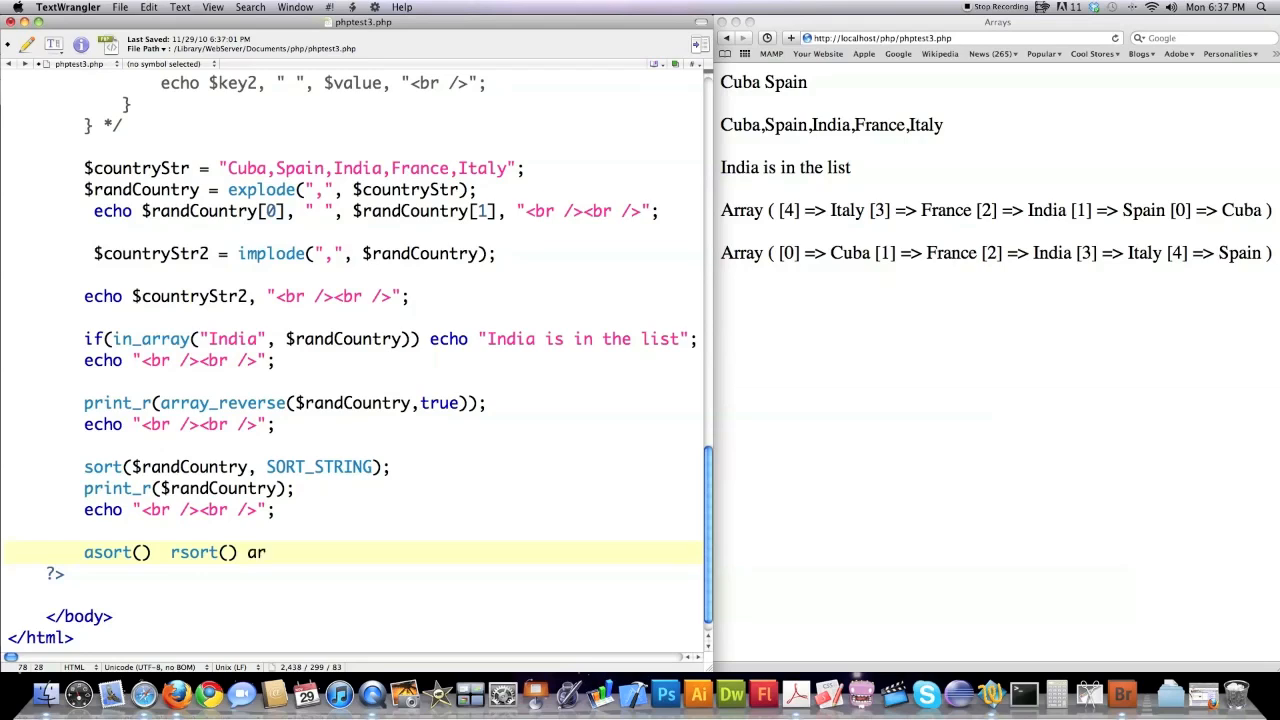
{"action": "type", "text": "arsort"}
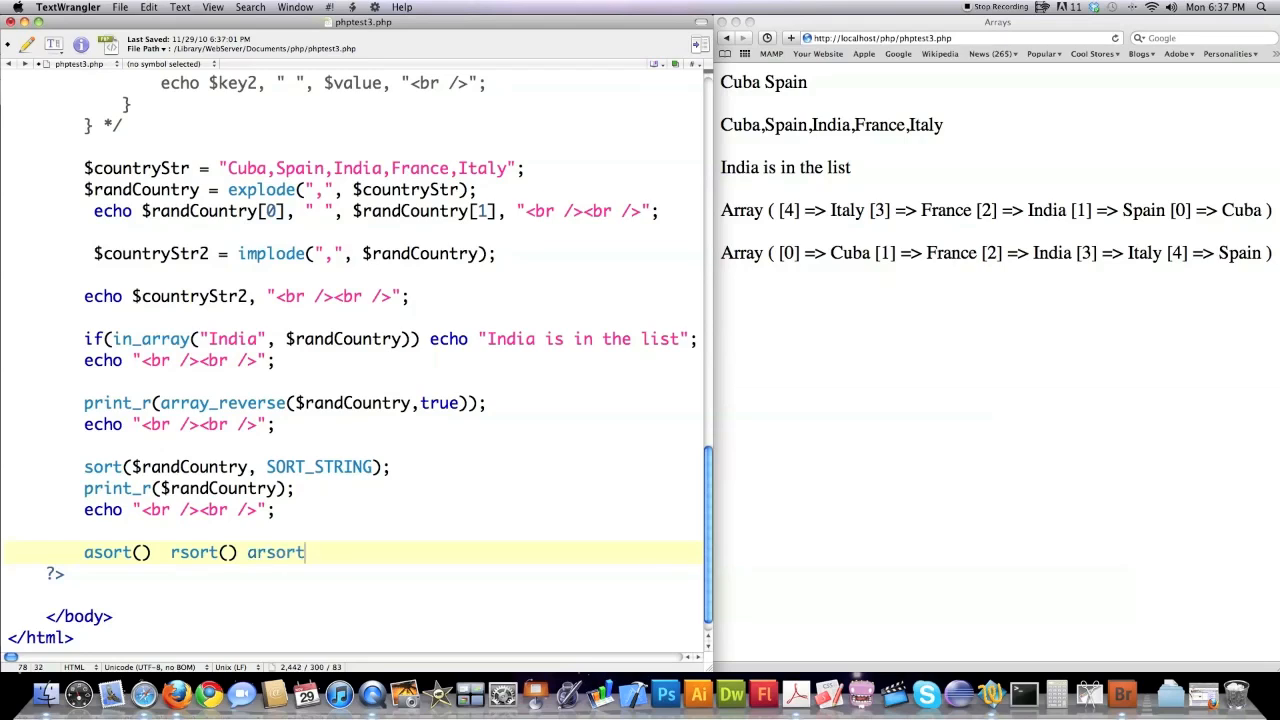
{"action": "type", "text": "()"}
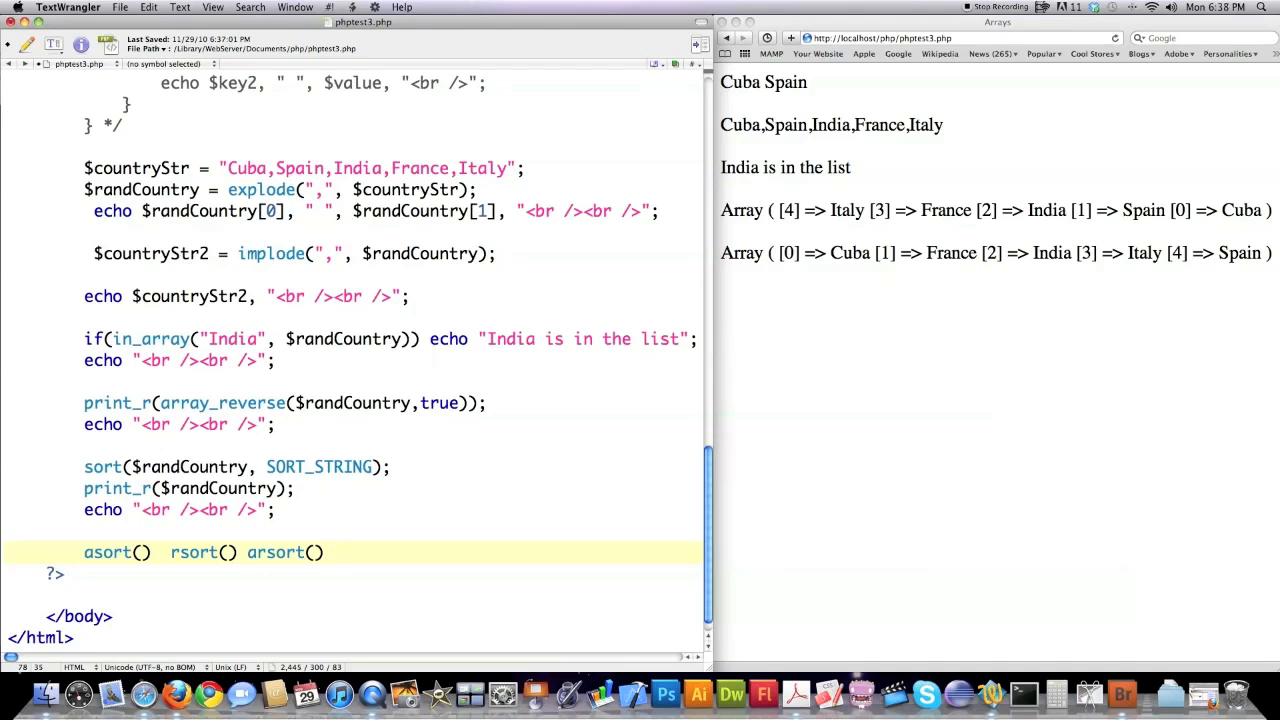
{"action": "type", "text": "kso"}
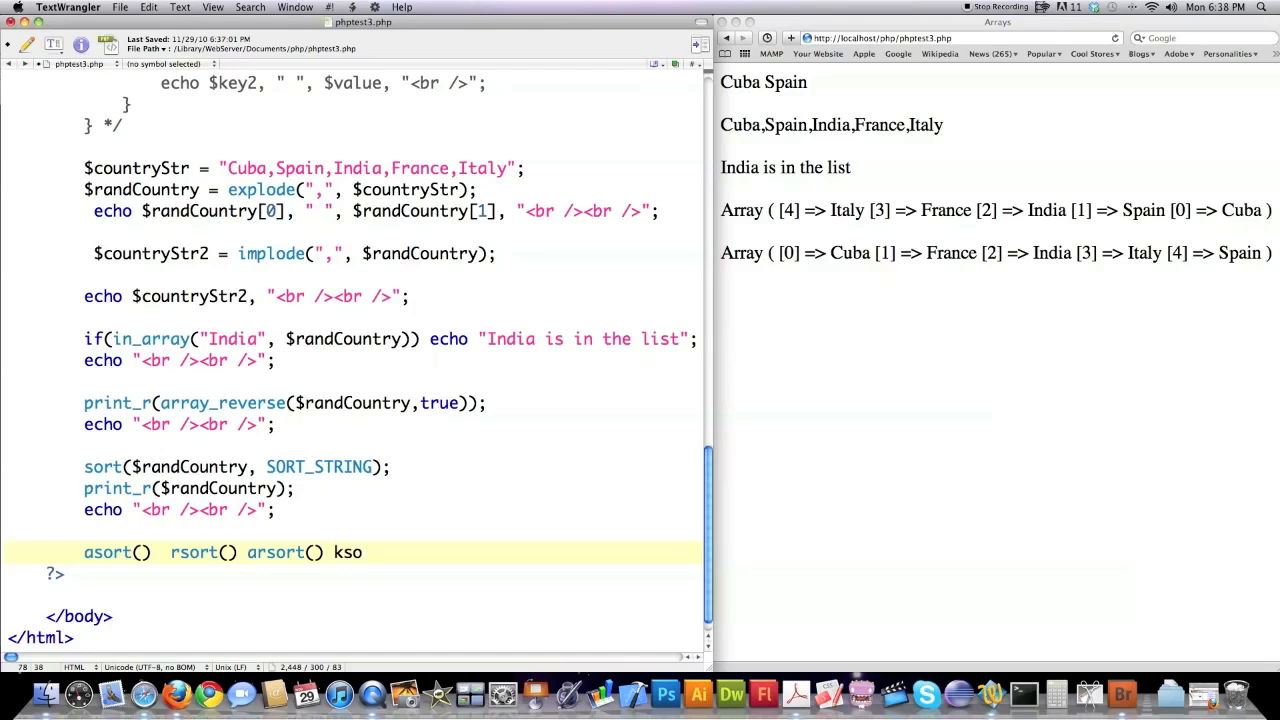
{"action": "type", "text": "rt()"}
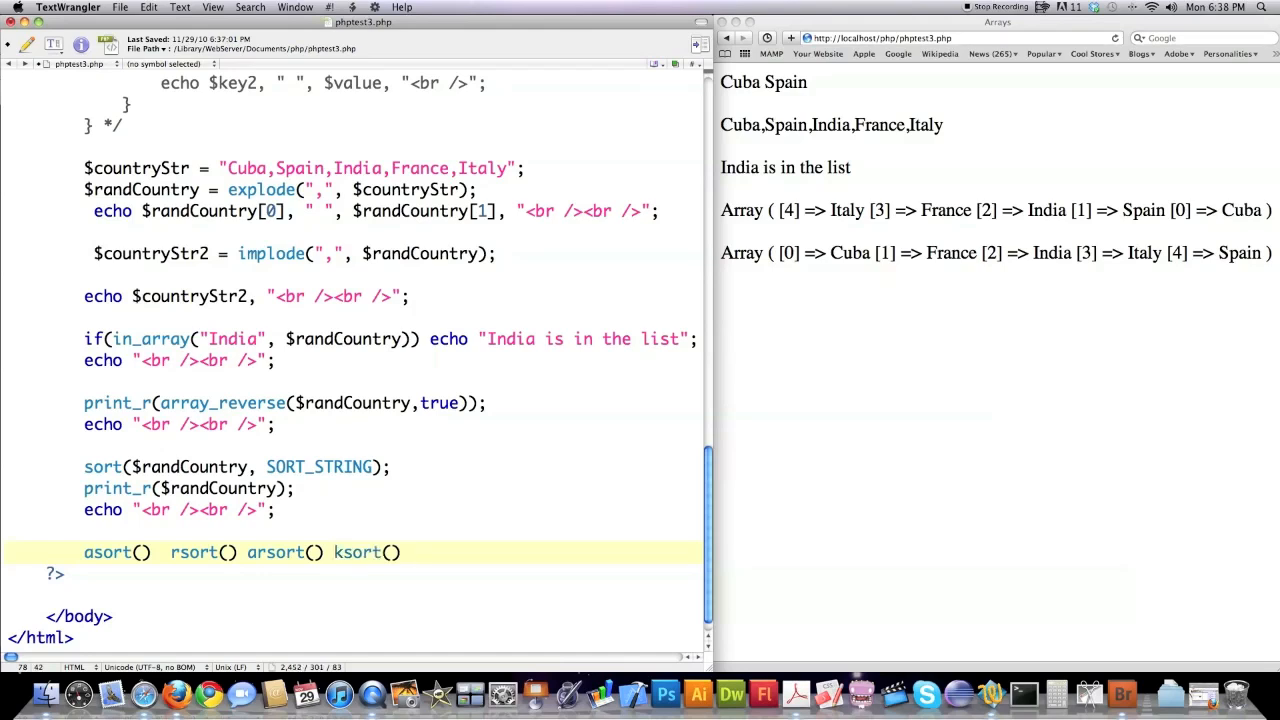
{"action": "type", "text": "kr"}
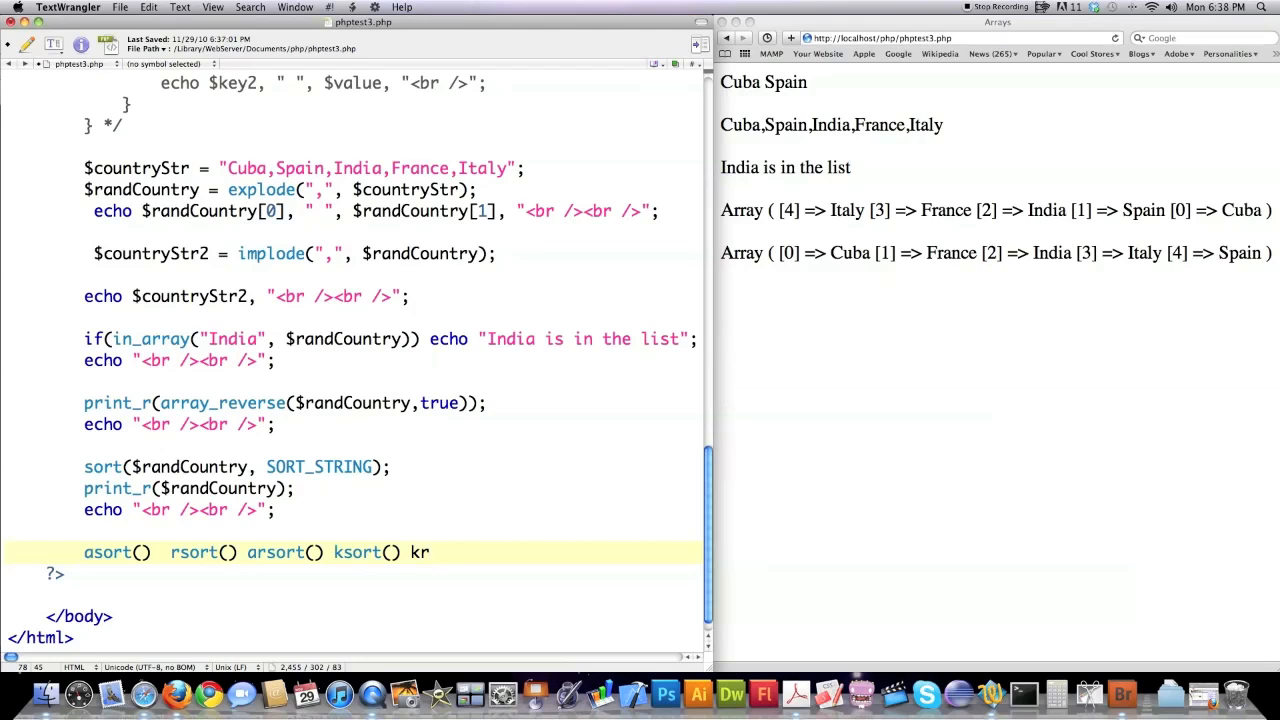
{"action": "type", "text": "sort()"}
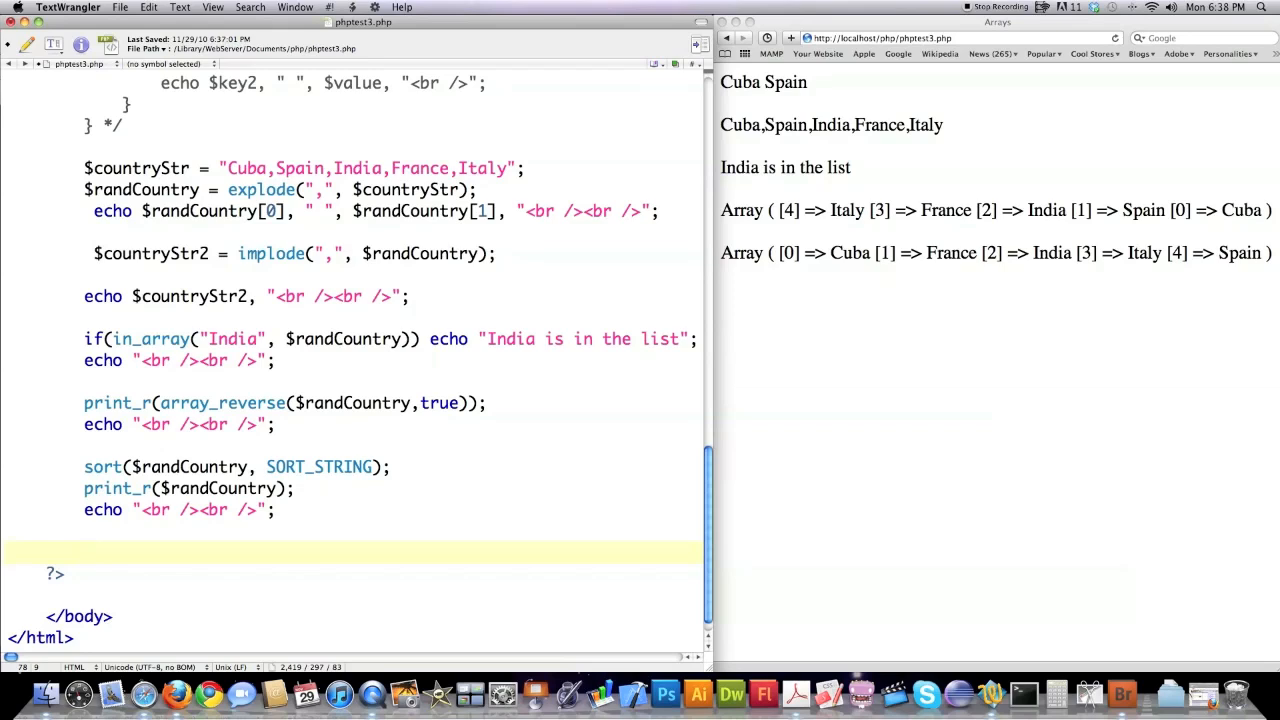
- Add $countArray = range(0,50); to build the number array
{"action": "type", "text": "$coun"}
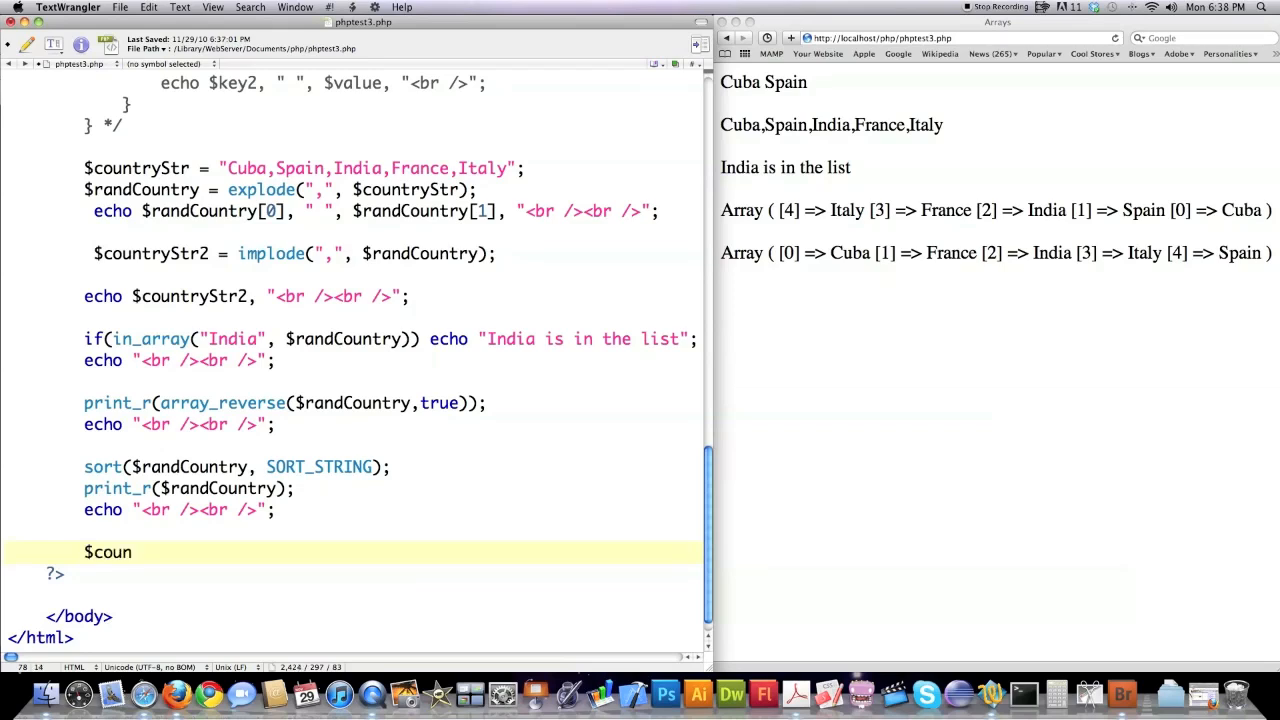
{"action": "type", "text": "tArray"}
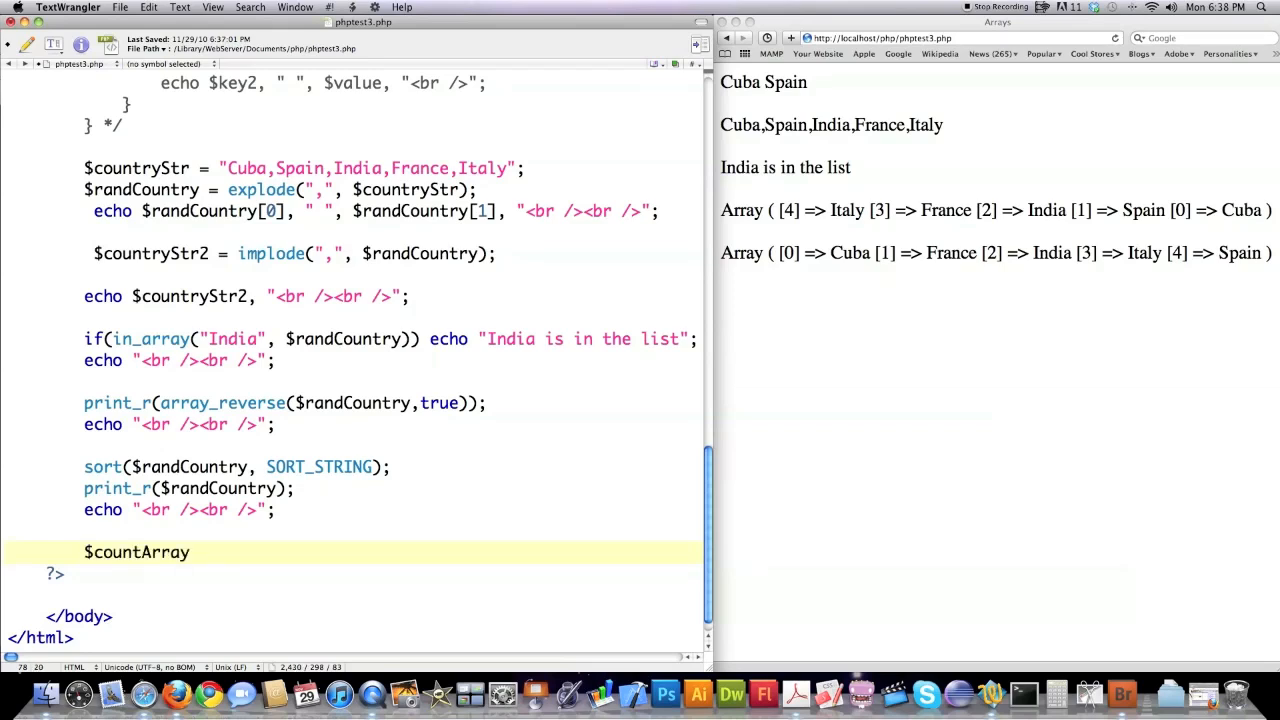
{"action": "type", "text": "="}
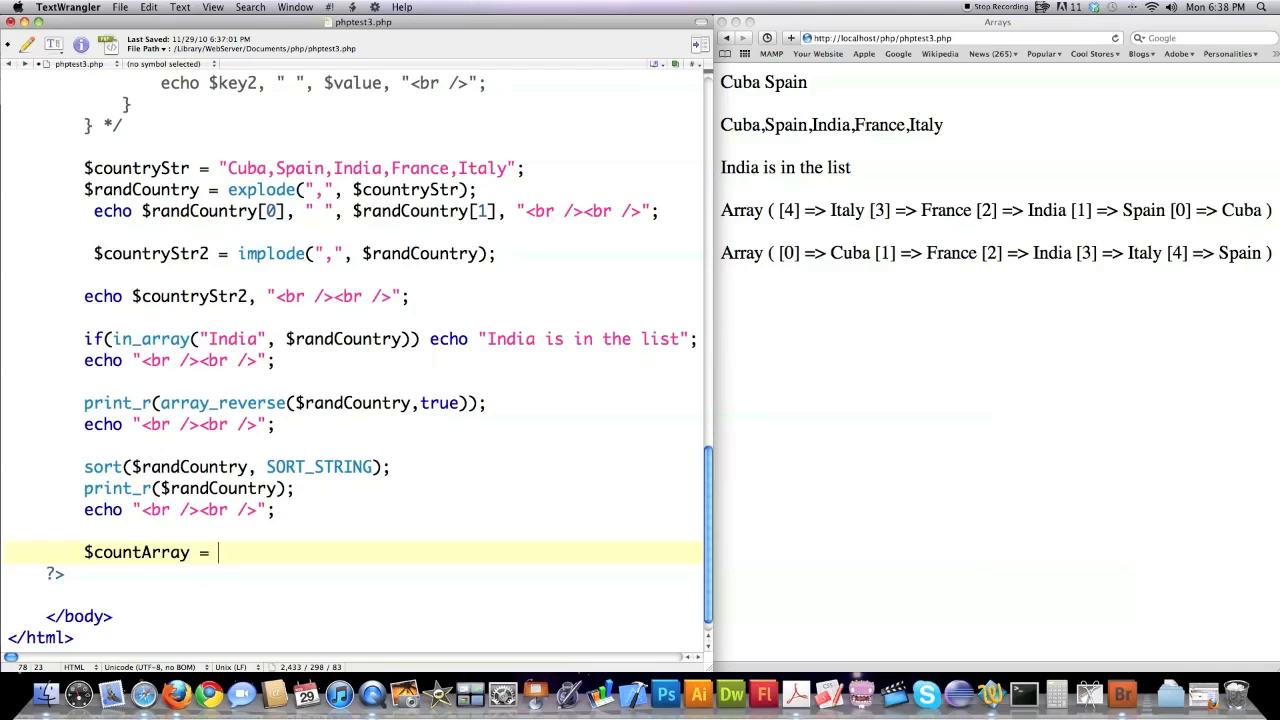
{"action": "type", "text": "range(0,50)"}
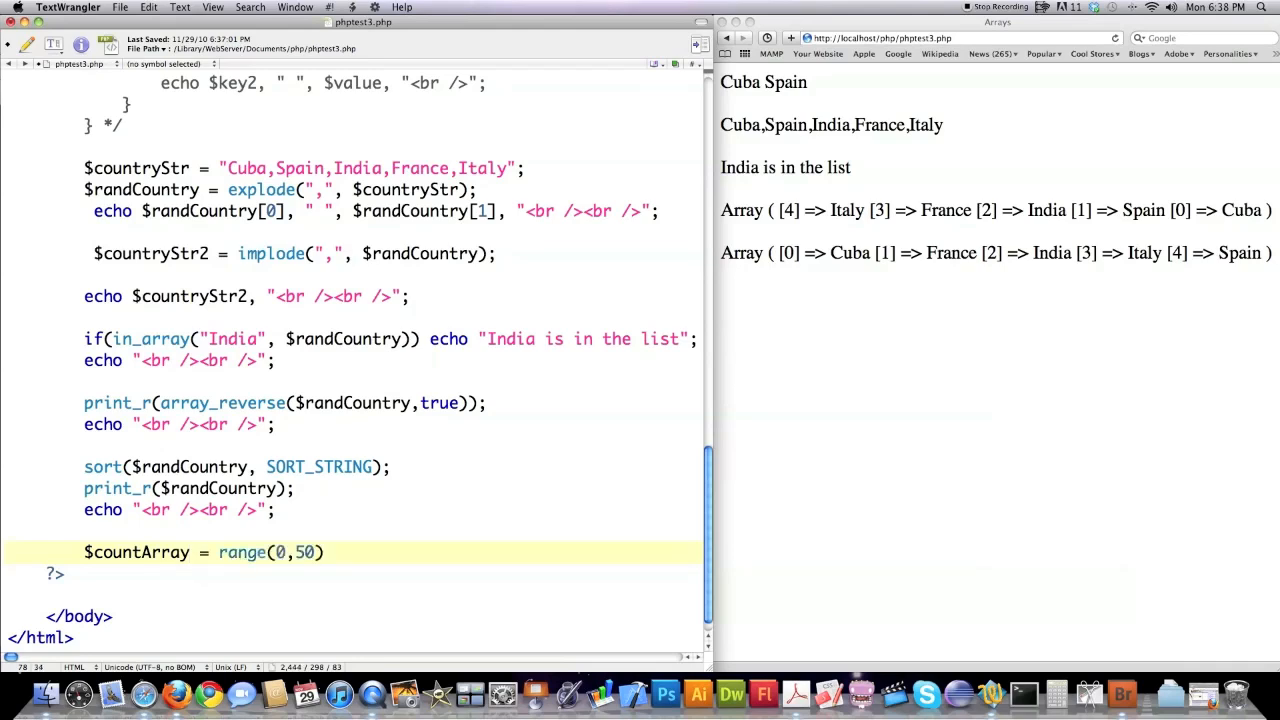
{"action": "type", "text": ";"}
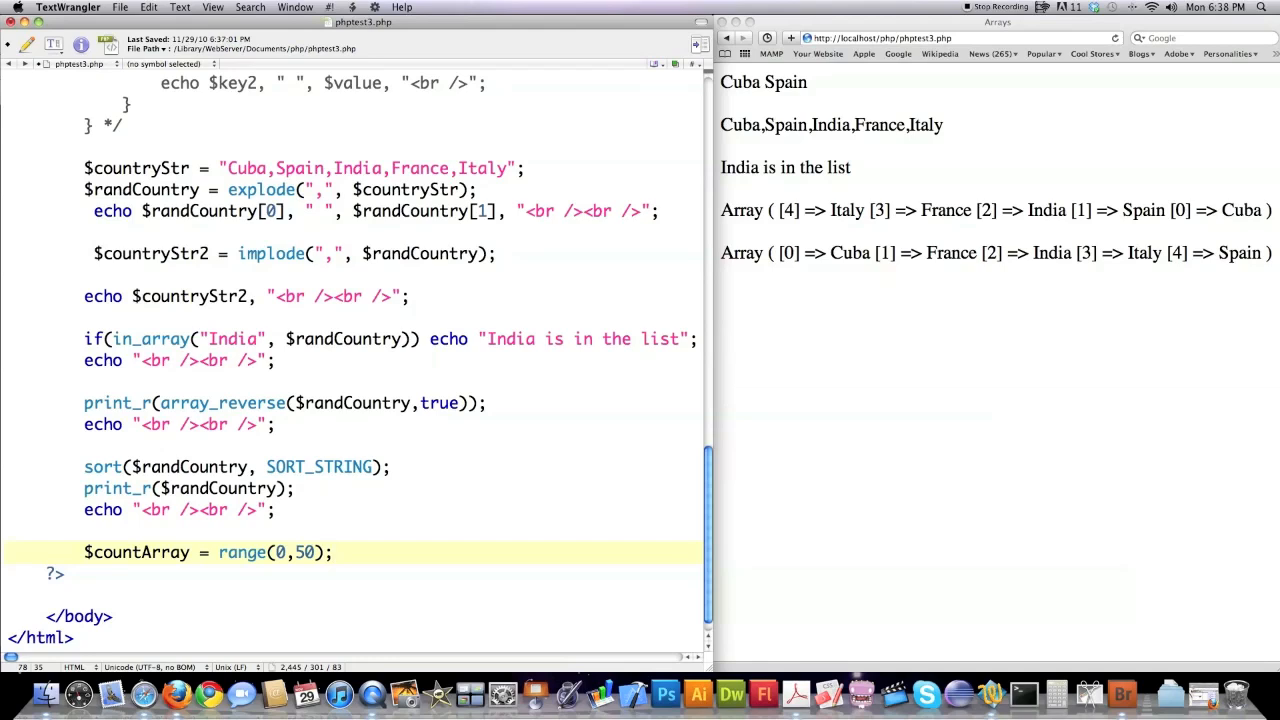
- Add foreach($countArray as $printNum) echoing $printNum followed by ", "
{"action": "type", "text": "f"}
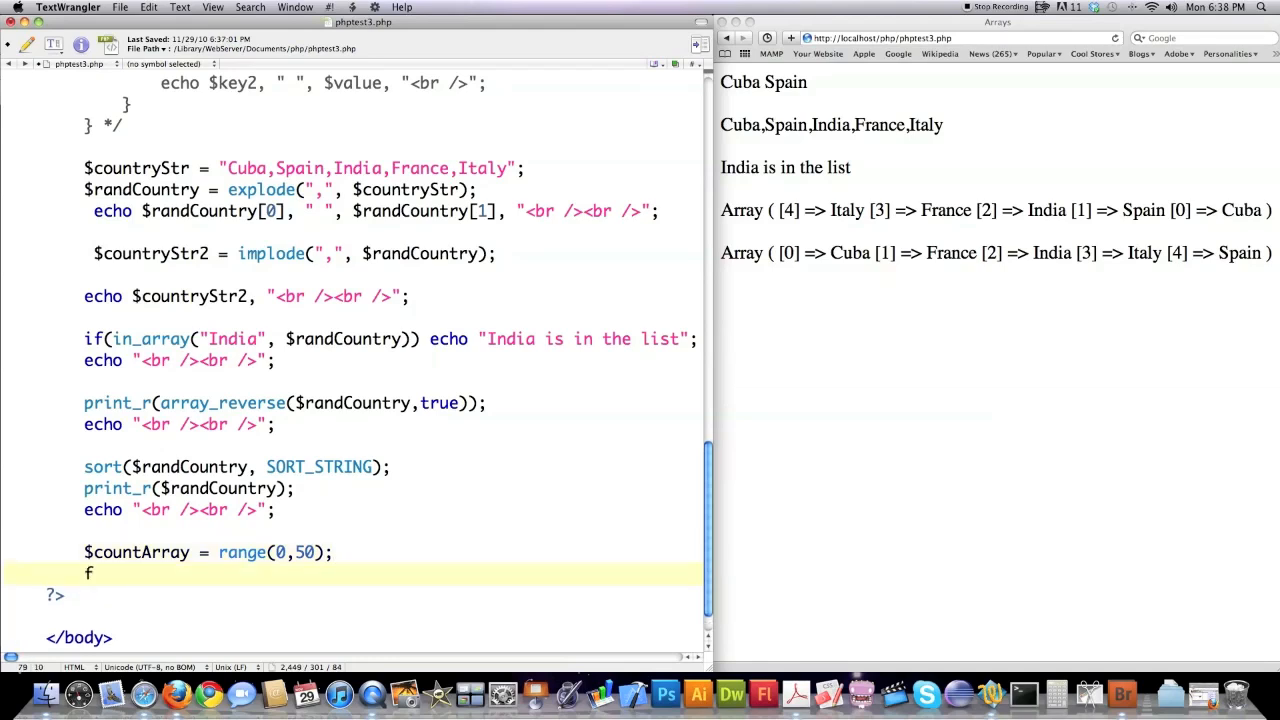
{"action": "type", "text": "oreach"}
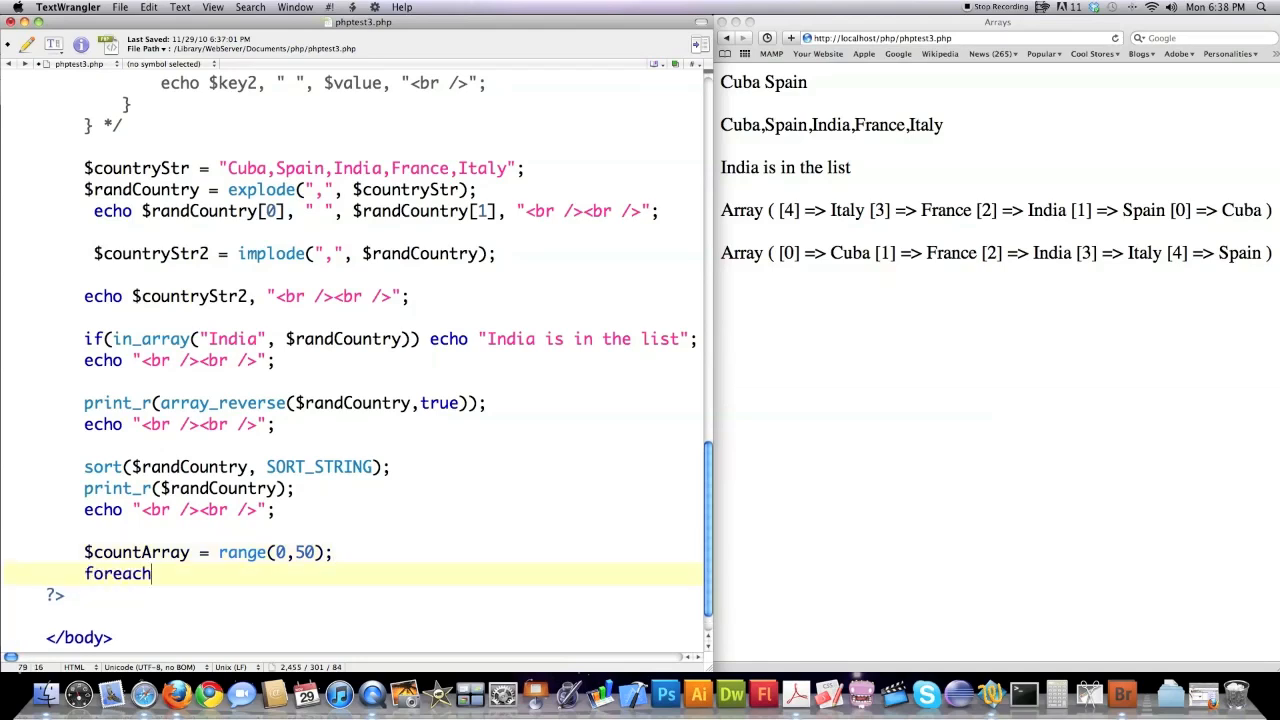
{"action": "type", "text": "($"}
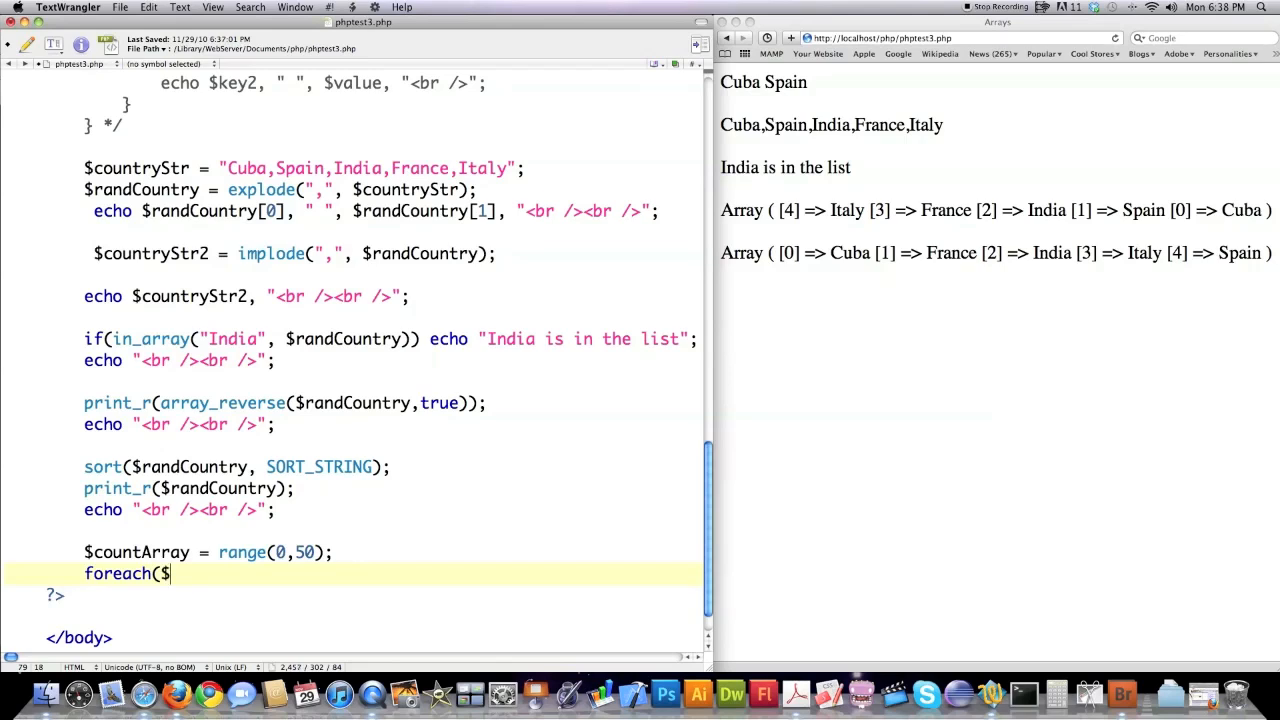
{"action": "type", "text": "countArray"}
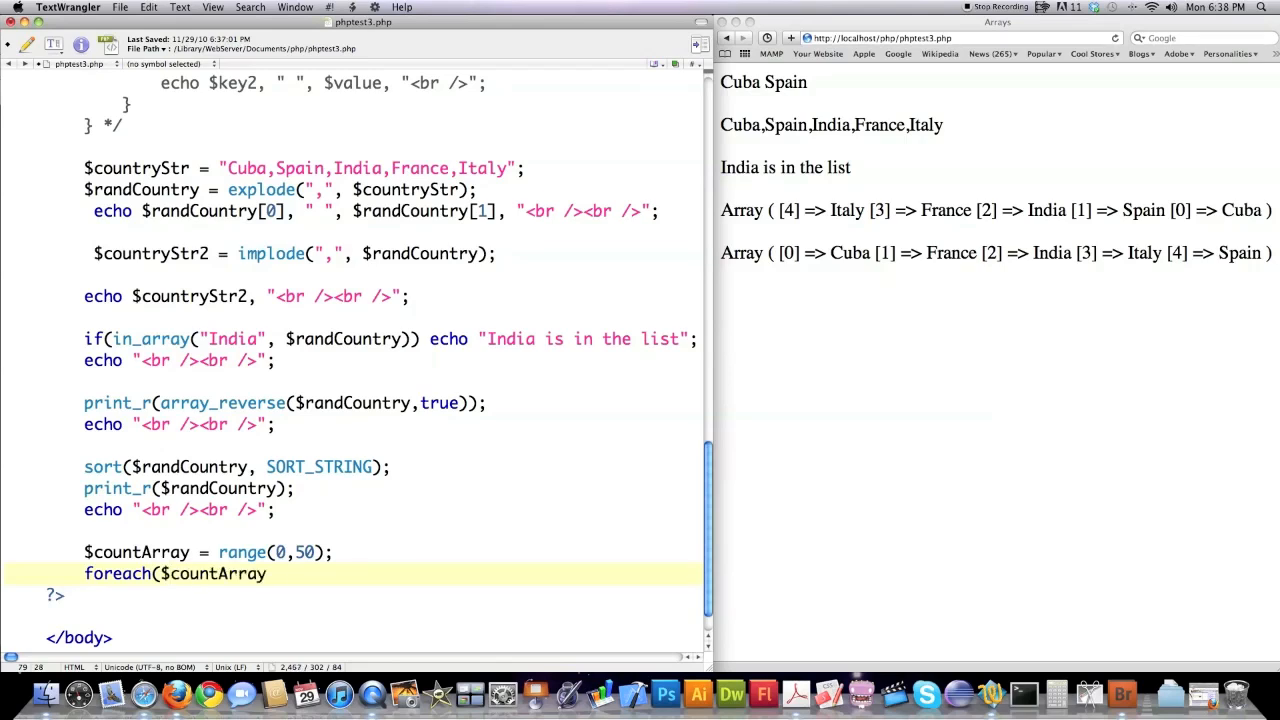
{"action": "type", "text": "as $p"}
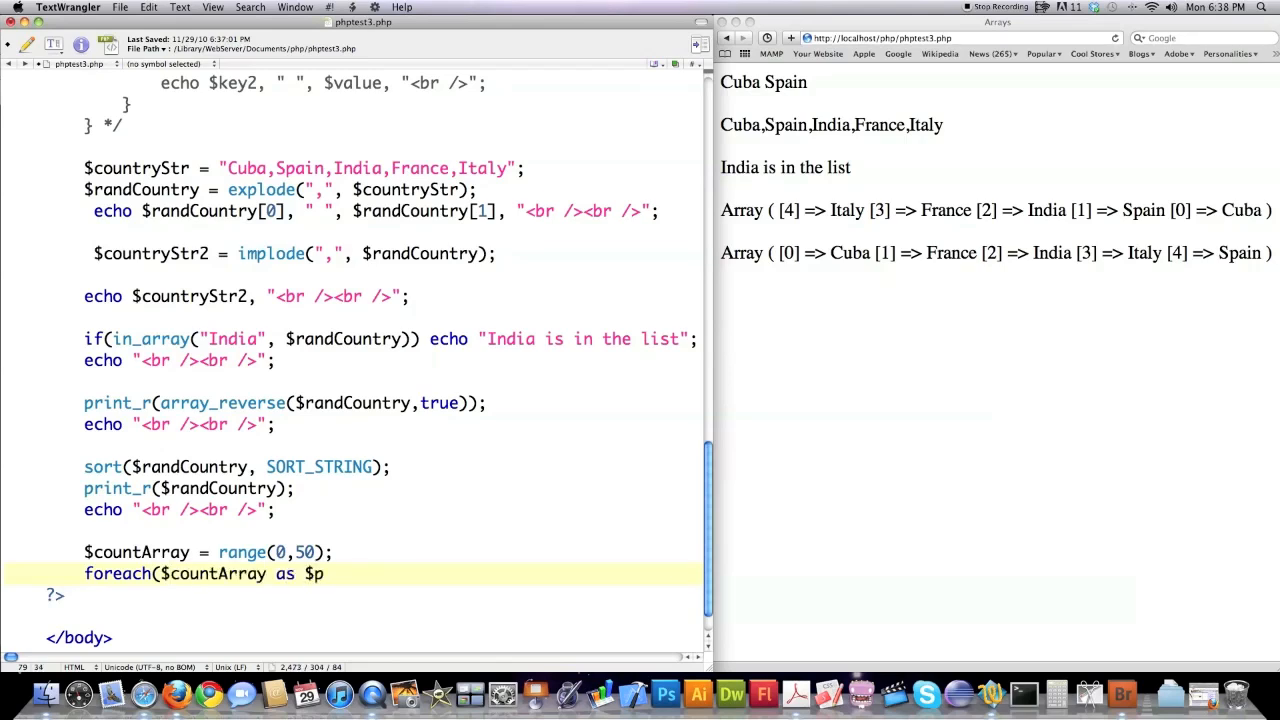
{"action": "type", "text": "rintNum"}
{"action": "type", "text": "ec"}
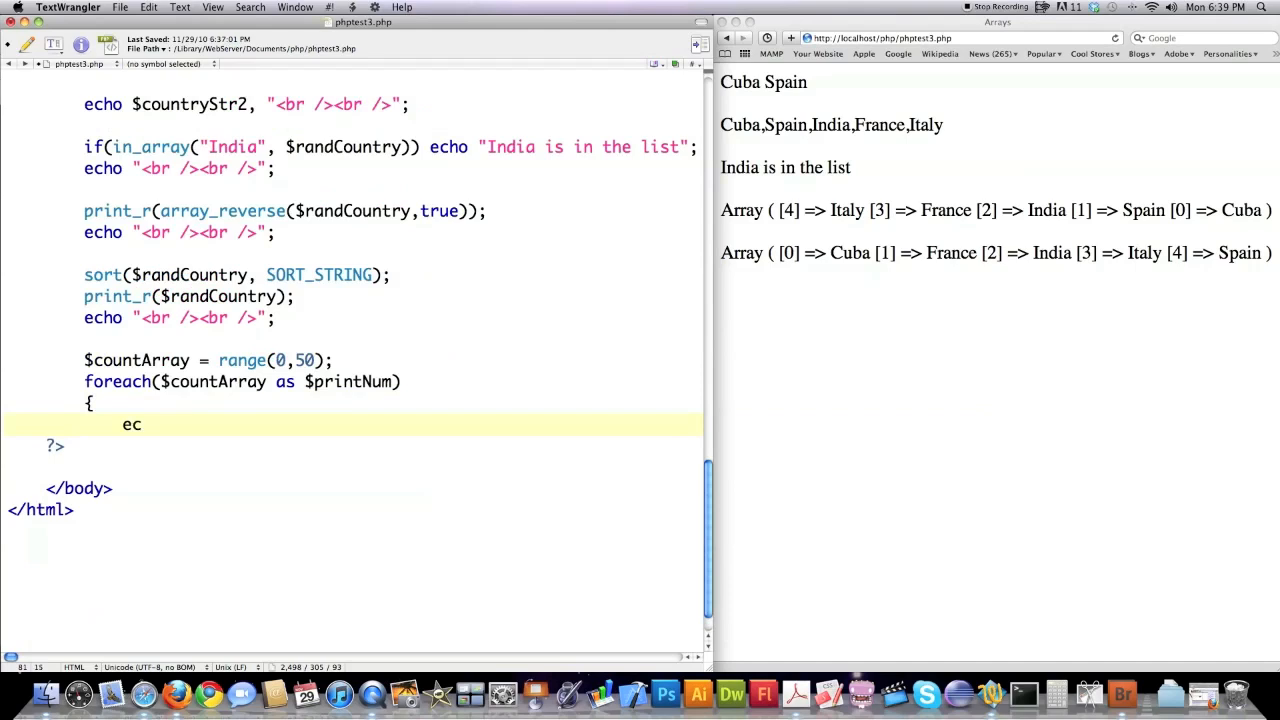
{"action": "type", "text": "ho"}
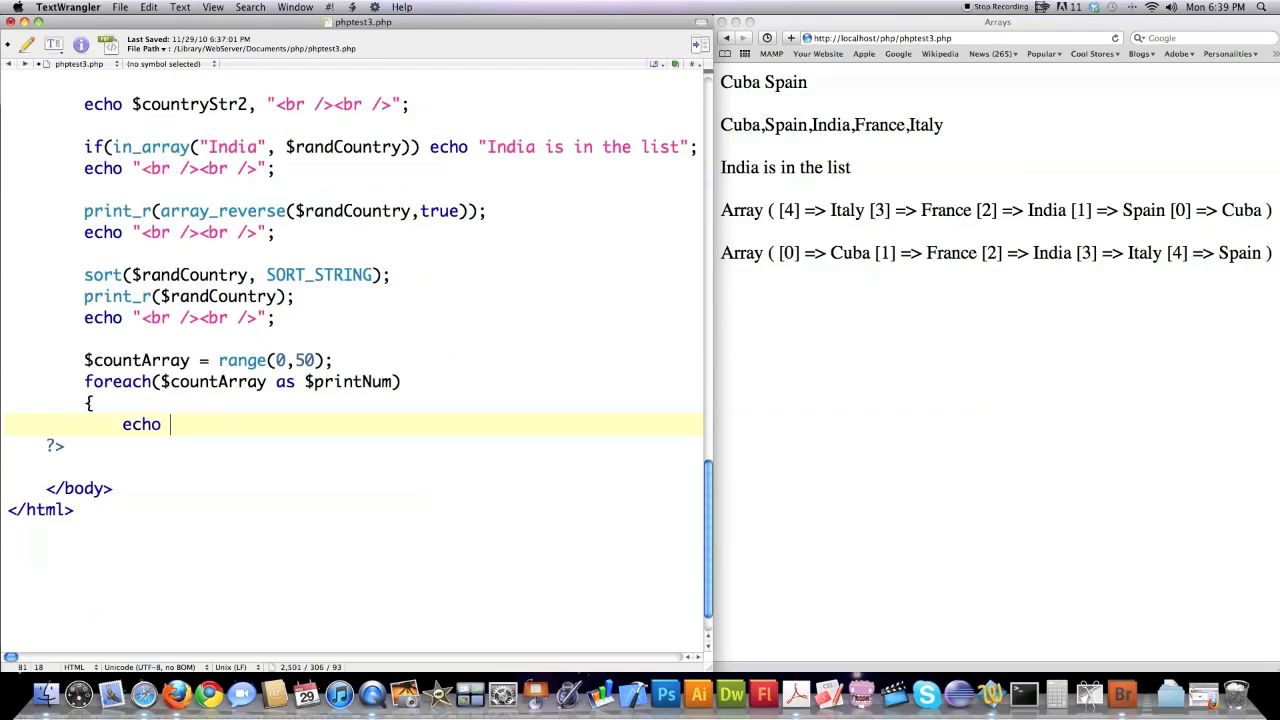
{"action": "type", "text": "$printNum, \", \""}
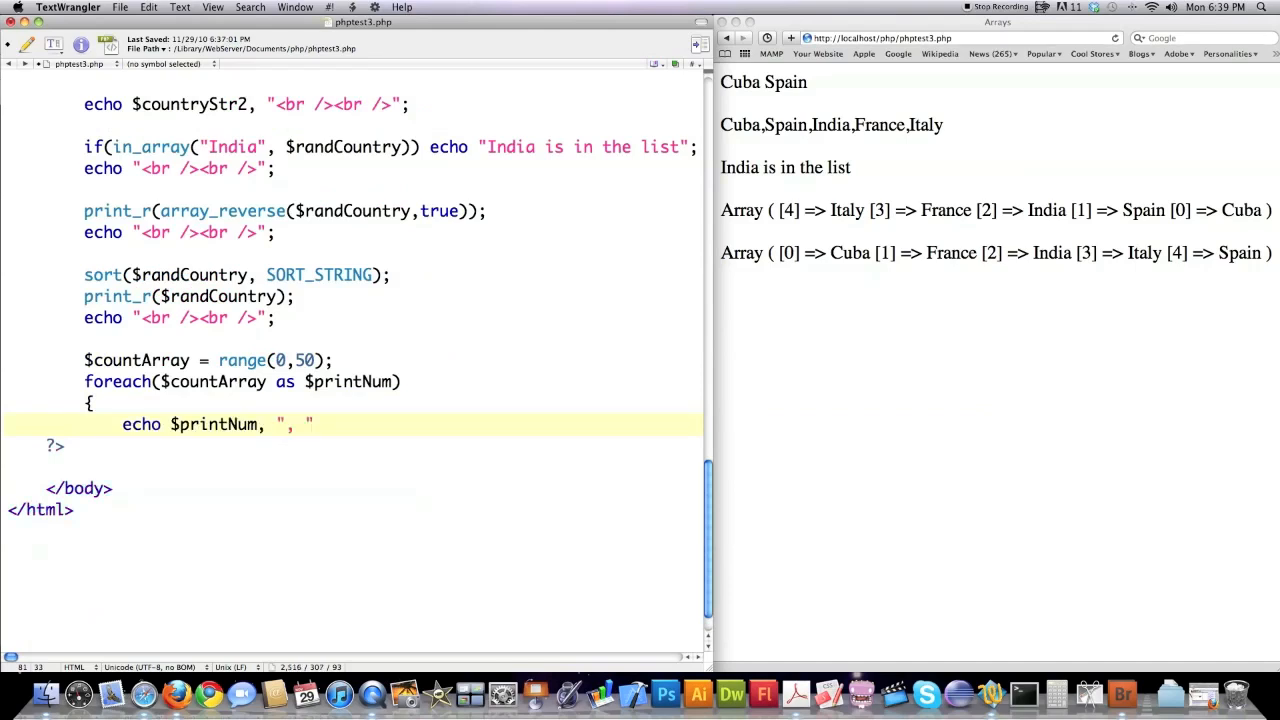
{"action": "type", "text": ";"}
{"action": "type", "text": "echo \"<br /><br />\";"}
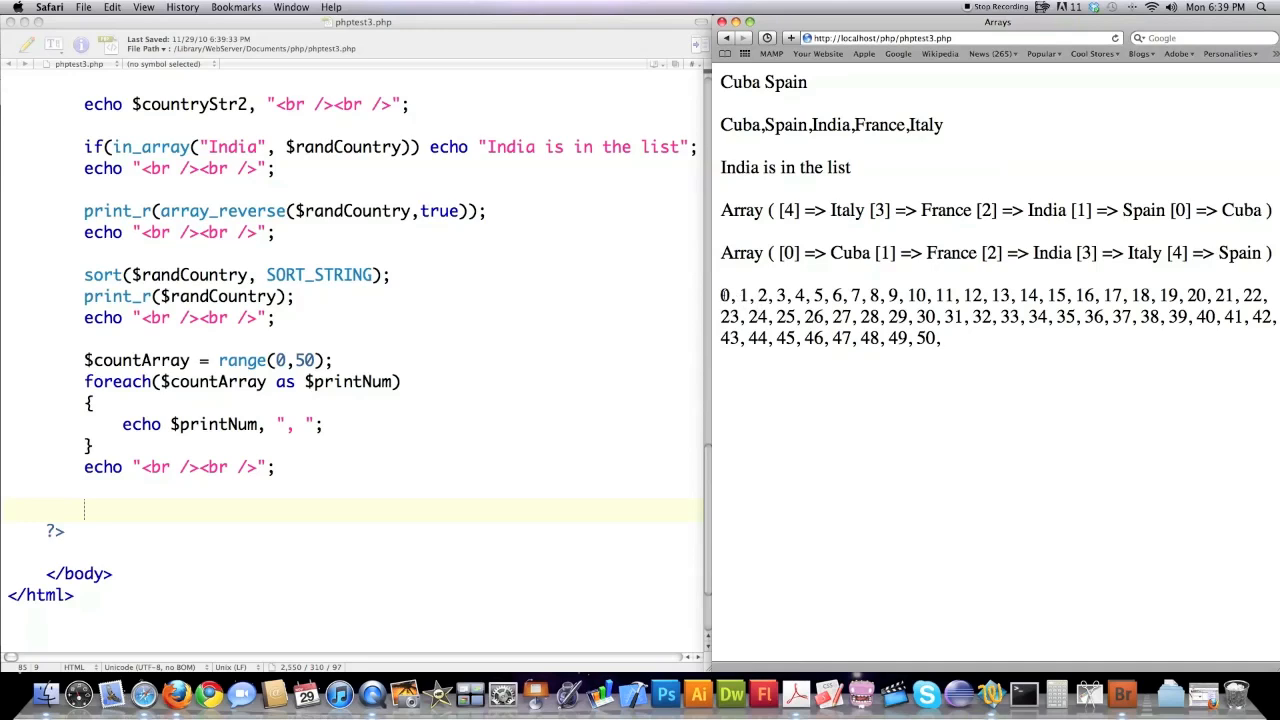
{"action": "mouse_move", "coordinate": [336, 518]}
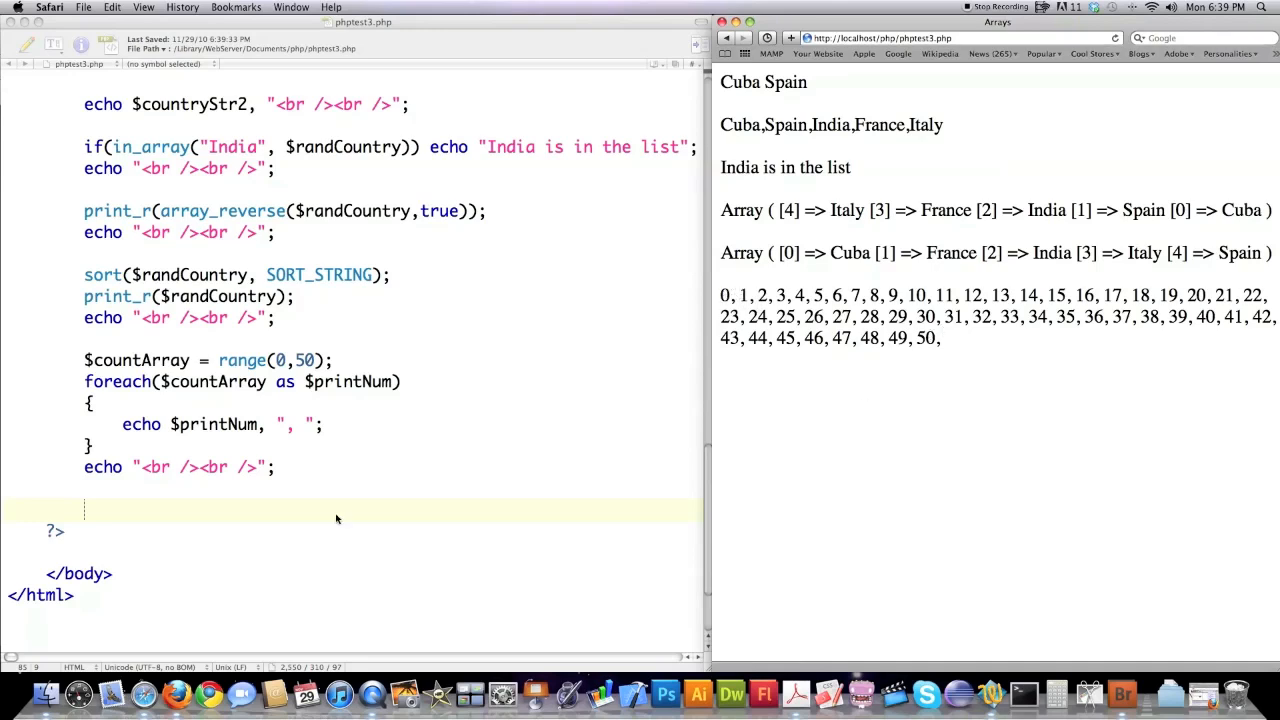
{"action": "mouse_move", "coordinate": [222, 396]}
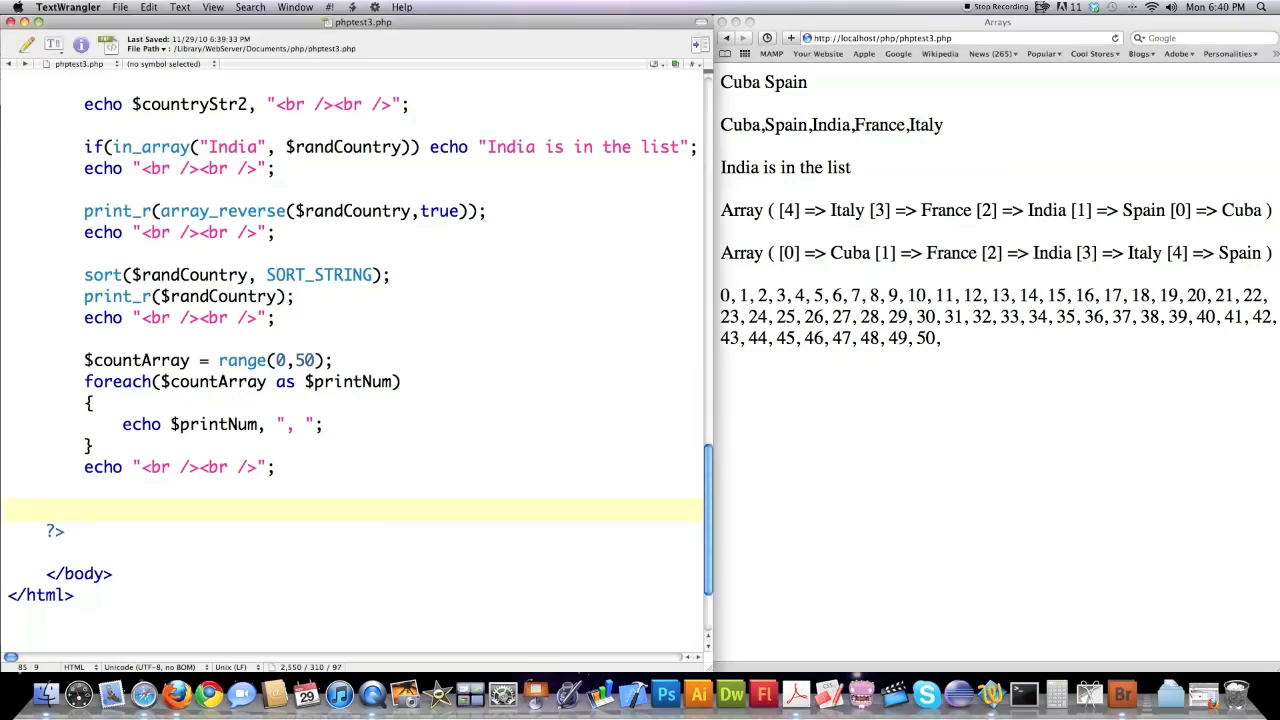
- Add echo count($countArray); and echo "<br /><br />"; on the next line
{"action": "type", "text": "echo"}
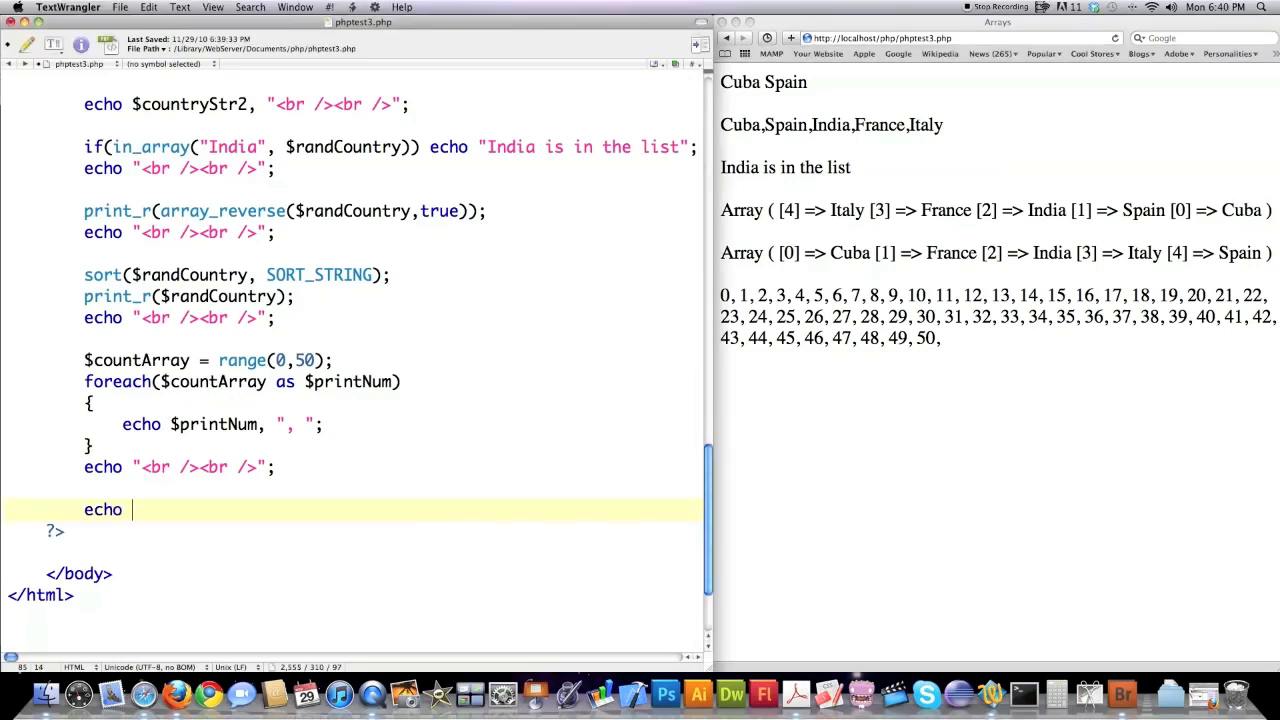
{"action": "type", "text": "count("}
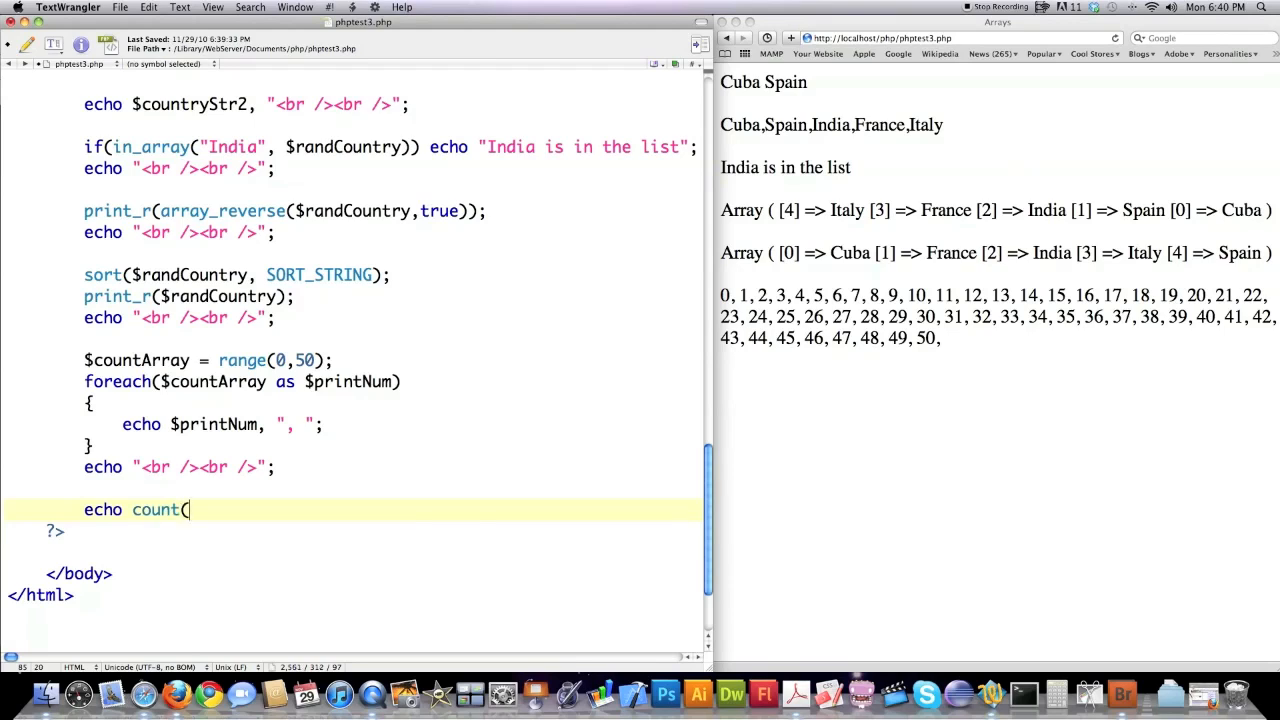
{"action": "type", "text": "$countArray);"}
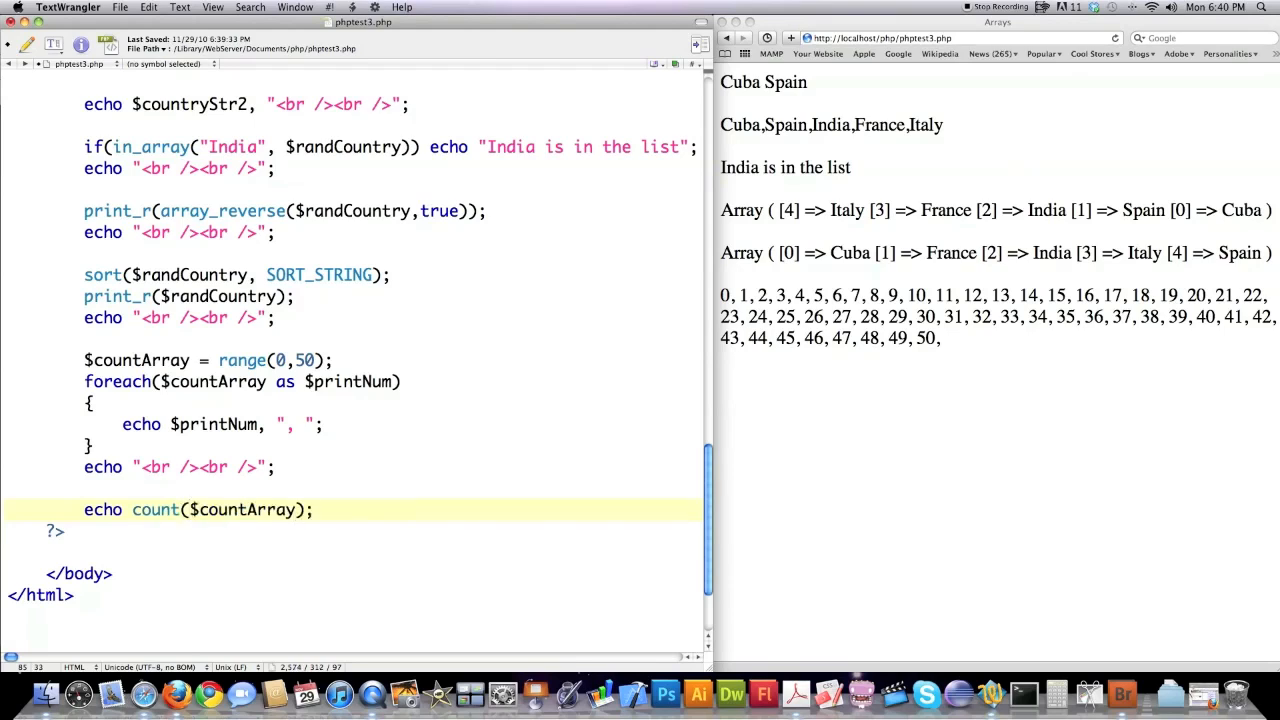
{"action": "key", "text": "Return"}
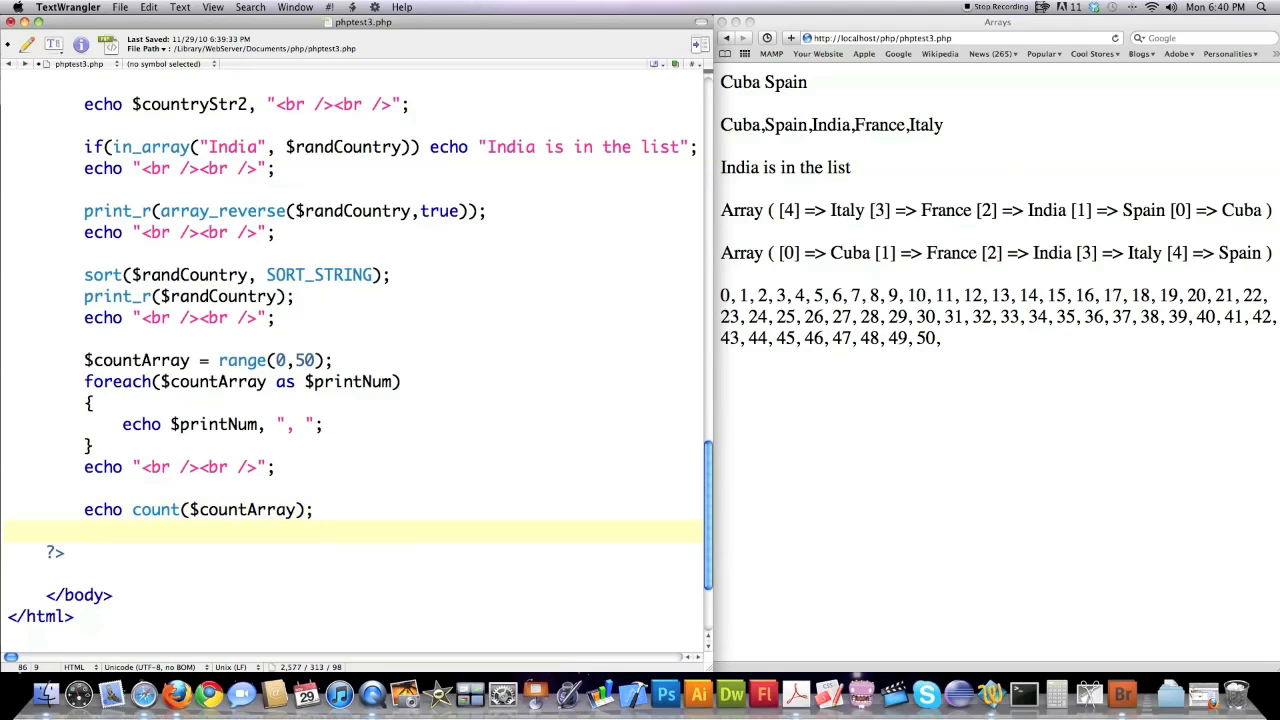
{"action": "type", "text": "echo \"<br /><br />\";"}
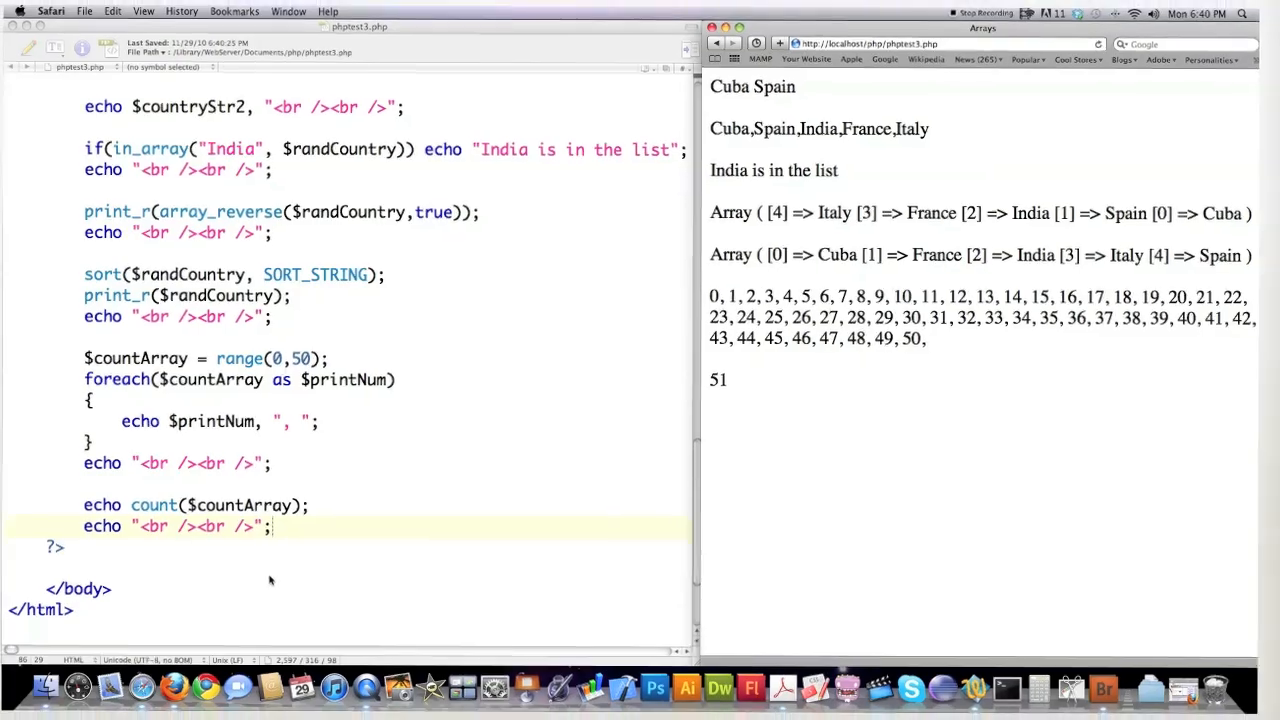
- Replace the stray letters with $customers = file("customers.txt"); and switch to customers.txt
{"action": "type", "text": "re"}
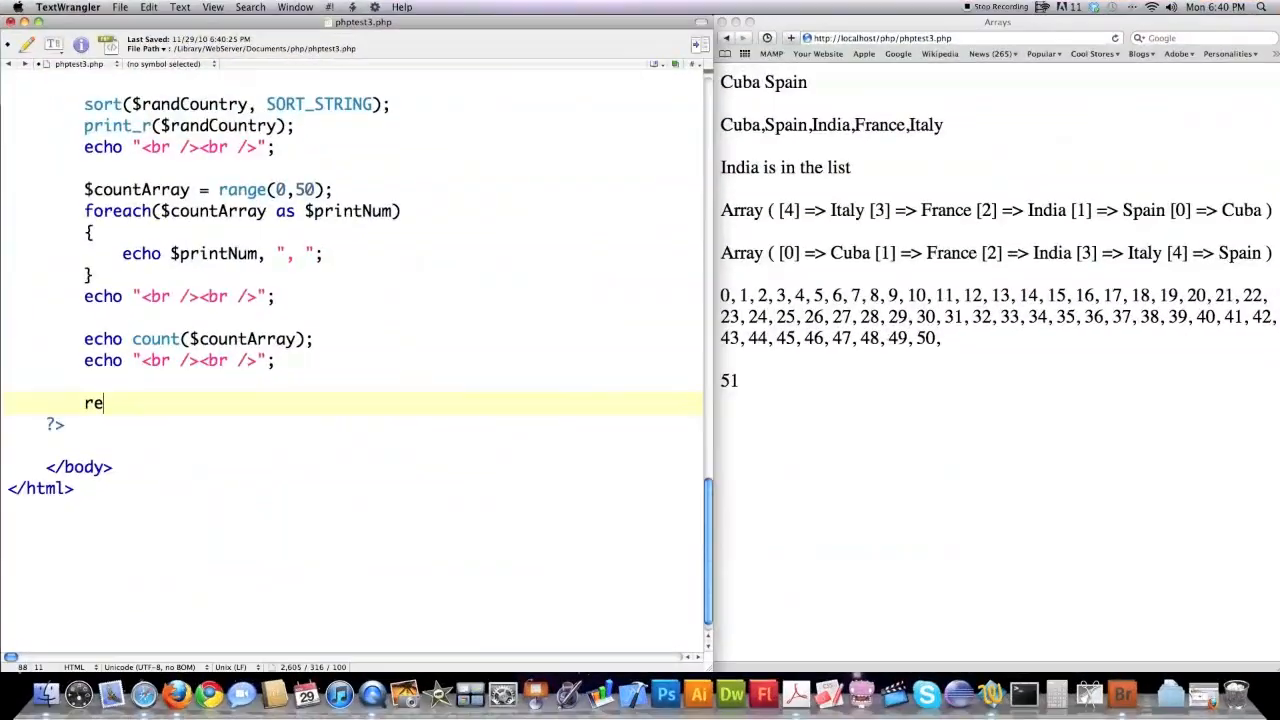
{"action": "key", "text": "backspace"}
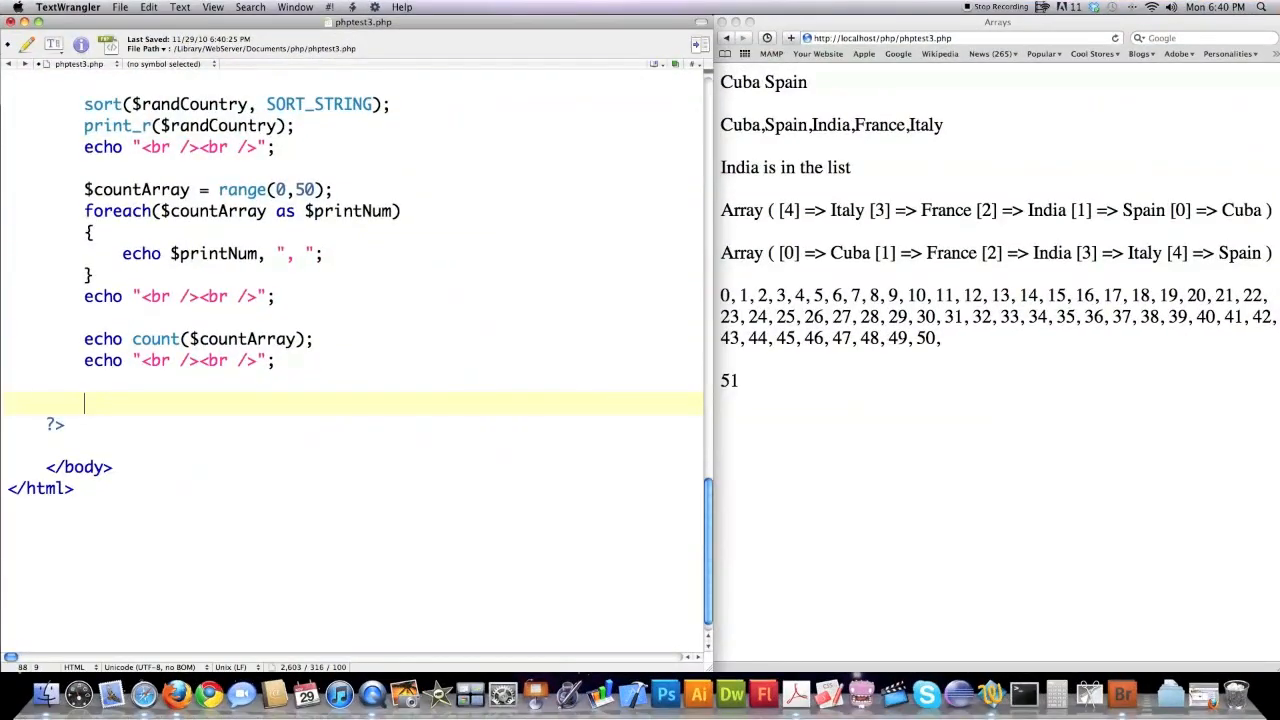
{"action": "type", "text": "$custome"}
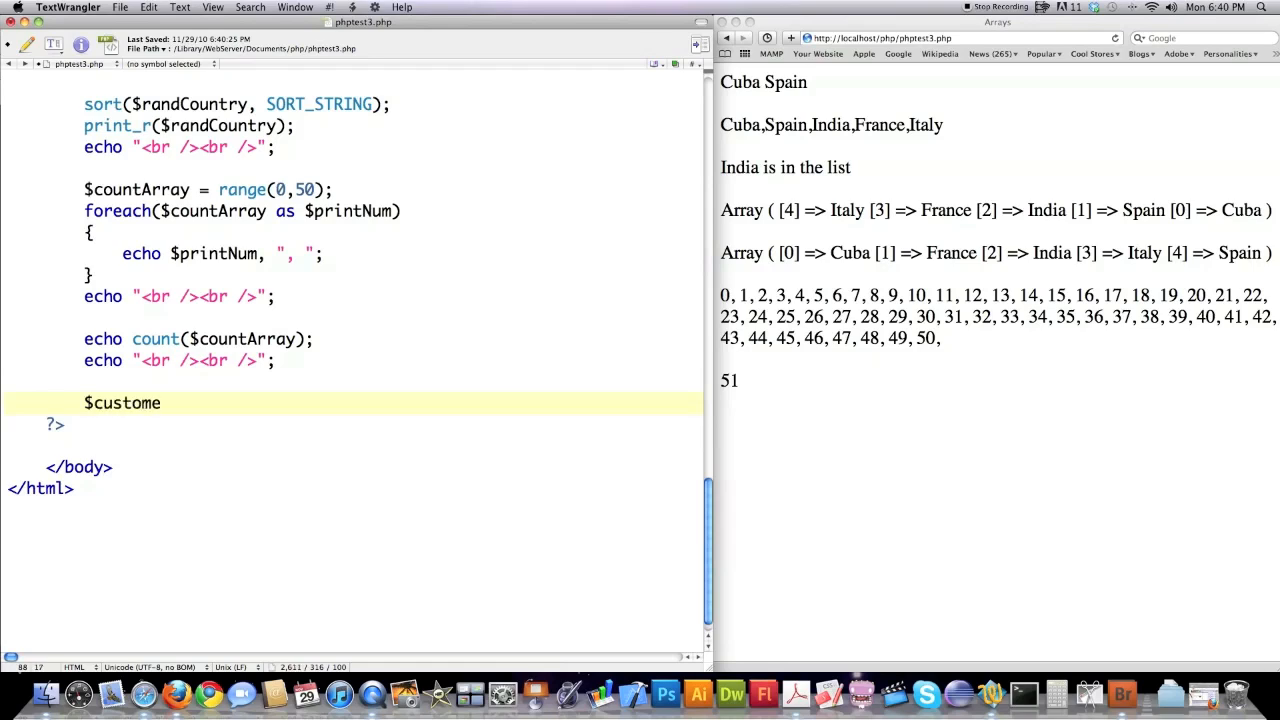
{"action": "type", "text": "rs ="}
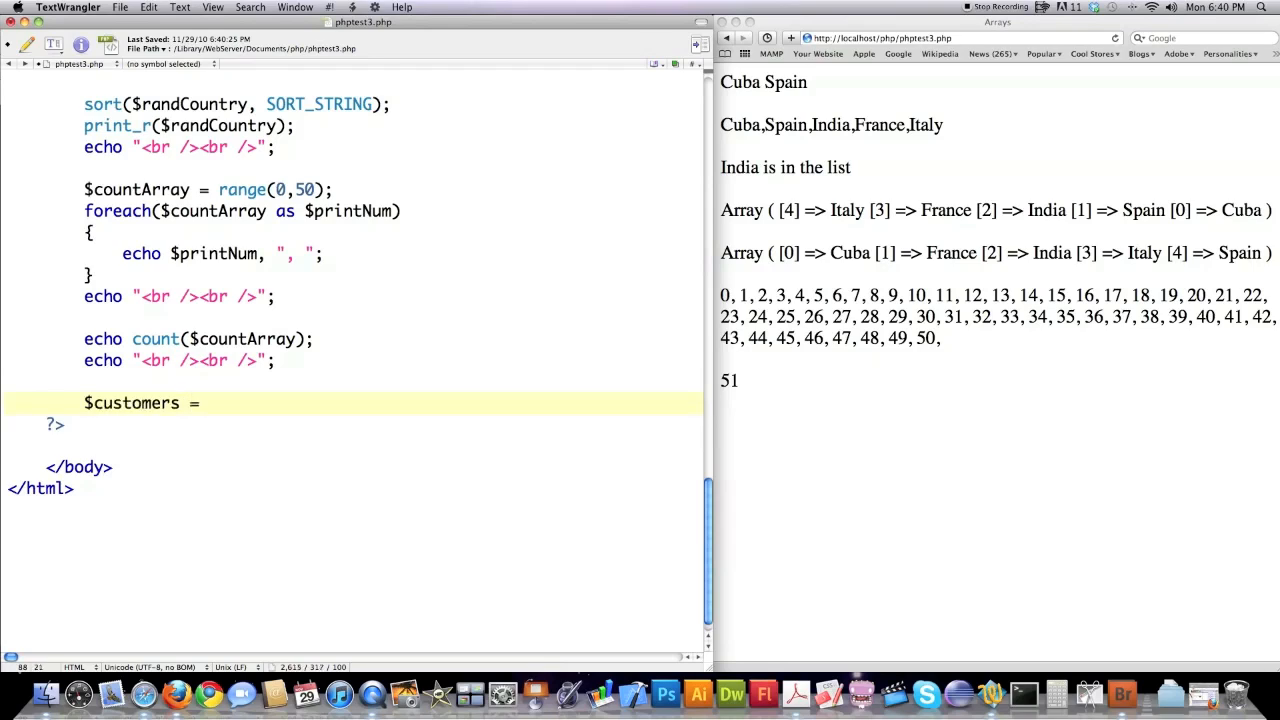
{"action": "type", "text": "fil"}
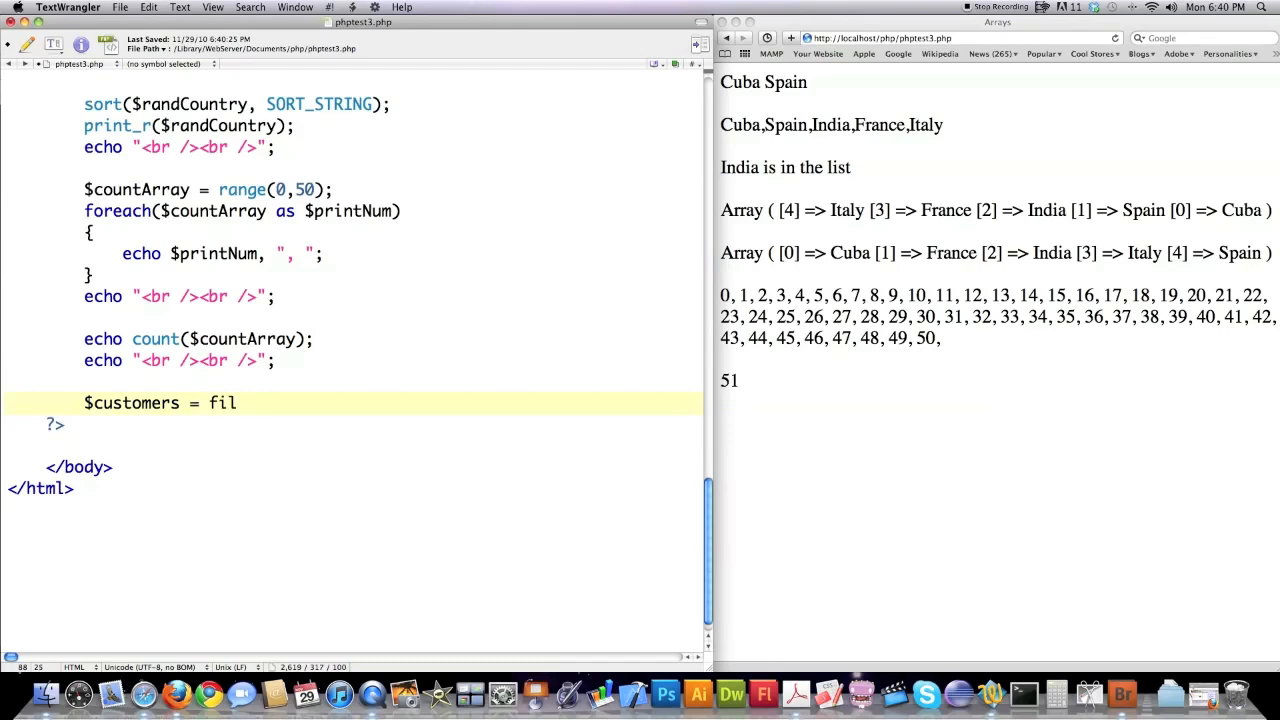
{"action": "type", "text": "e(\"cus"}
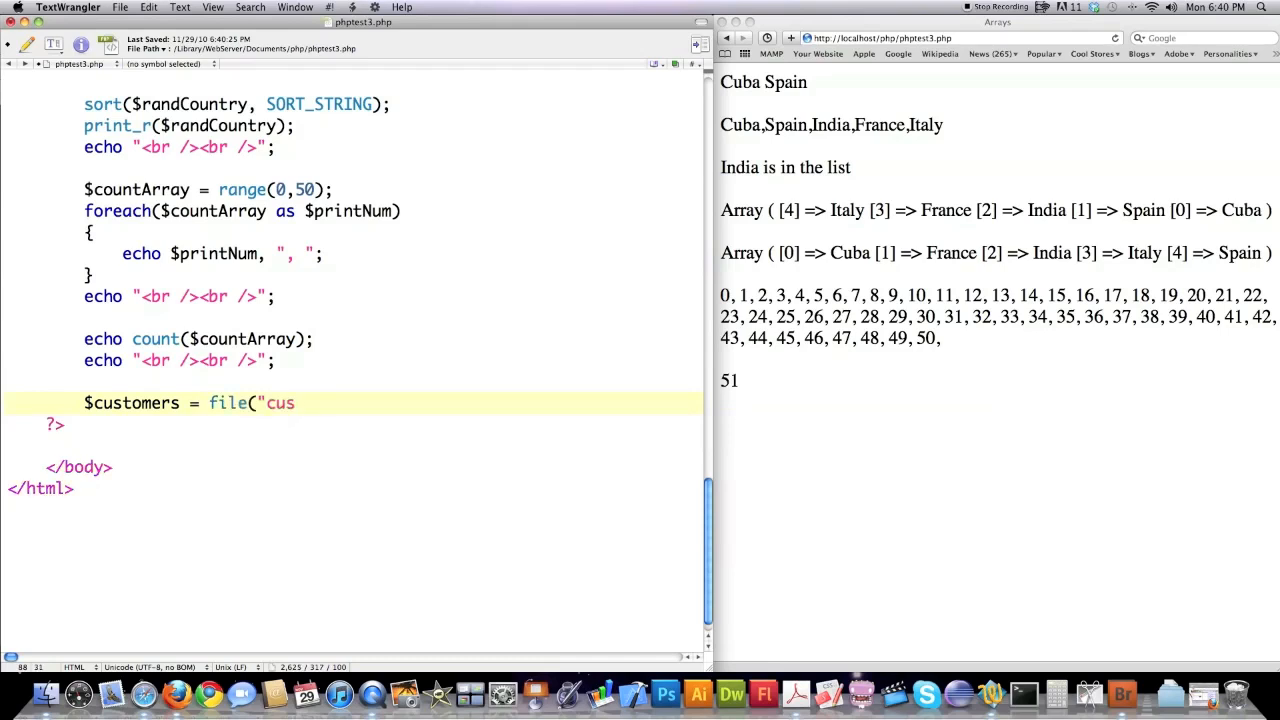
{"action": "type", "text": "tomers.txt"}
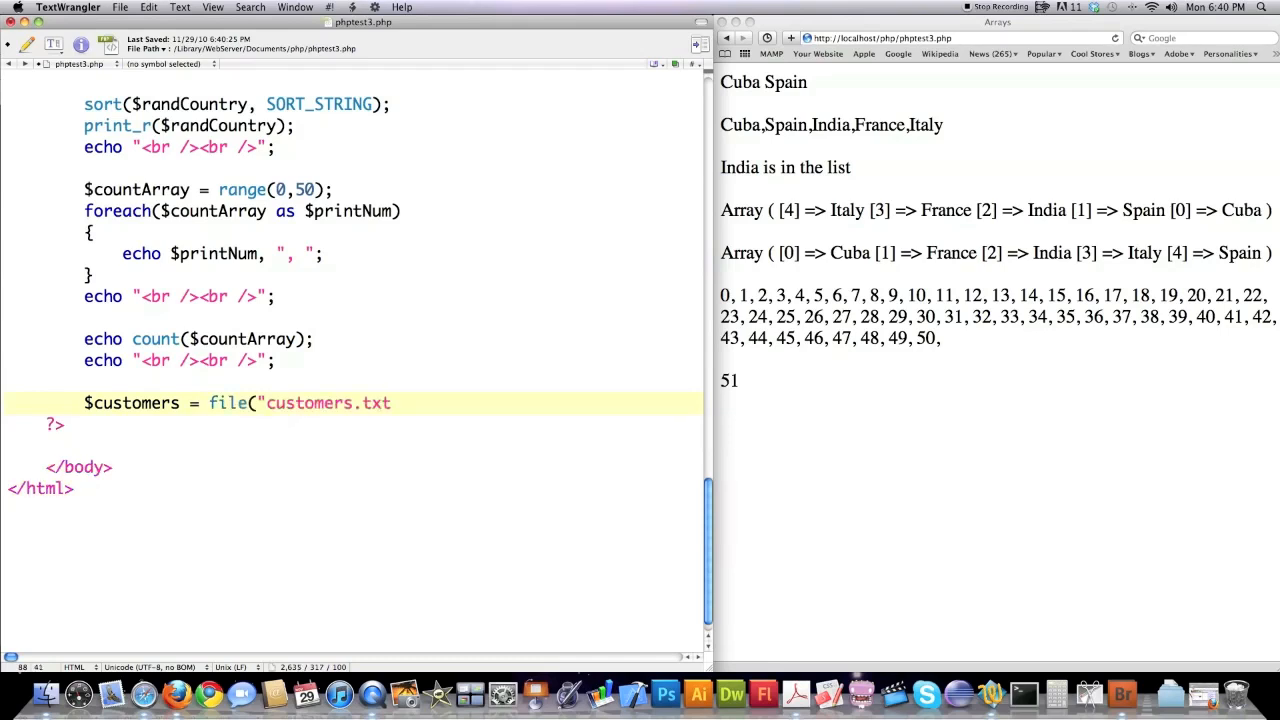
{"action": "type", "text": "\");"}
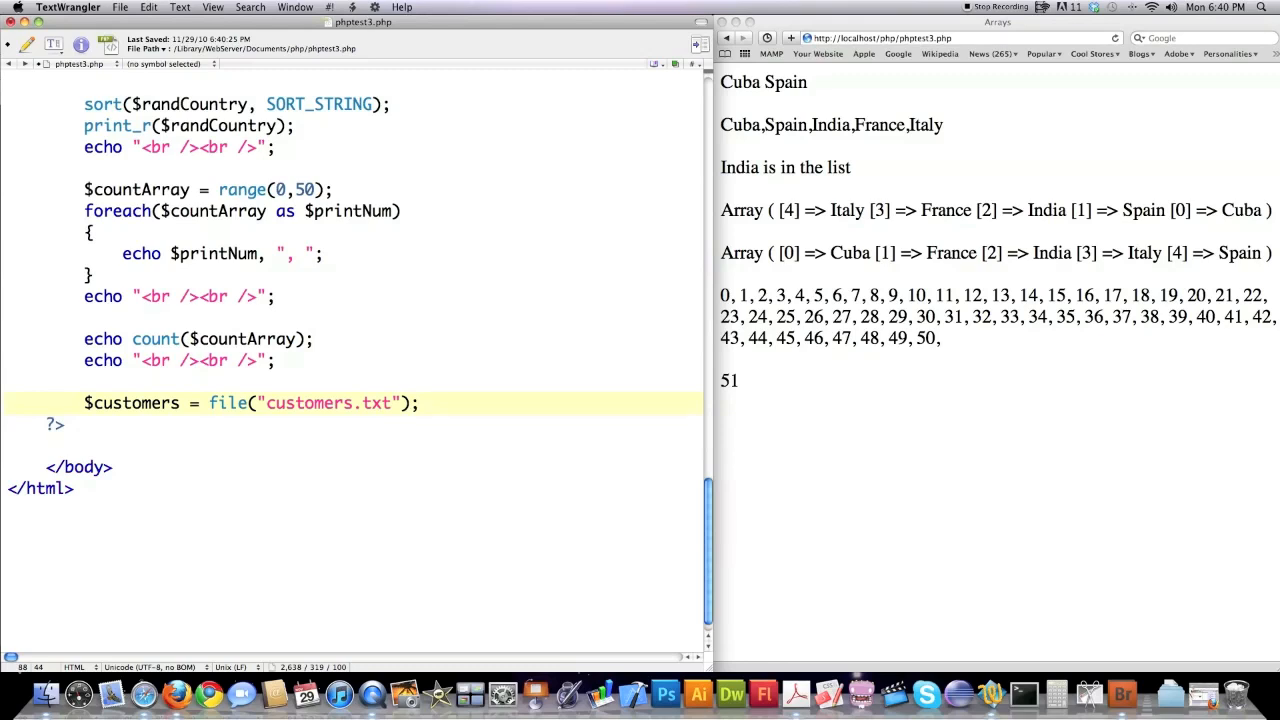
{"action": "left_click", "coordinate": [698, 44]}
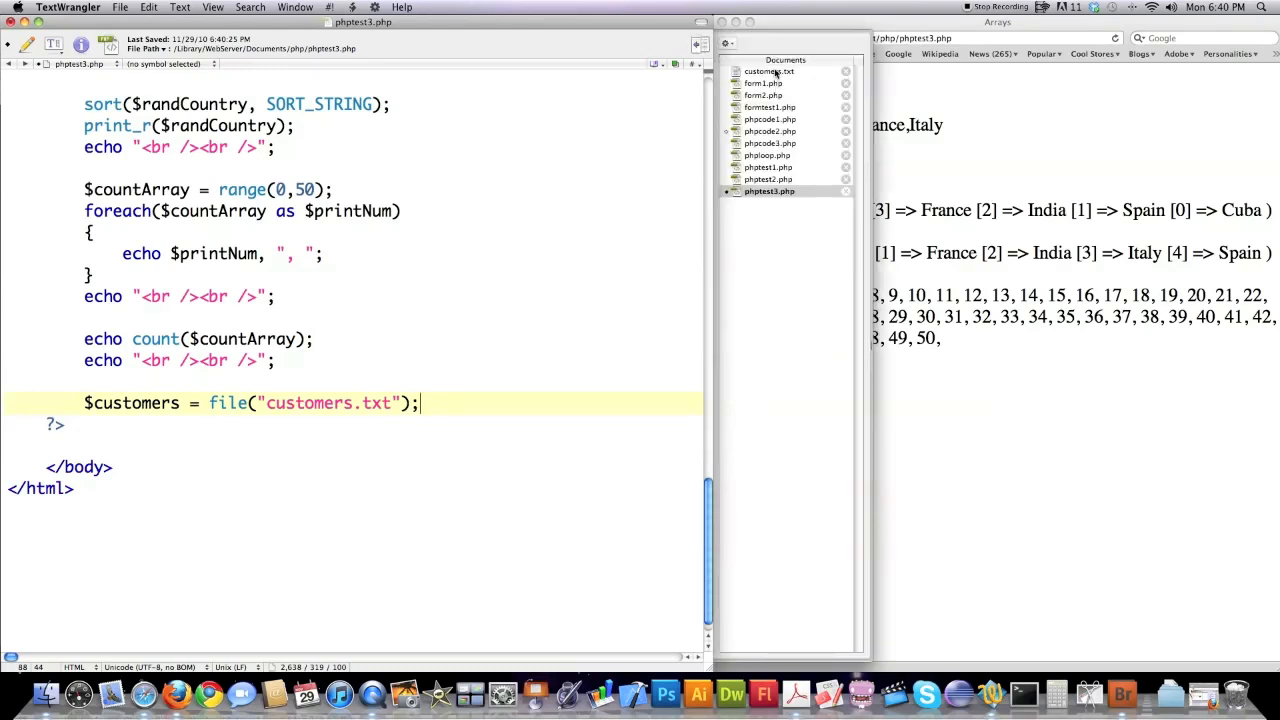
{"action": "left_click", "coordinate": [770, 71]}
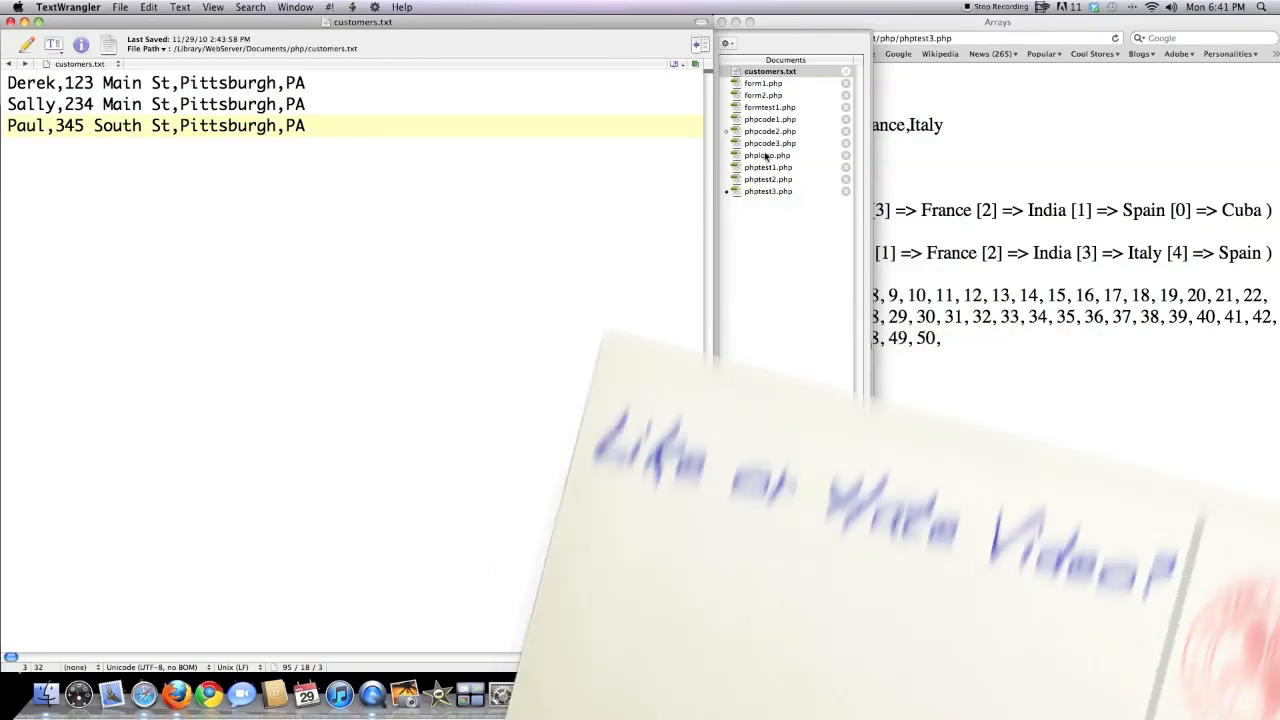
- Switch from the three customer records in customers.txt back to phptest3.php
{"action": "left_click", "coordinate": [769, 191]}
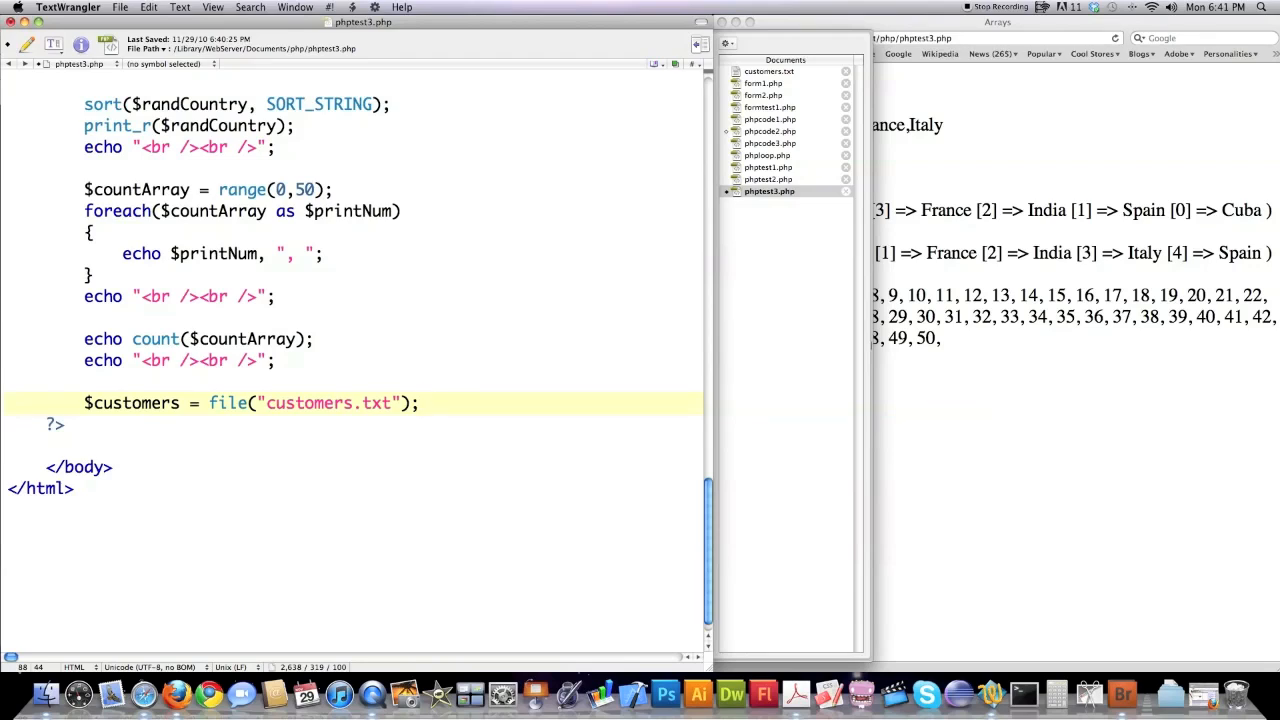
- Start a foreach loop over the customers array as $customer below the file() line
{"action": "key", "text": "Return"}
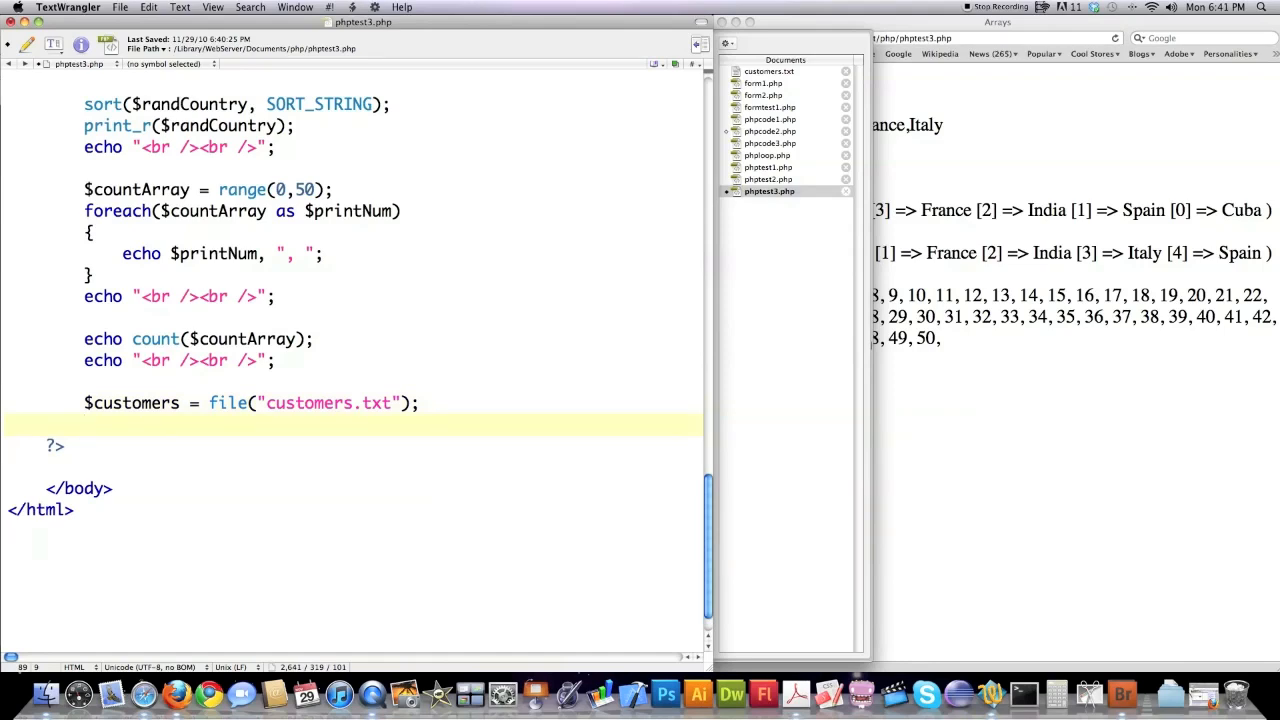
{"action": "type", "text": "foreach"}
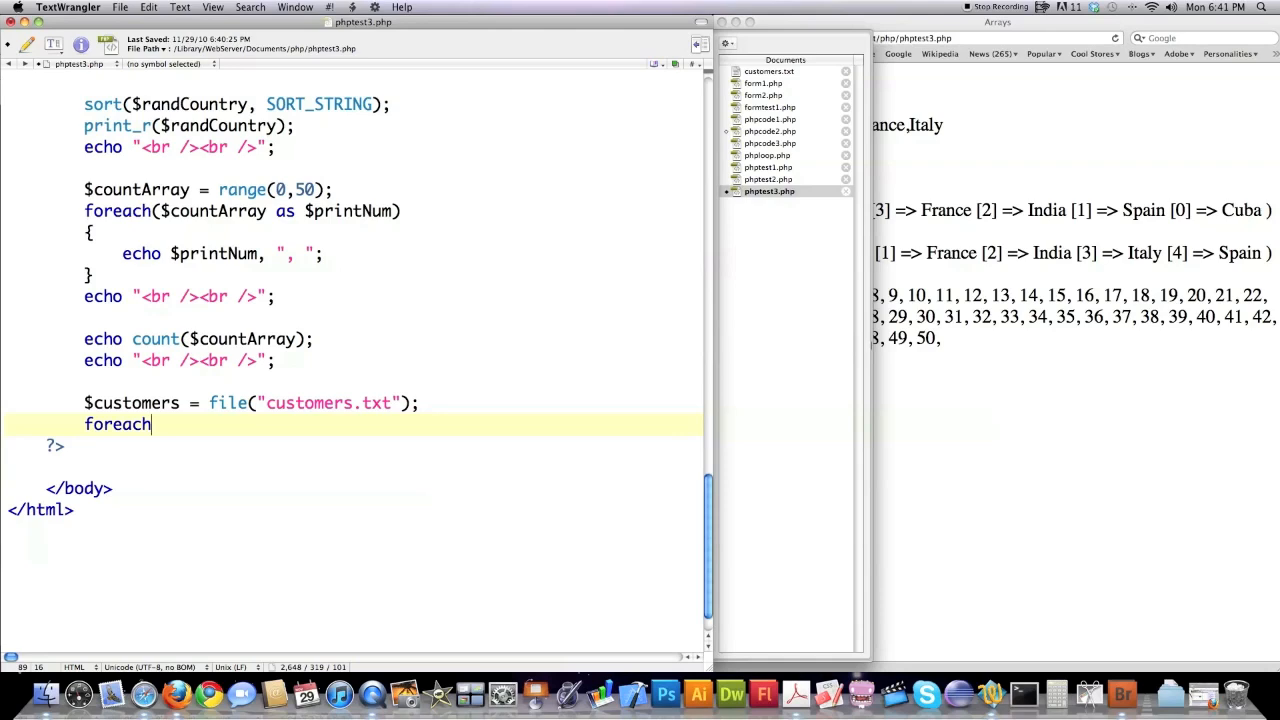
{"action": "type", "text": "($customers as $customer"}
{"action": "type", "text": "{"}
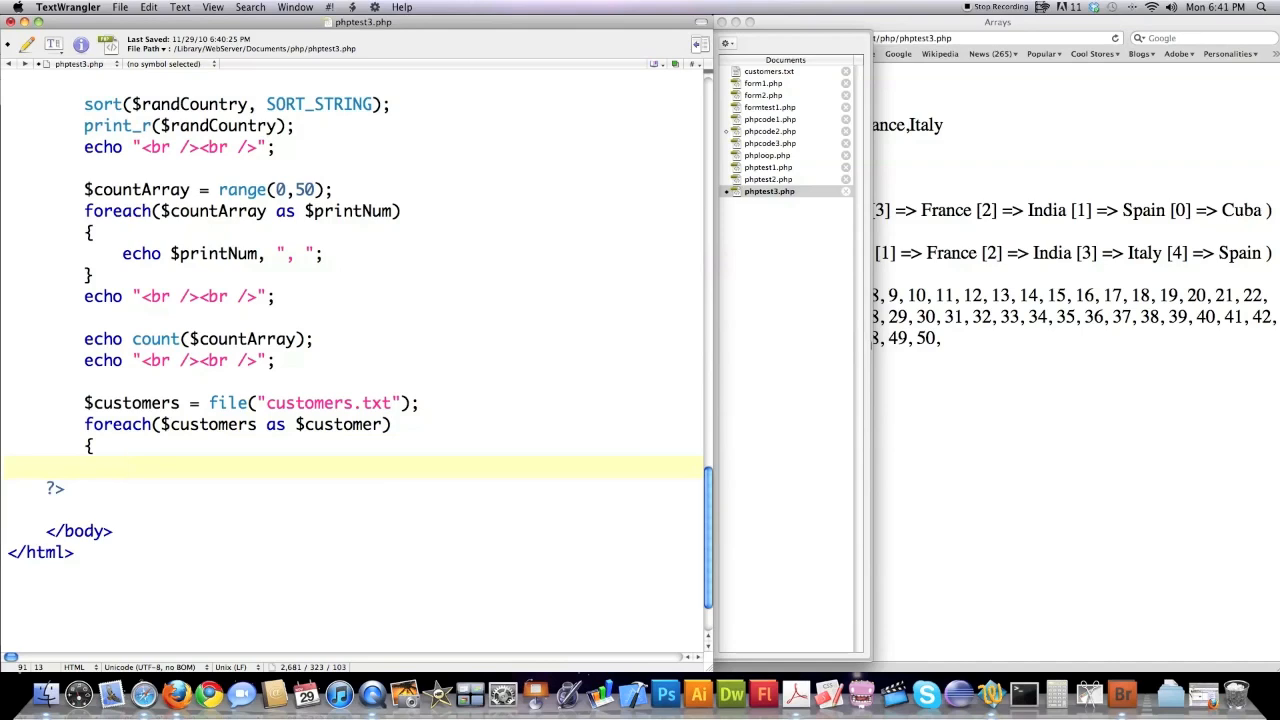
- Assign list($name,$street,$city,$state) from explode(",", $customer) inside the loop
{"action": "type", "text": "list"}
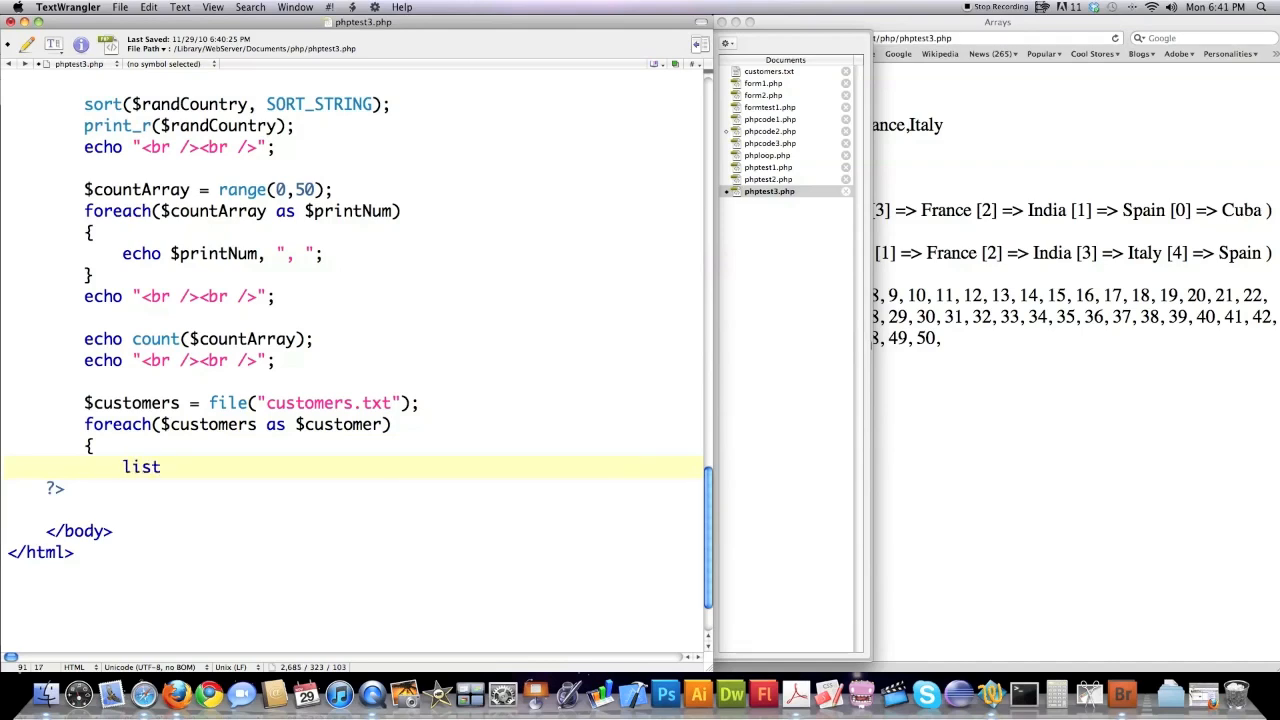
{"action": "type", "text": "($name"}
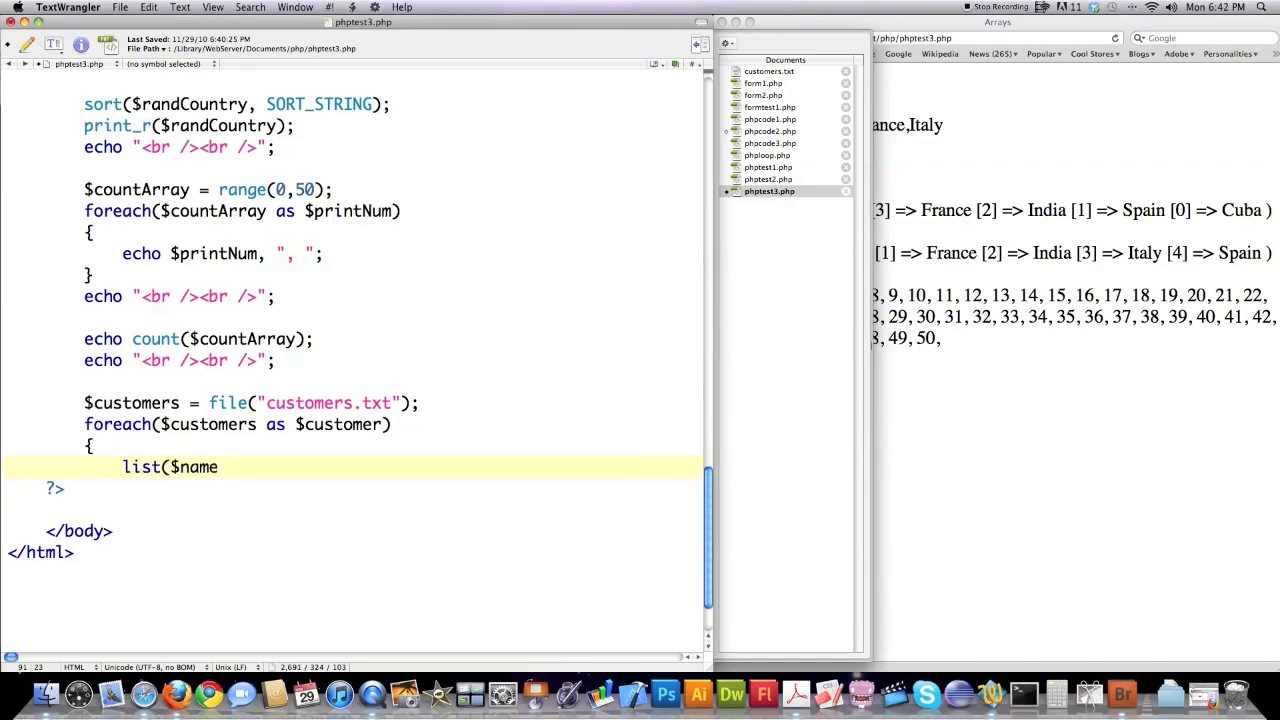
{"action": "type", "text": ","}
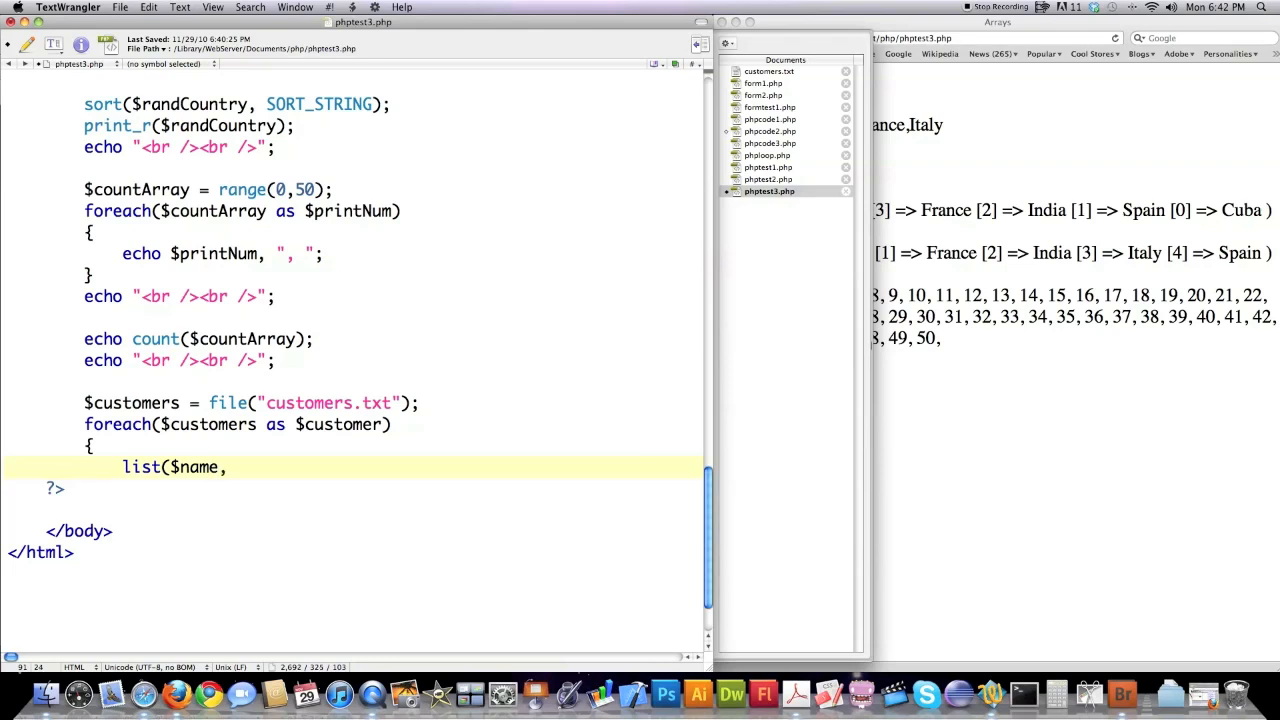
{"action": "type", "text": ",$str"}
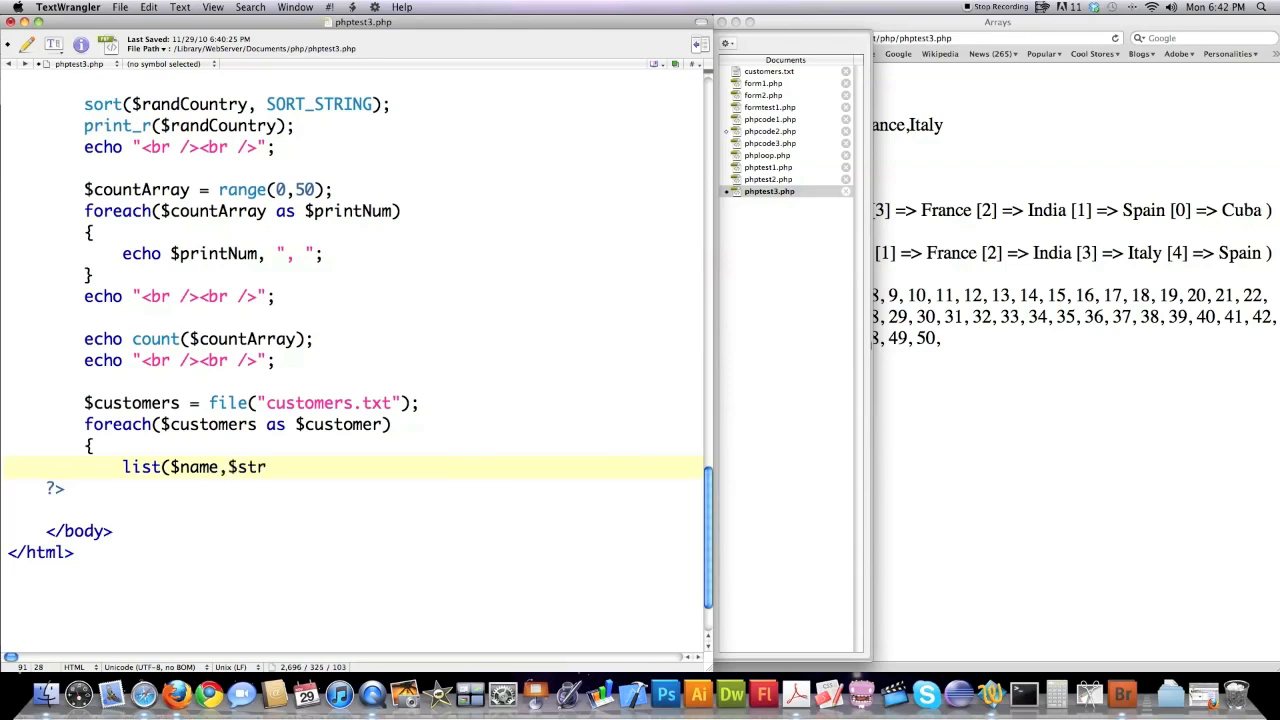
{"action": "type", "text": "eet,$city"}
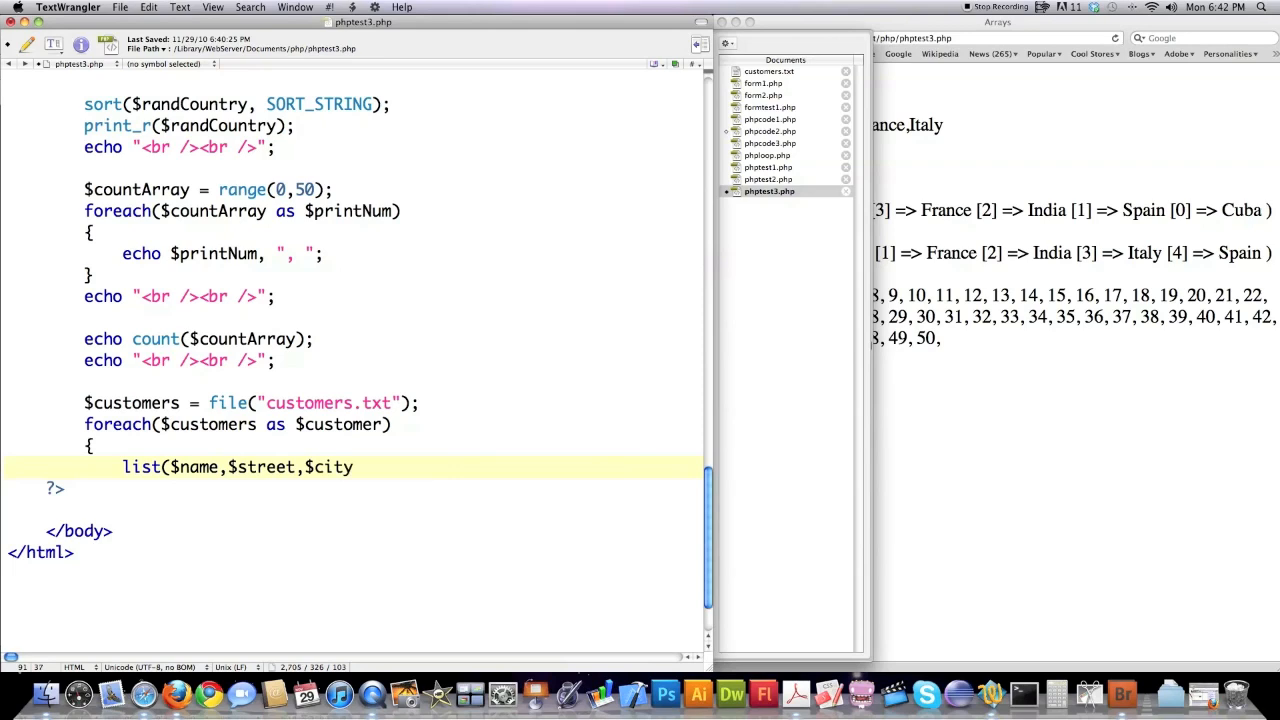
{"action": "type", "text": ",$state)"}
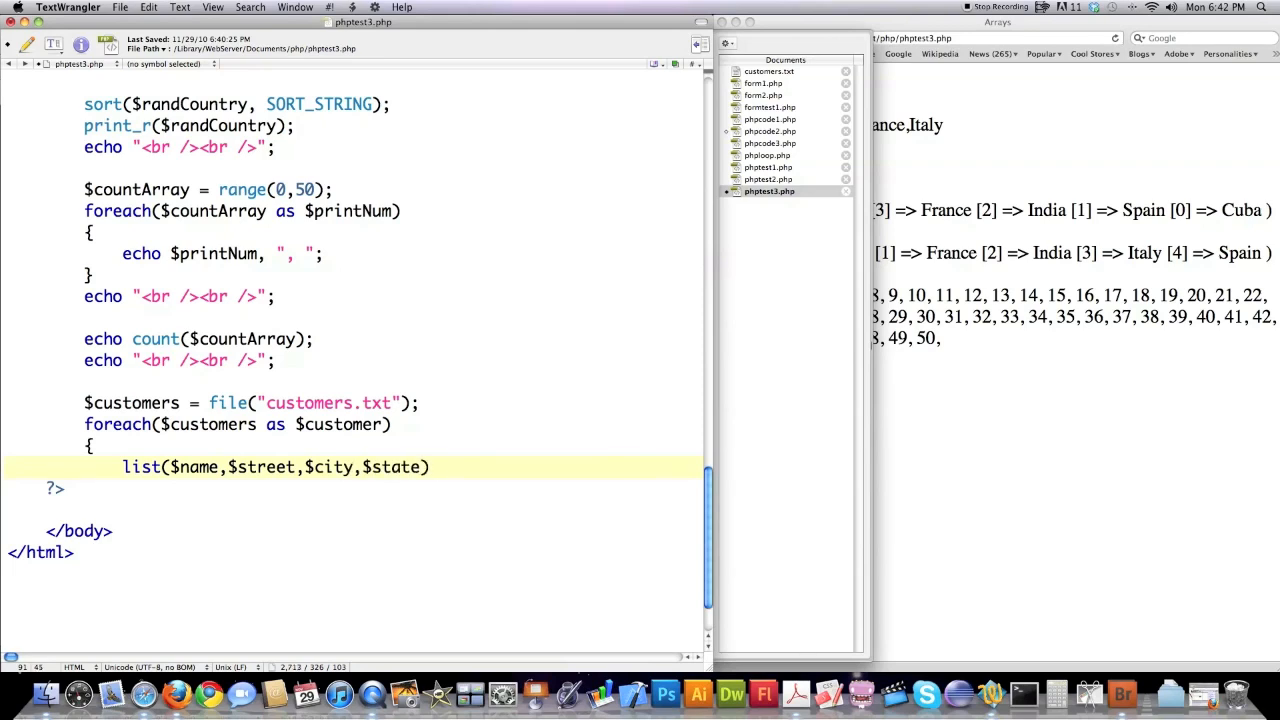
{"action": "type", "text": "= e"}
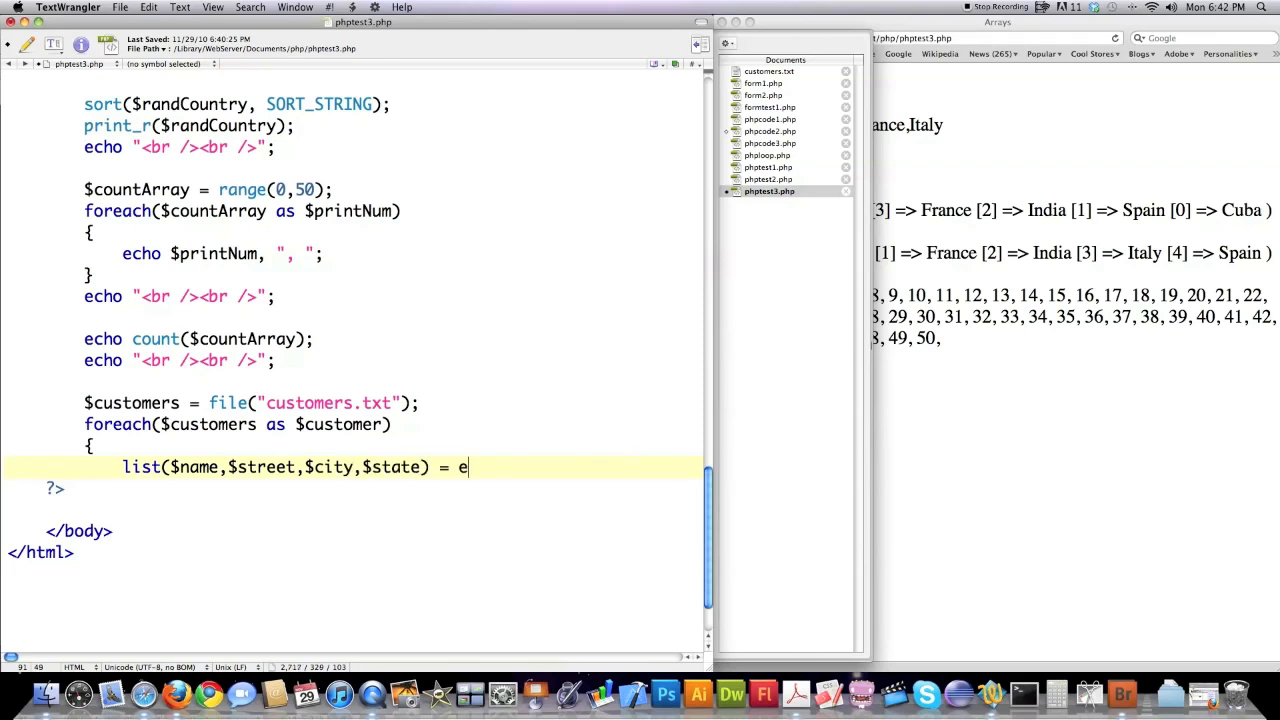
{"action": "type", "text": "xplode"}
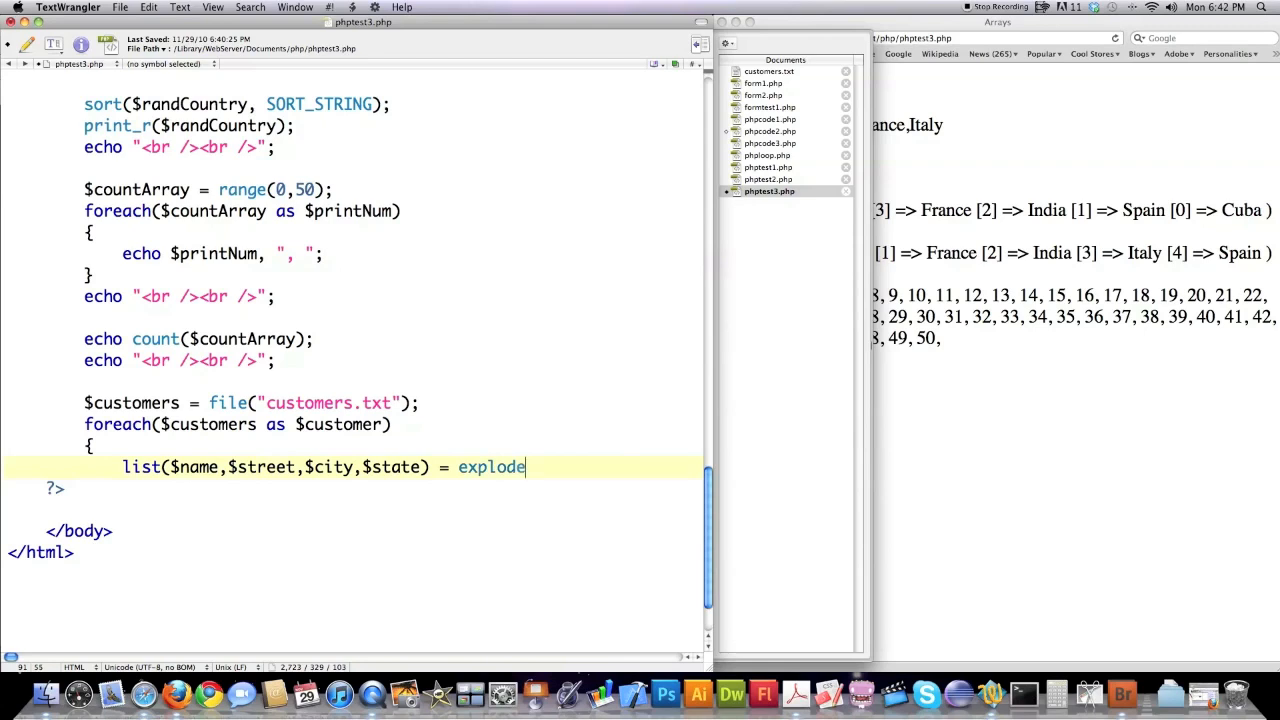
{"action": "type", "text": "(\","}
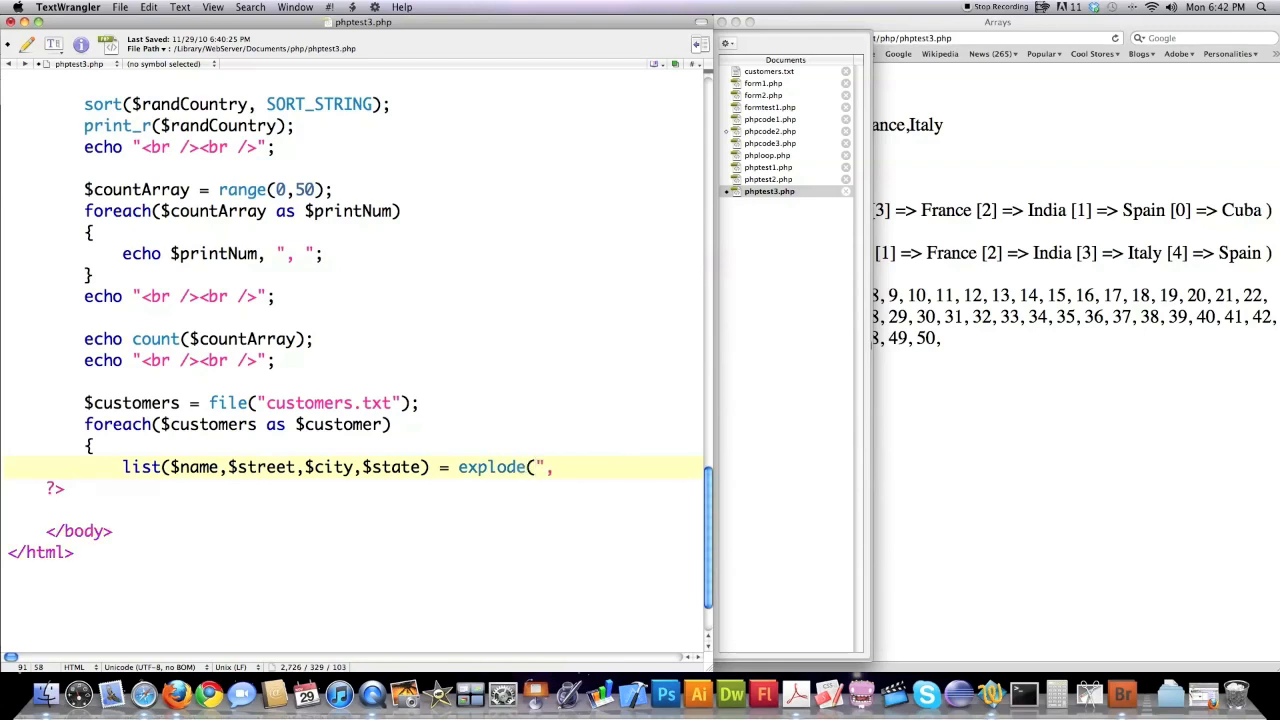
{"action": "type", "text": ","}
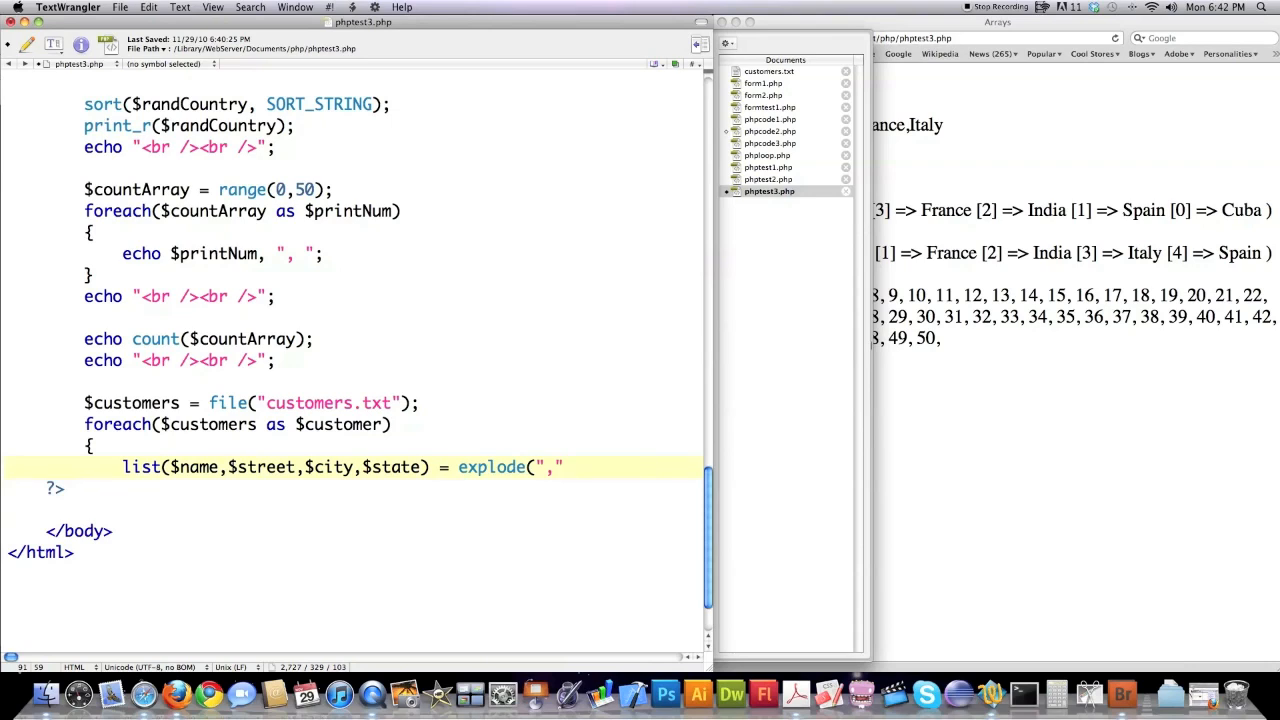
{"action": "type", "text": ","}
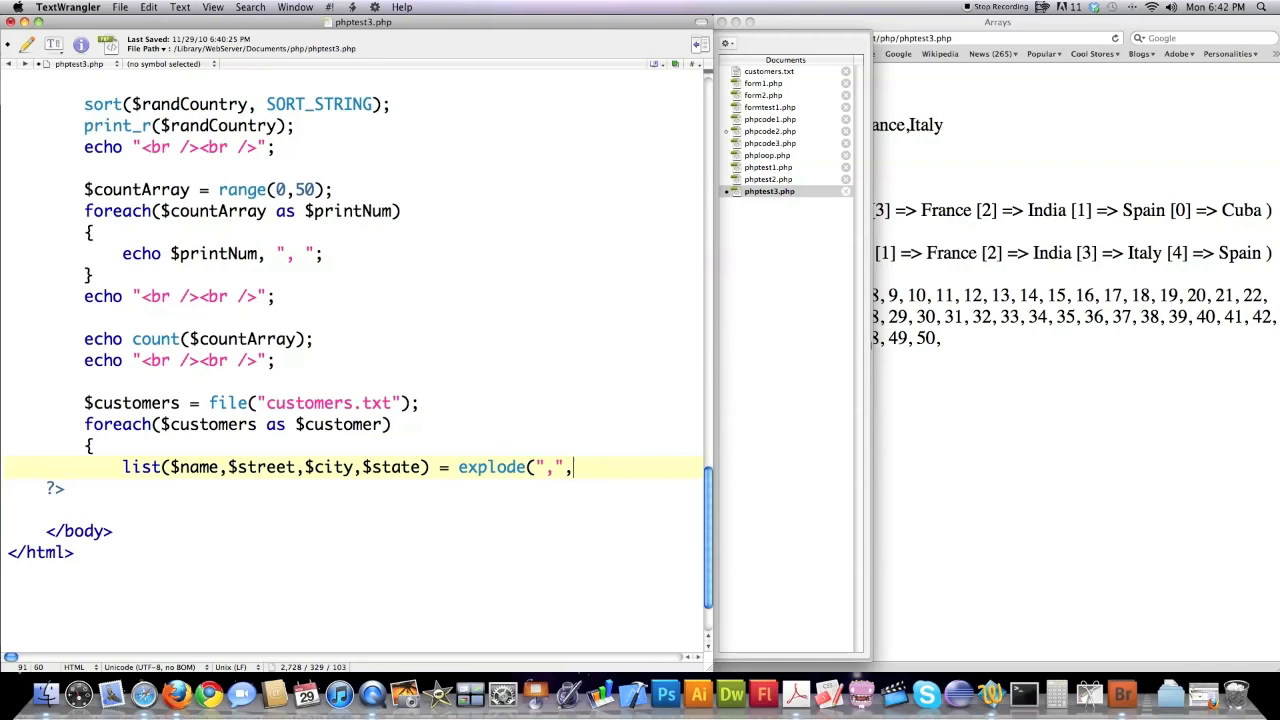
{"action": "type", "text": "$customer);"}
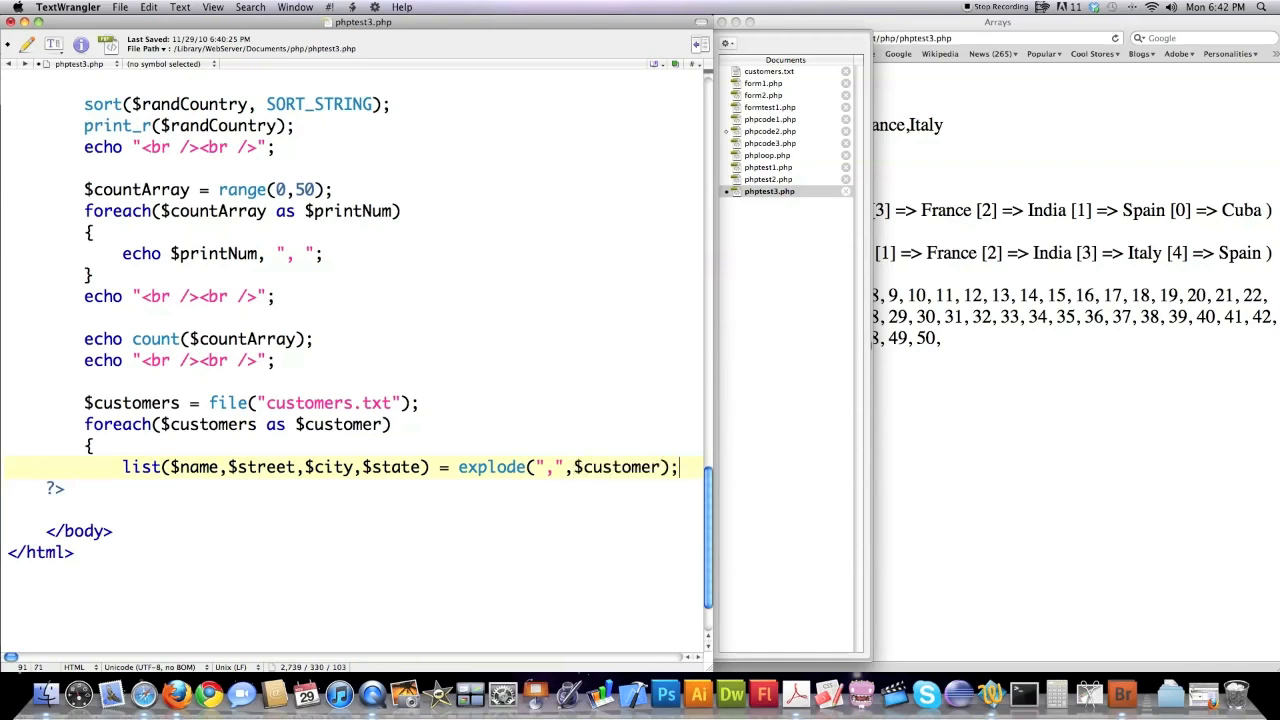
- Trim whitespace from the state with $state = trim($state);
{"action": "type", "text": "$state"}
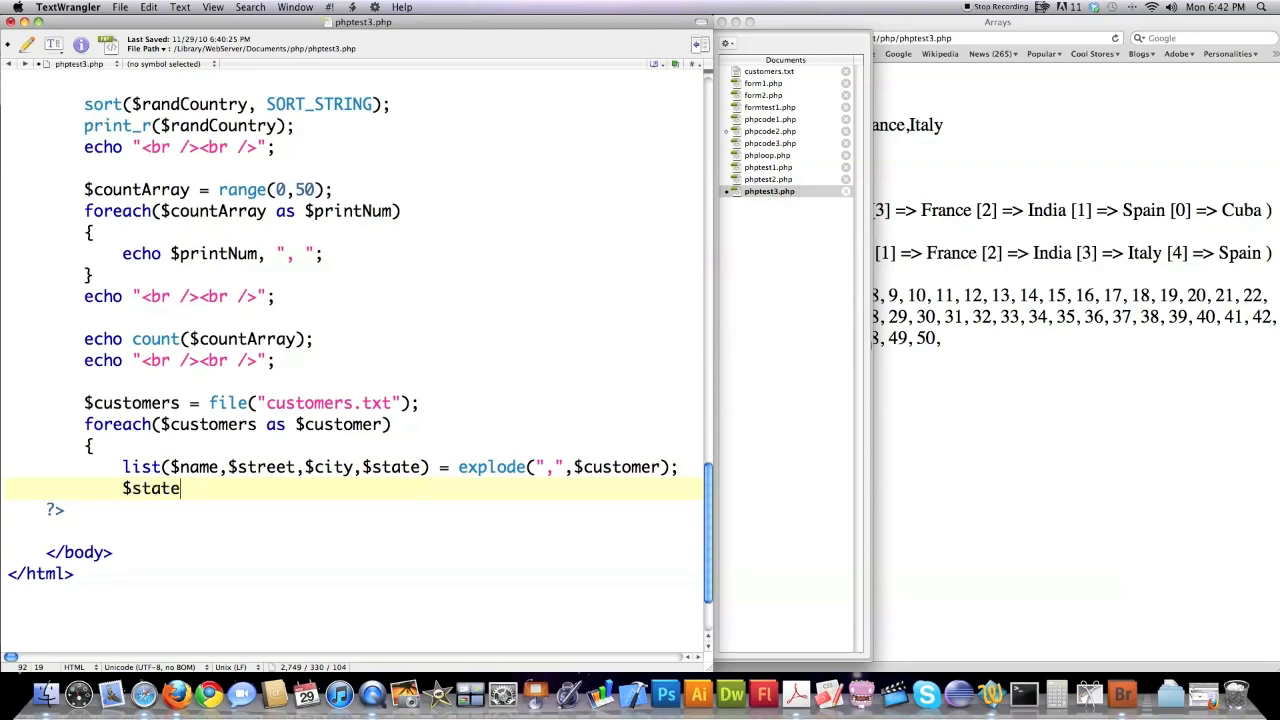
{"action": "type", "text": "="}
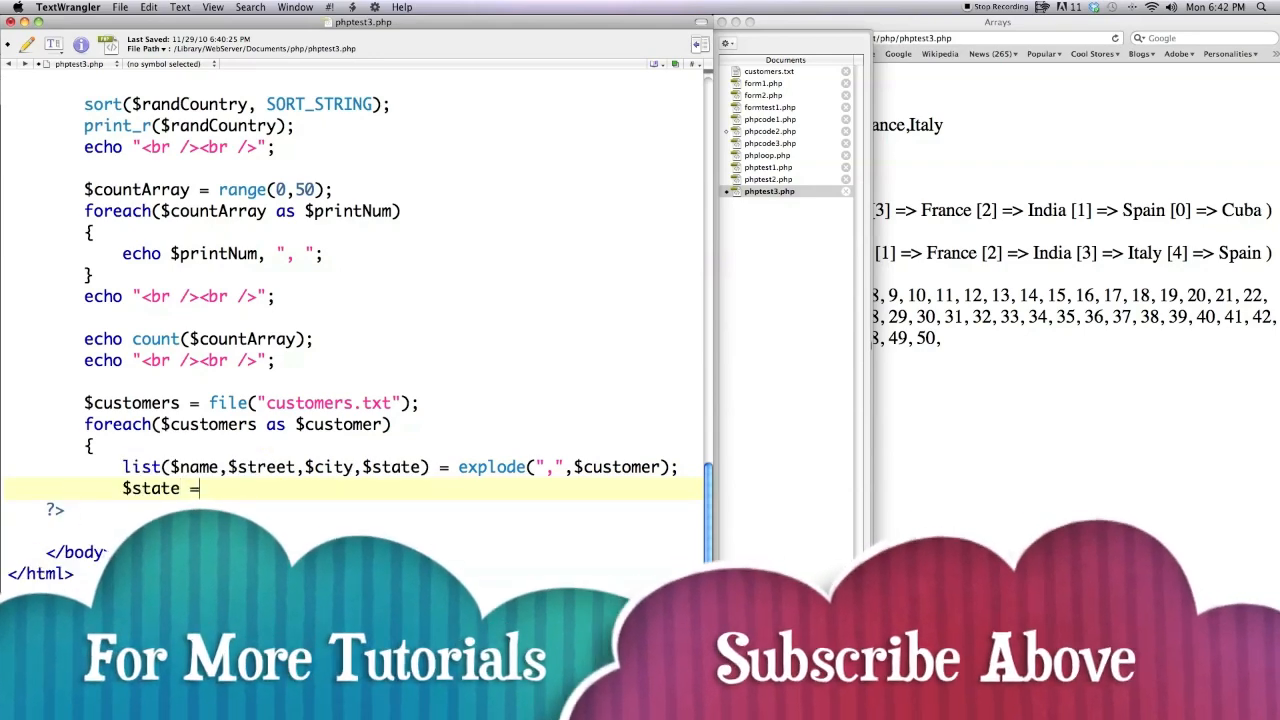
{"action": "type", "text": "tri"}
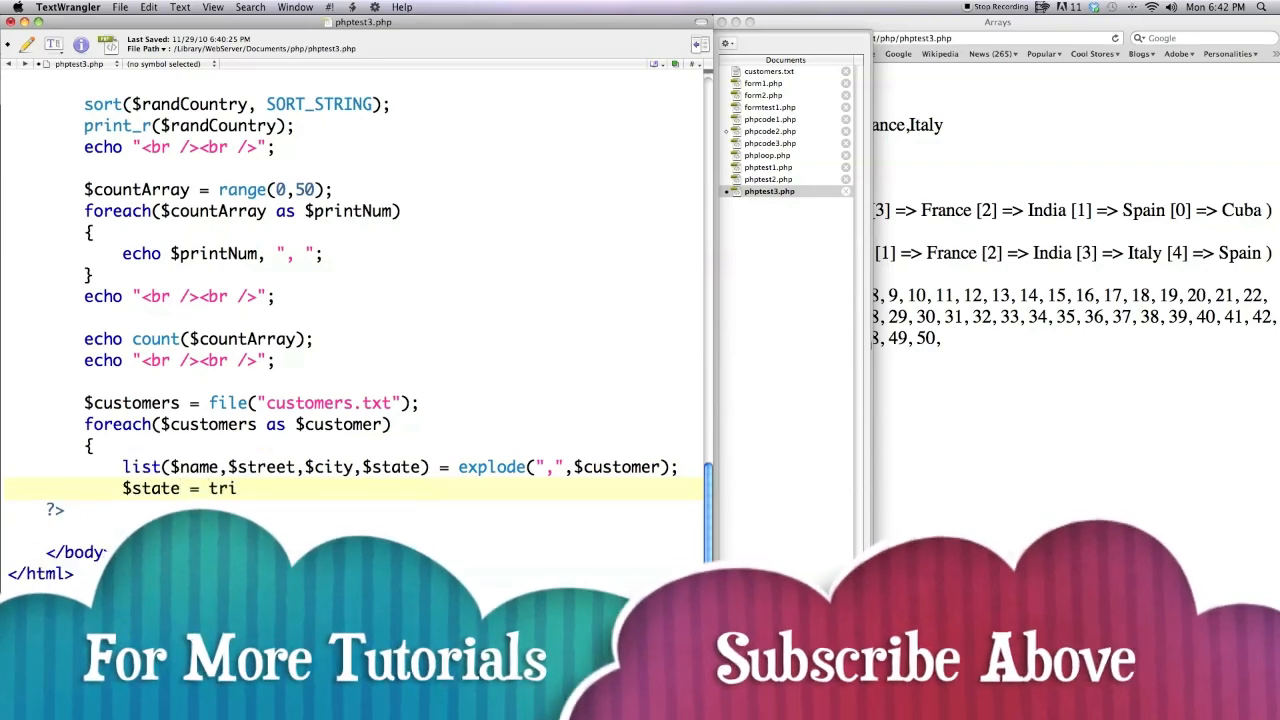
{"action": "type", "text": "m("}
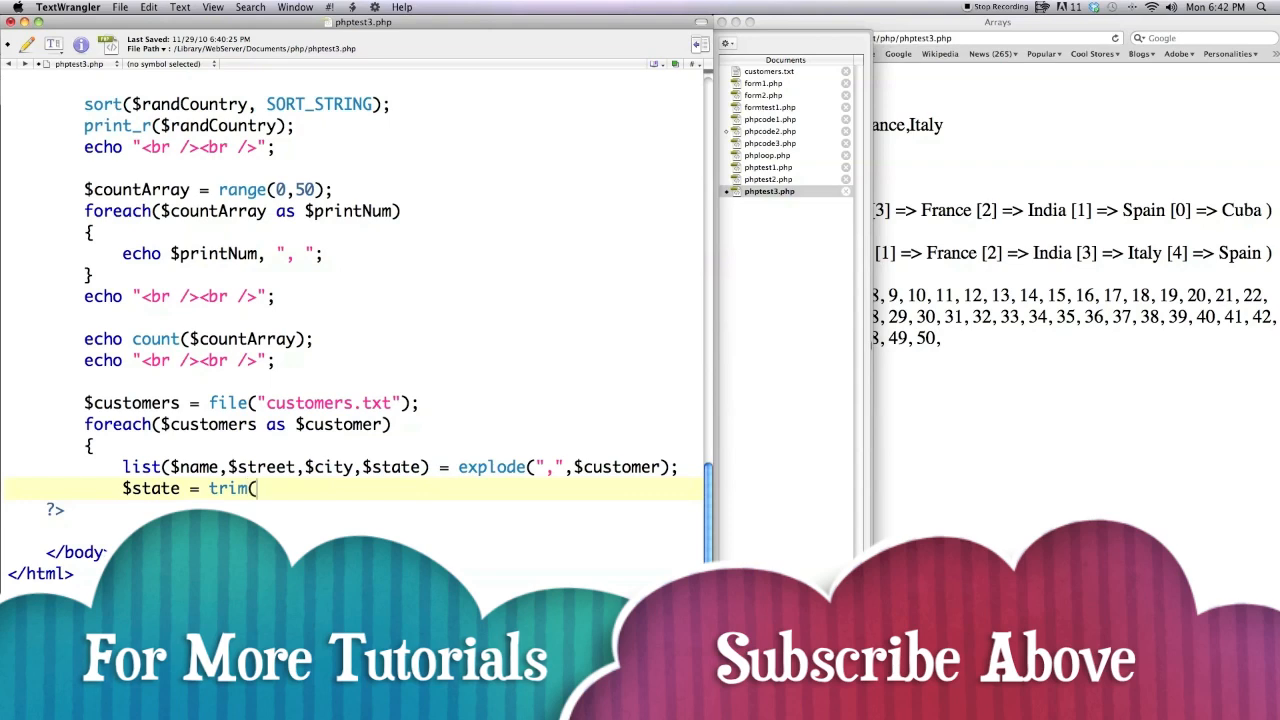
{"action": "type", "text": "$state"}
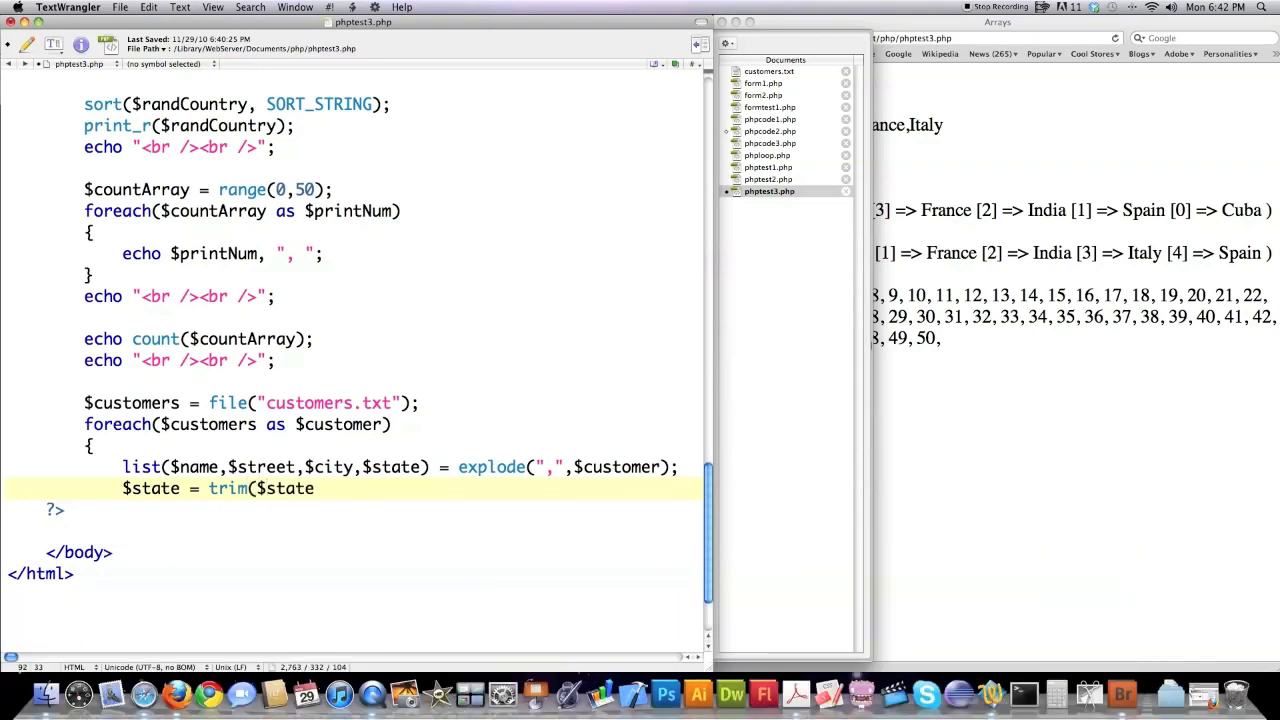
{"action": "type", "text": ");"}
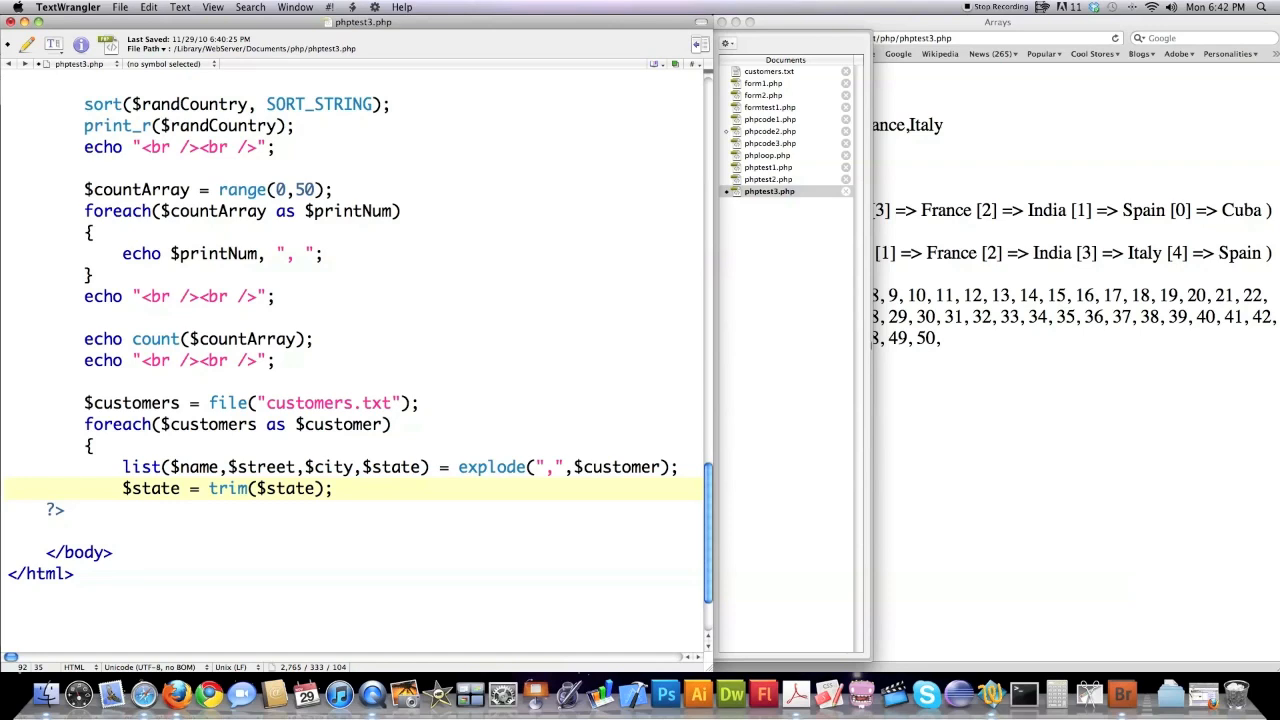
- Echo each customer's name, street, city and state, then close the loop with a brace
{"action": "key", "text": "Return"}
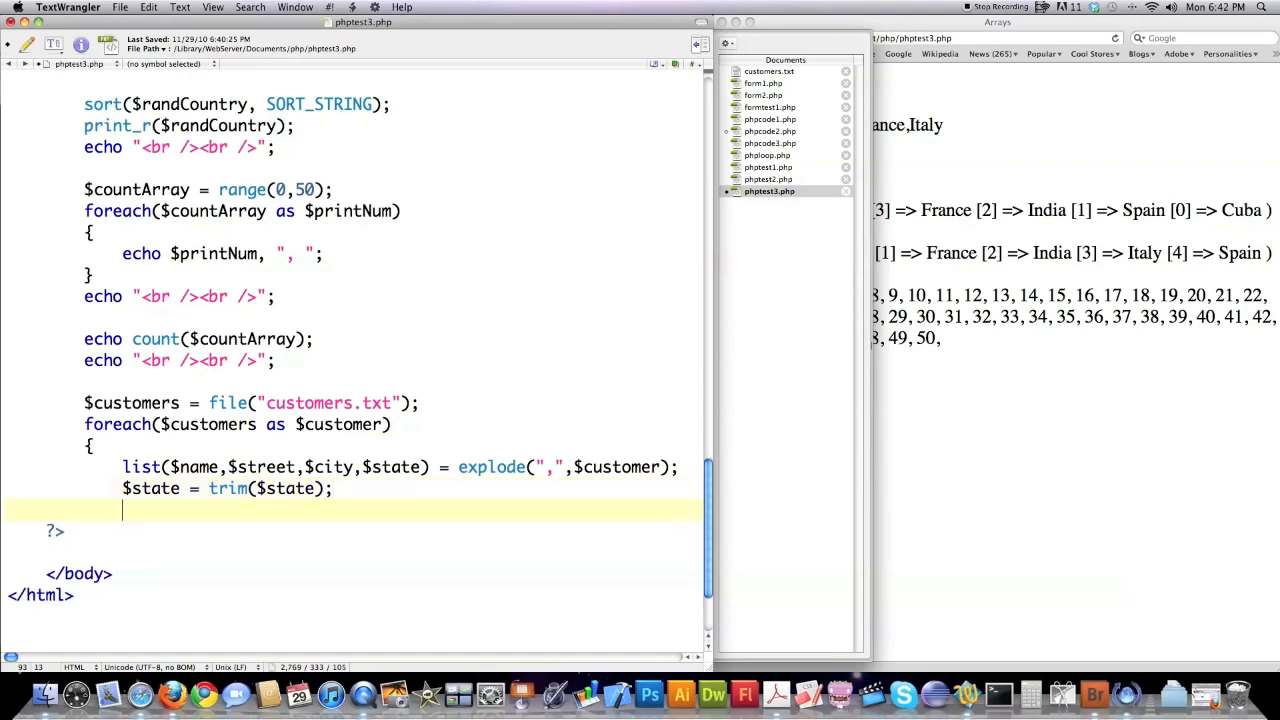
{"action": "type", "text": "ech"}
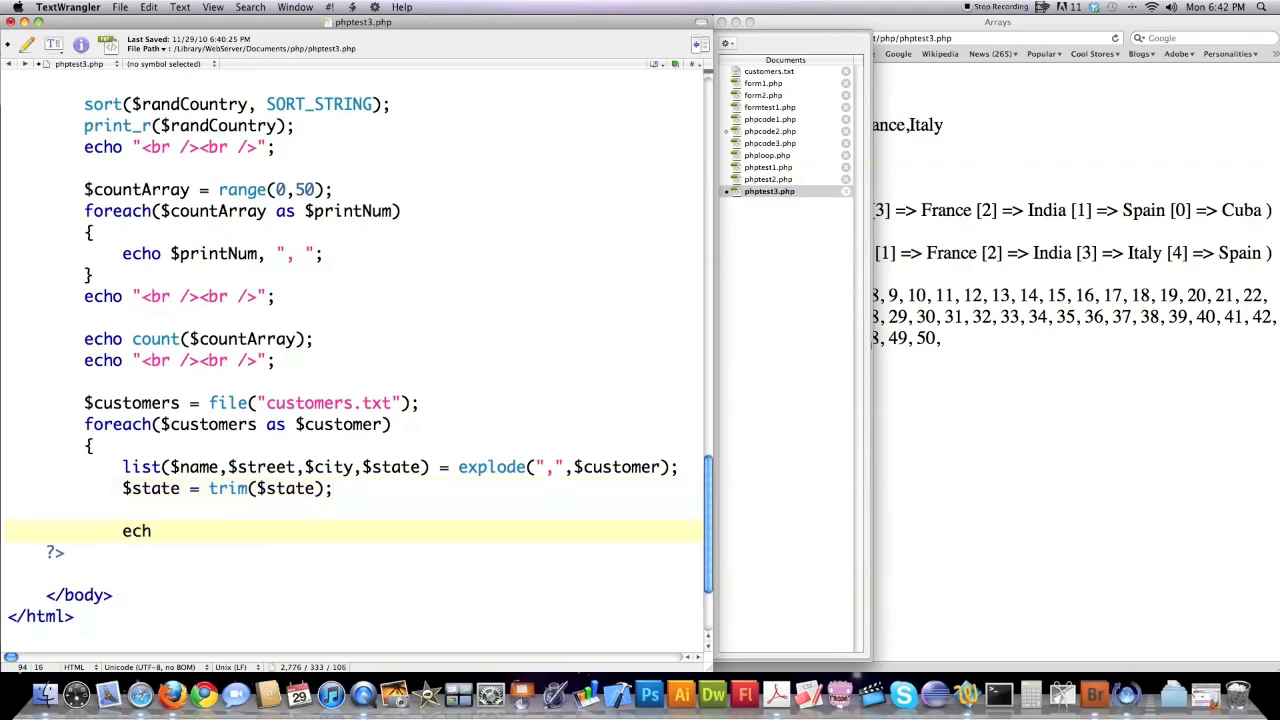
{"action": "type", "text": "o \"$name"}
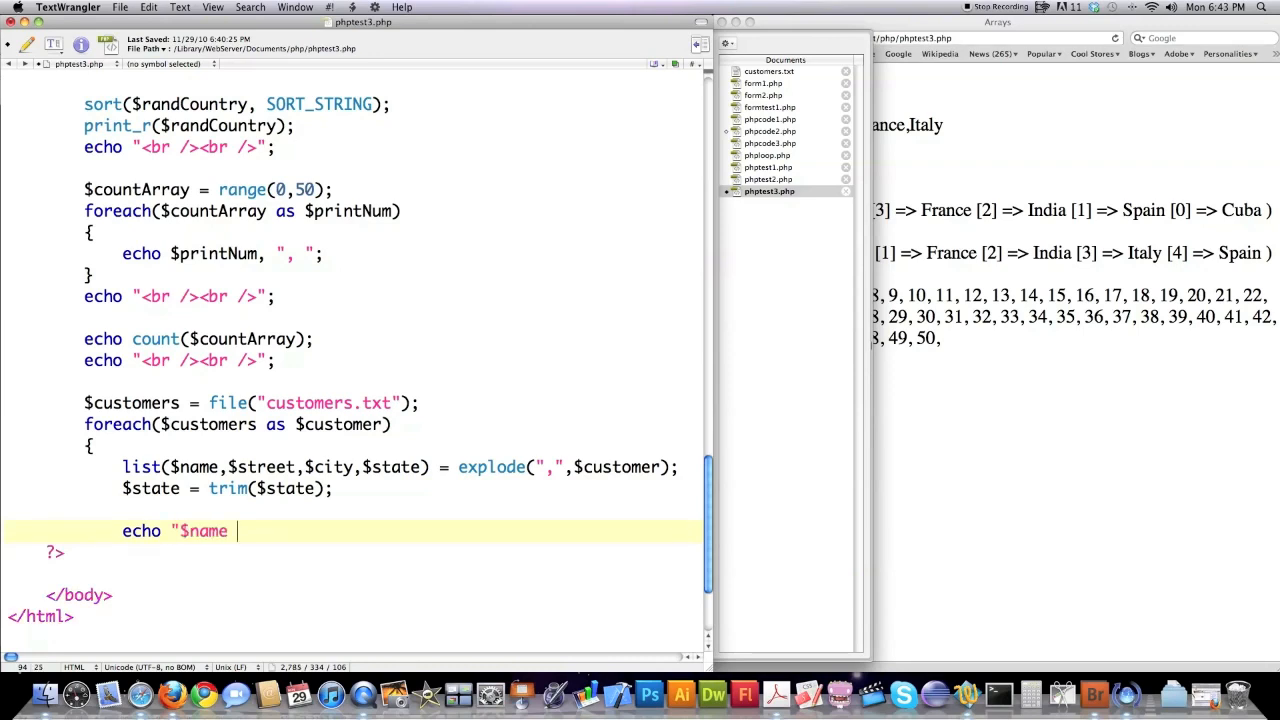
{"action": "type", "text": "$street"}
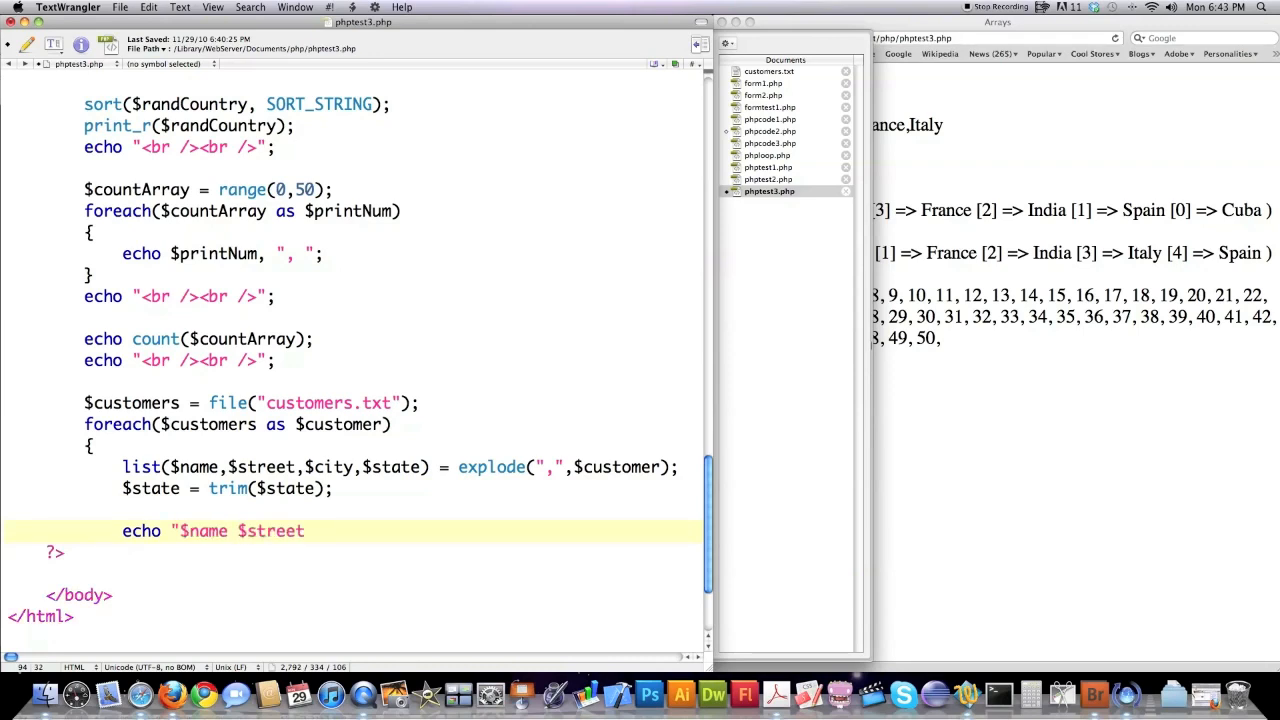
{"action": "type", "text": "$city"}
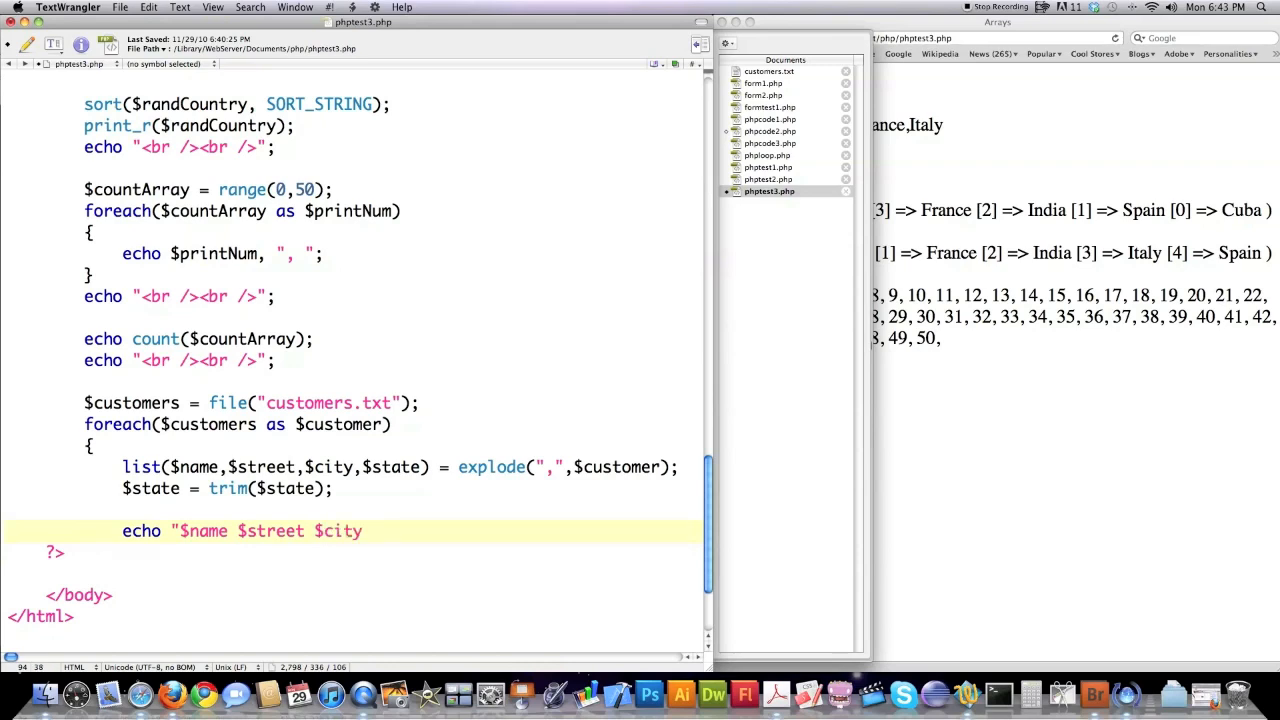
{"action": "type", "text": "$state\";"}
{"action": "type", "text": "echo \"<br /><br />\";"}
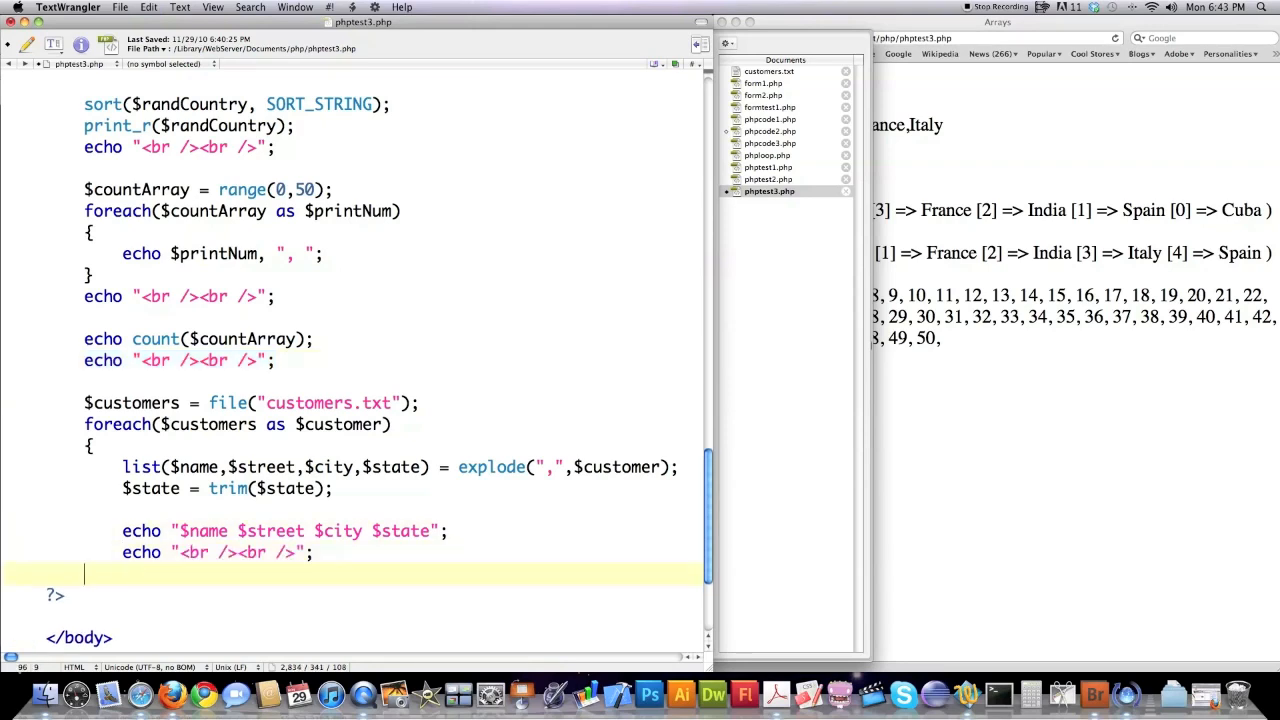
{"action": "type", "text": "}"}
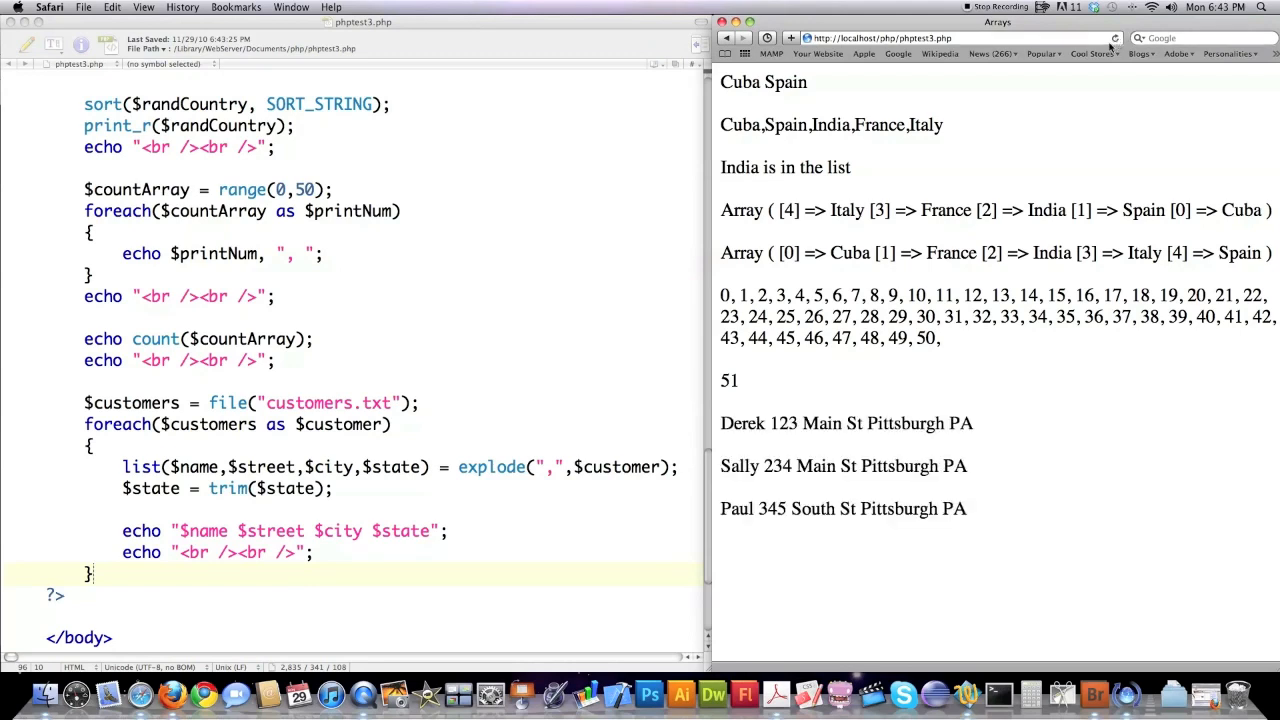
{"action": "mouse_move", "coordinate": [870, 415]}
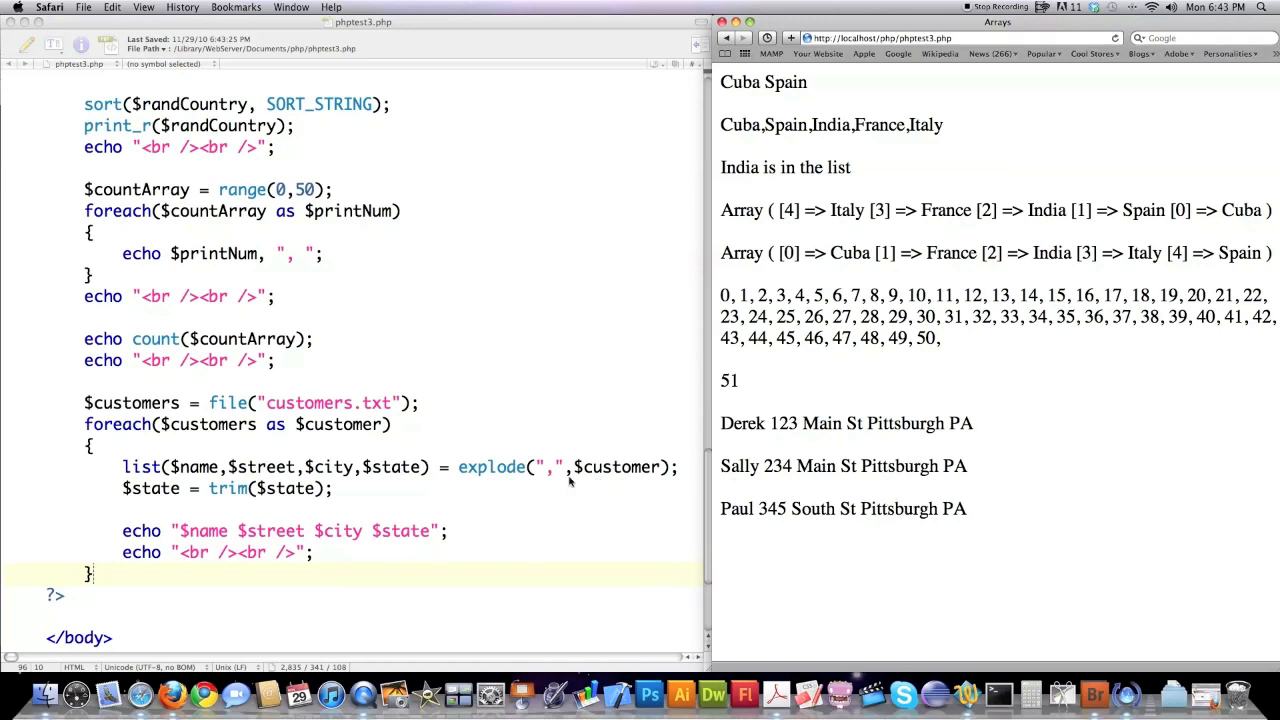
{"action": "mouse_move", "coordinate": [522, 422]}
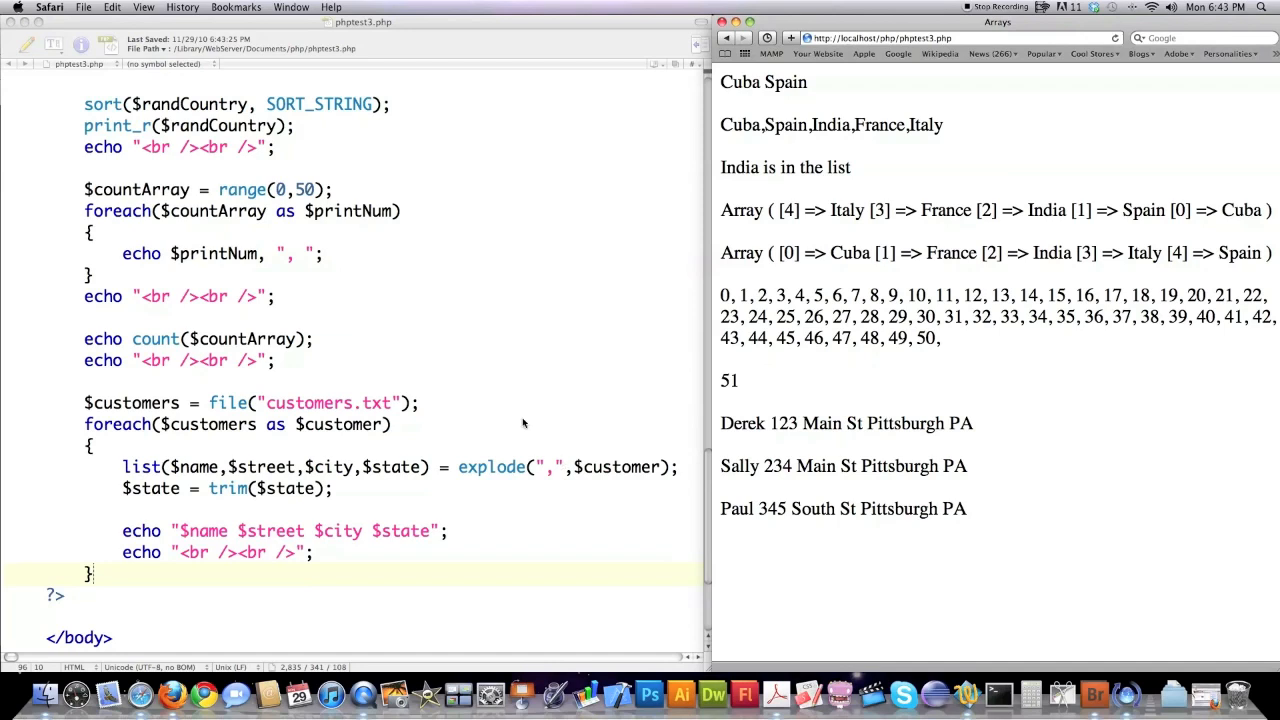
{"action": "mouse_move", "coordinate": [391, 483]}
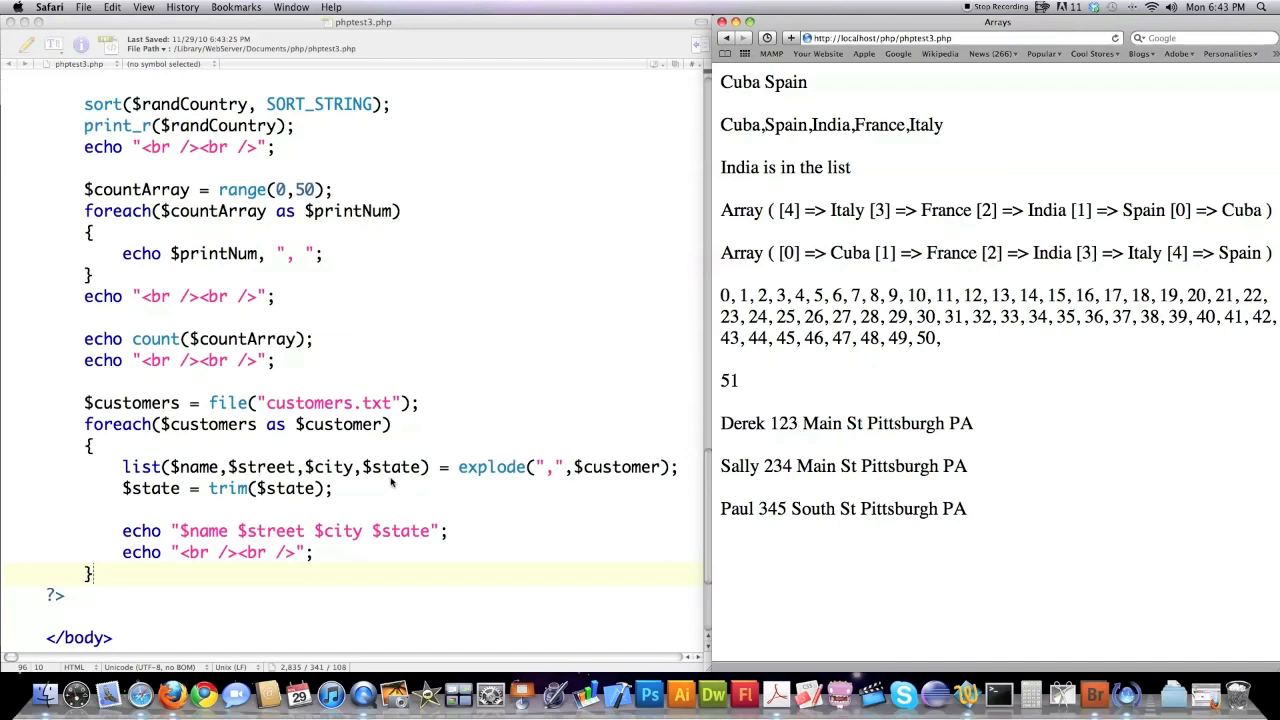
{"action": "mouse_move", "coordinate": [245, 413]}
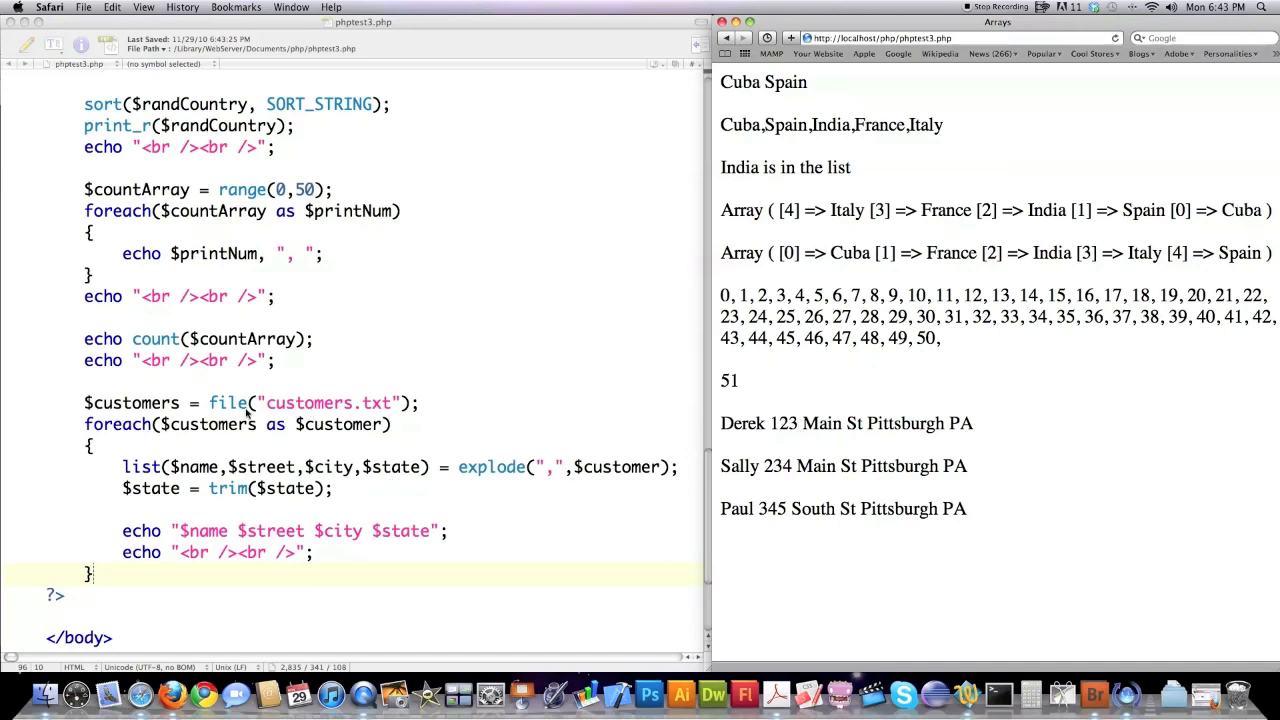
{"action": "mouse_move", "coordinate": [445, 407]}
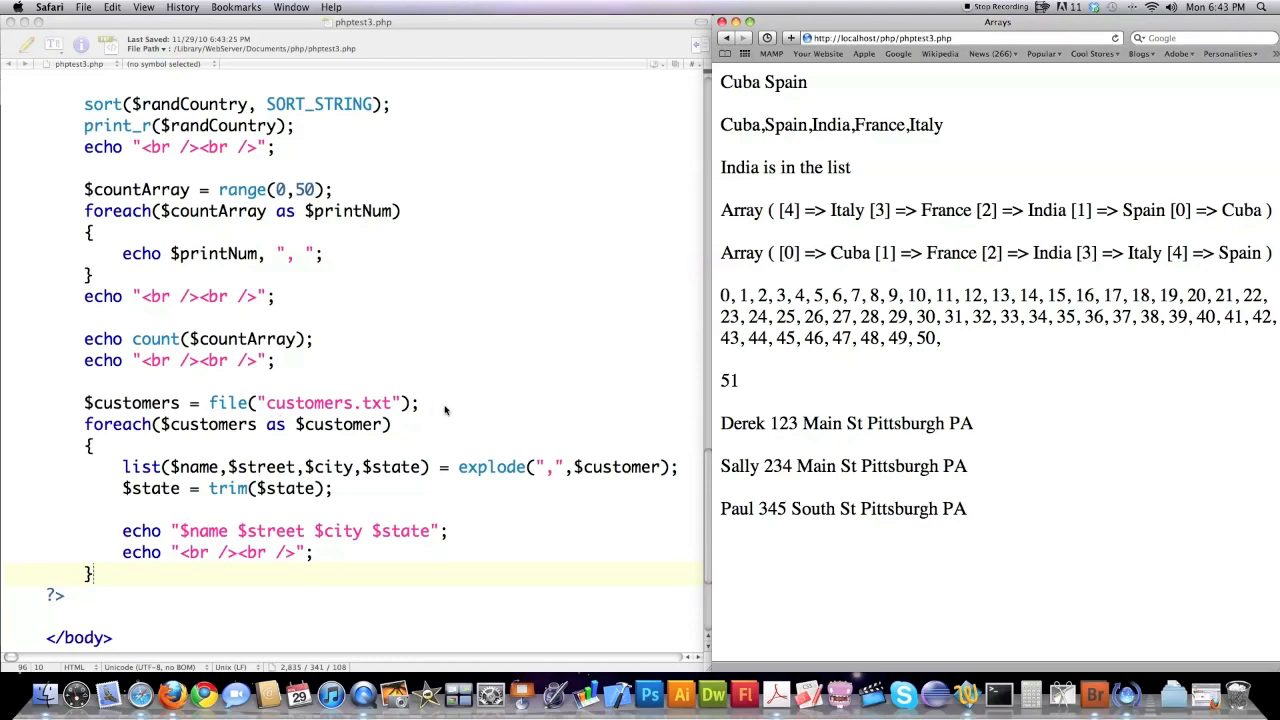